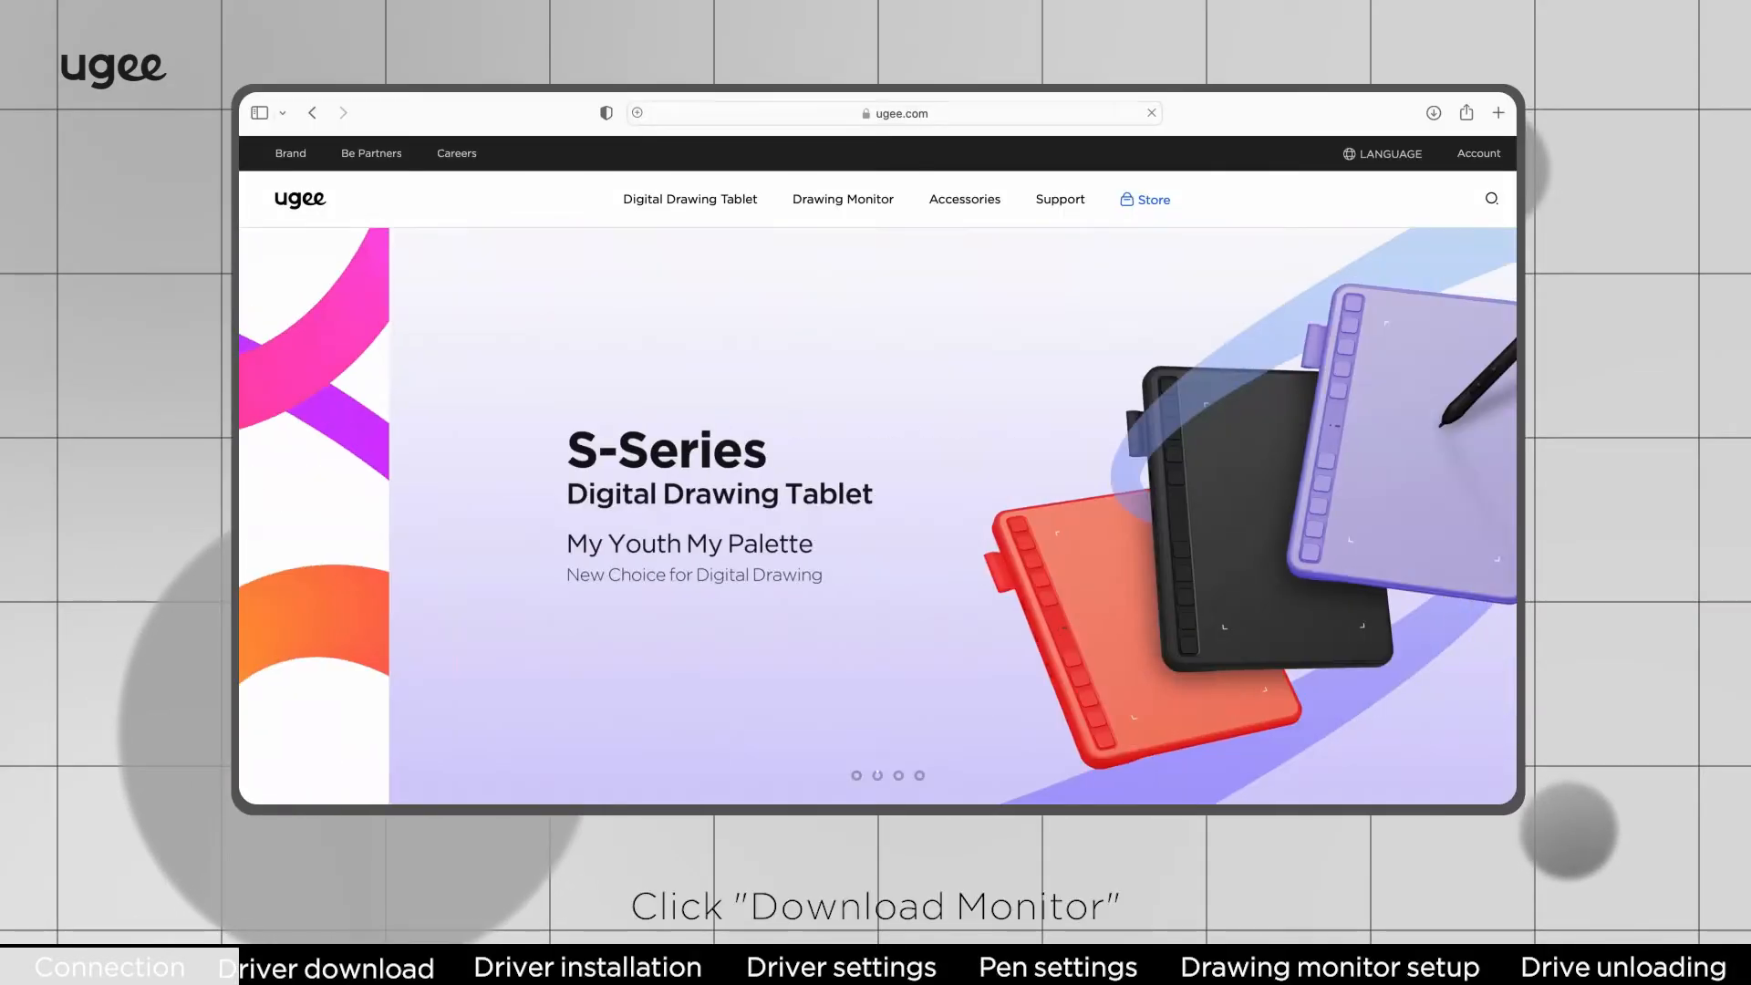
Step: Download the Mac 10.10-13 driver ugeeMac_4.1.0.230306 from the U1600/U1200 product page
click(842, 199)
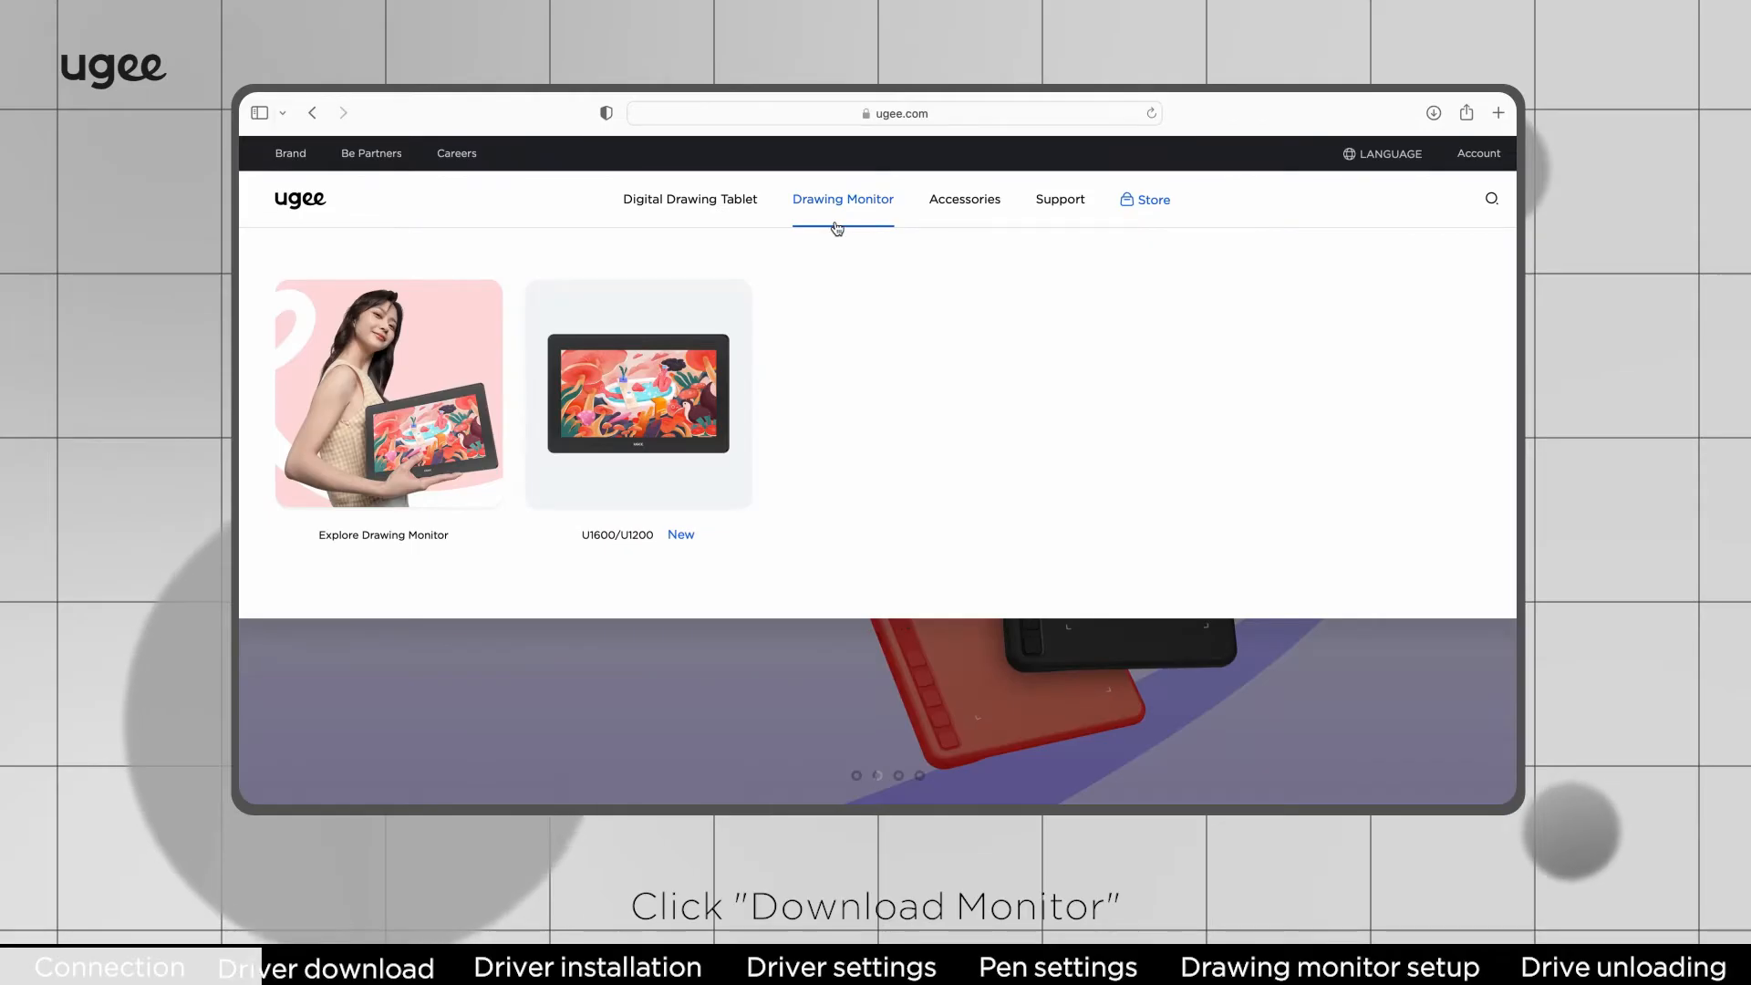
click(638, 392)
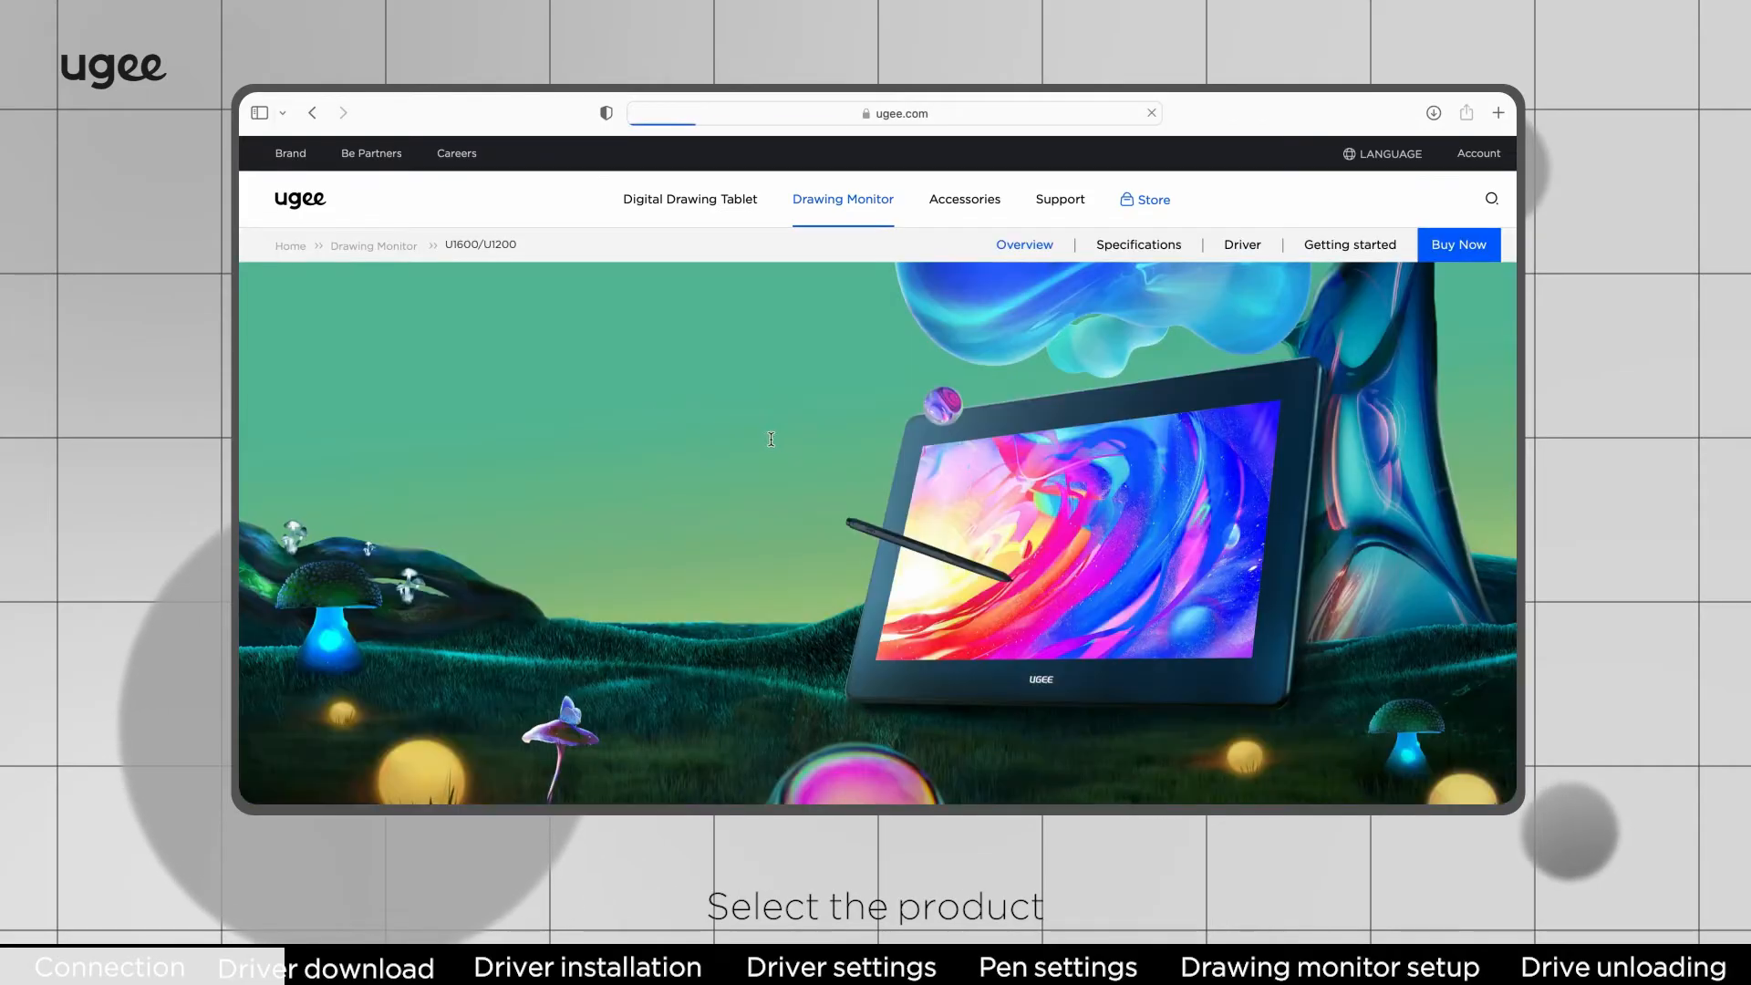
click(1498, 113)
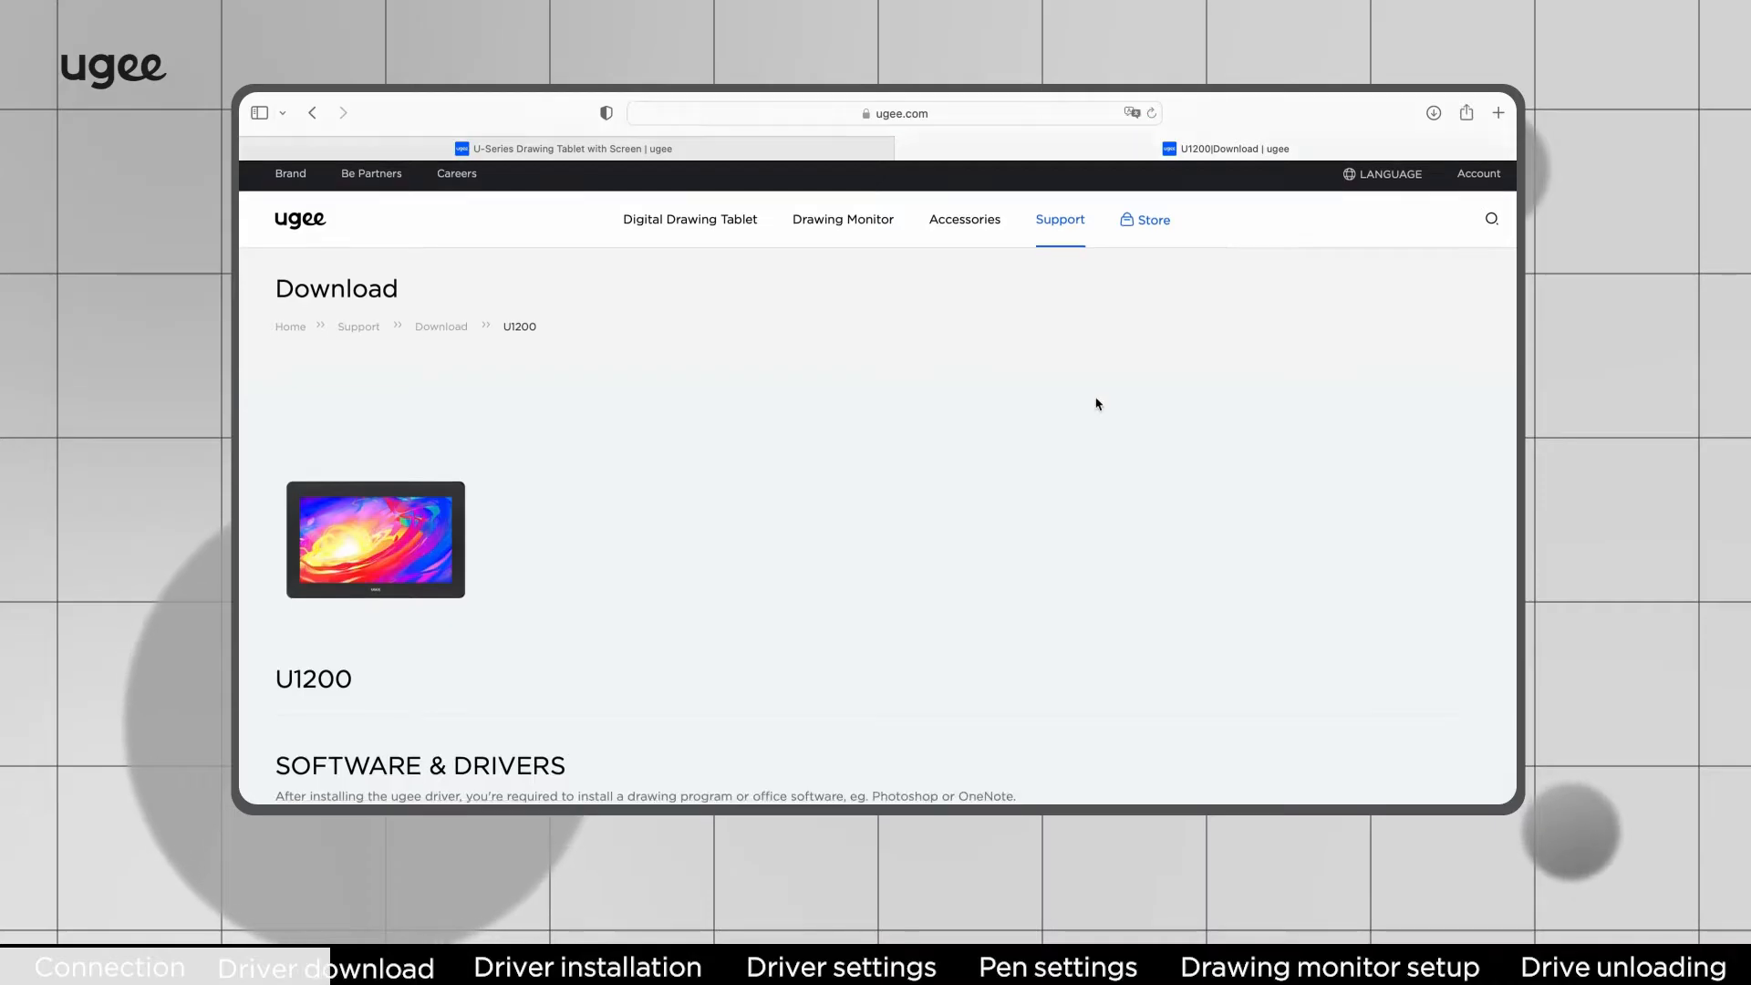
scroll(down, 3)
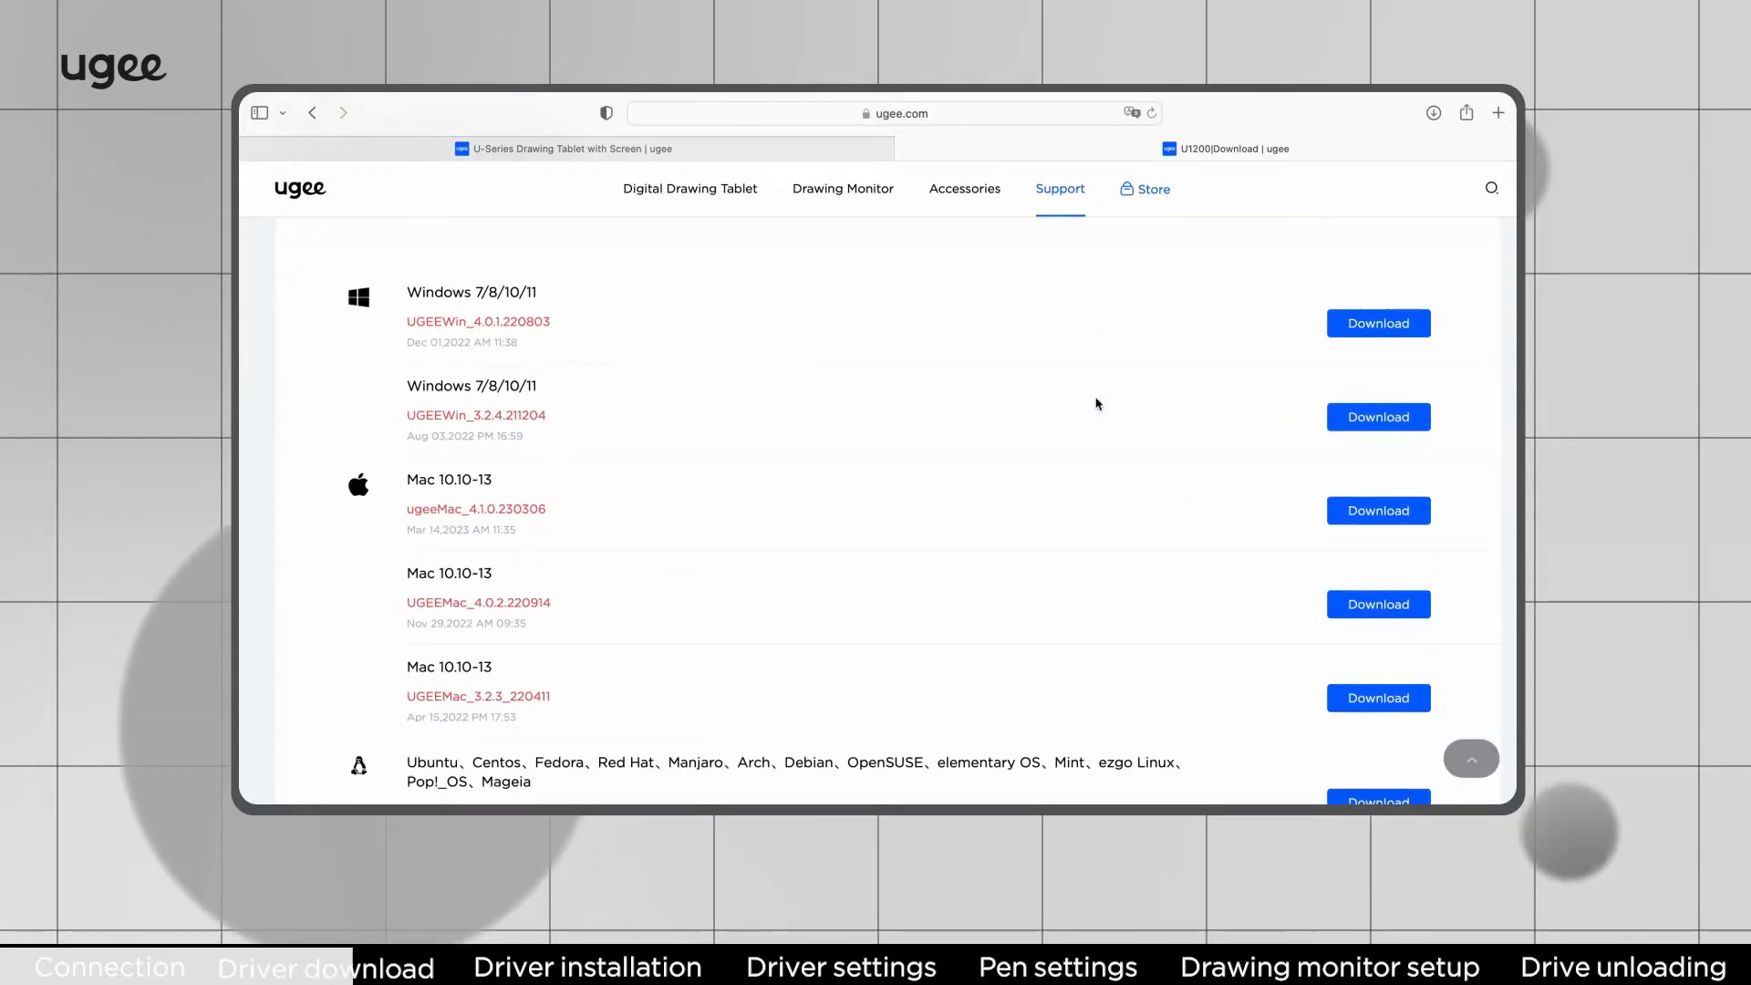
scroll(down, 3)
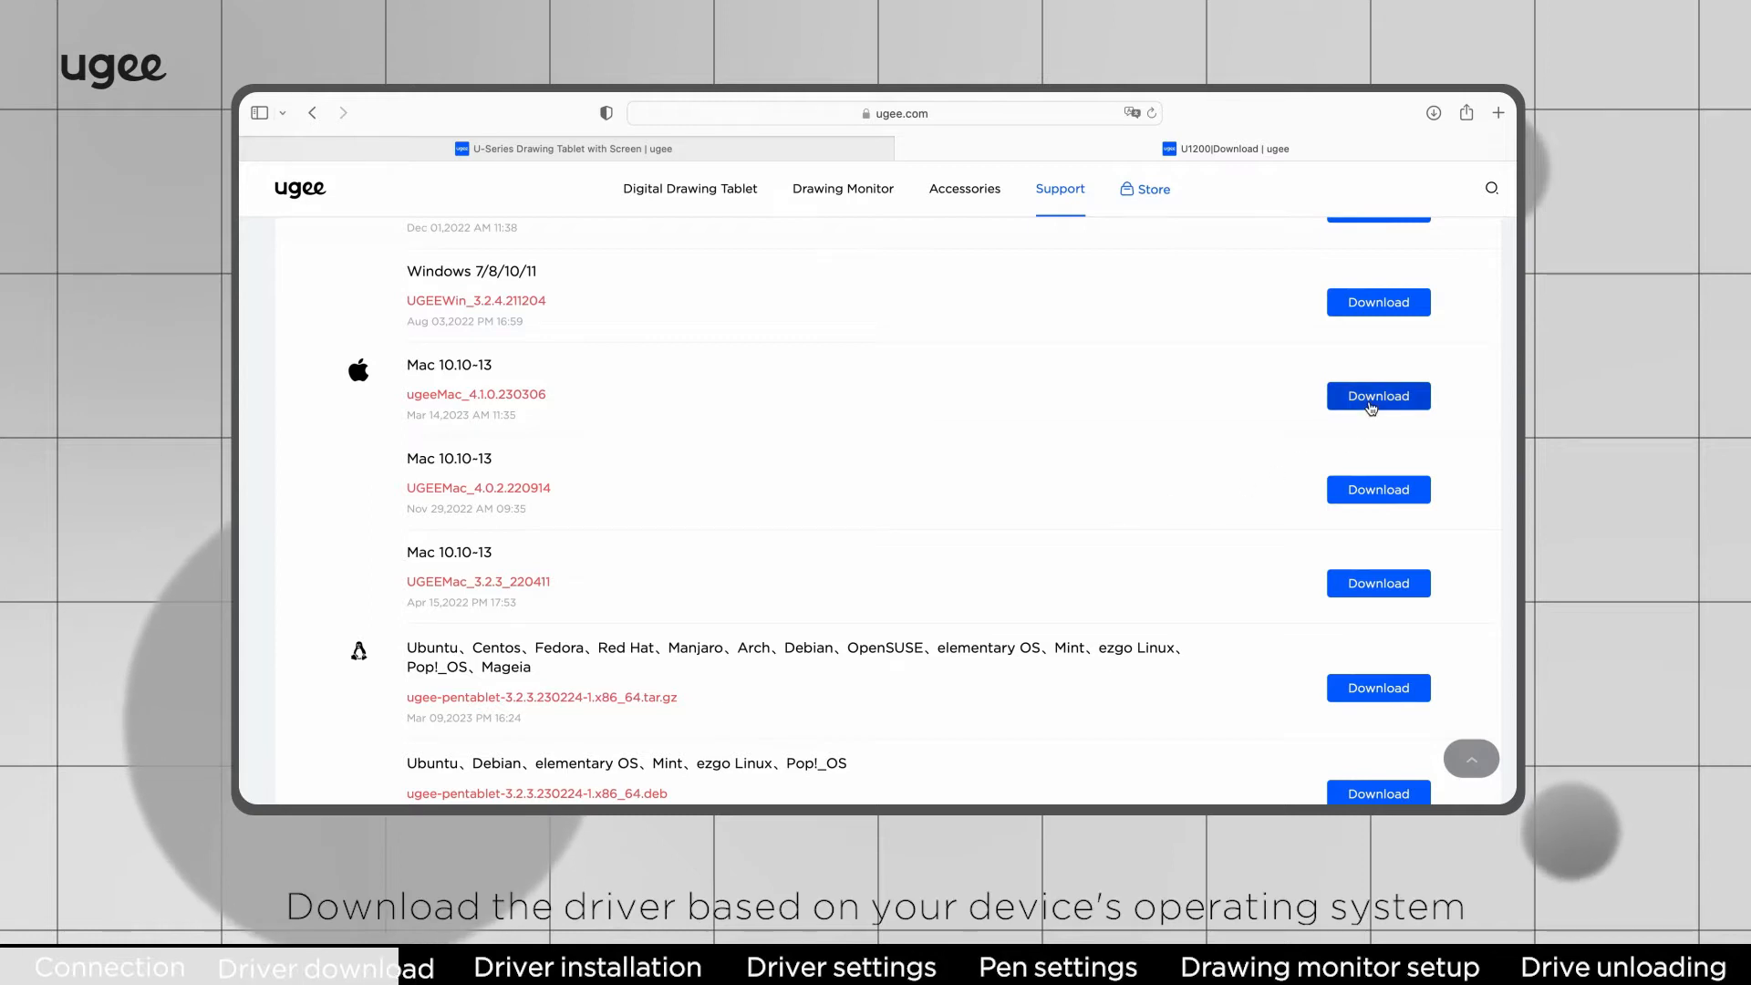
click(1377, 395)
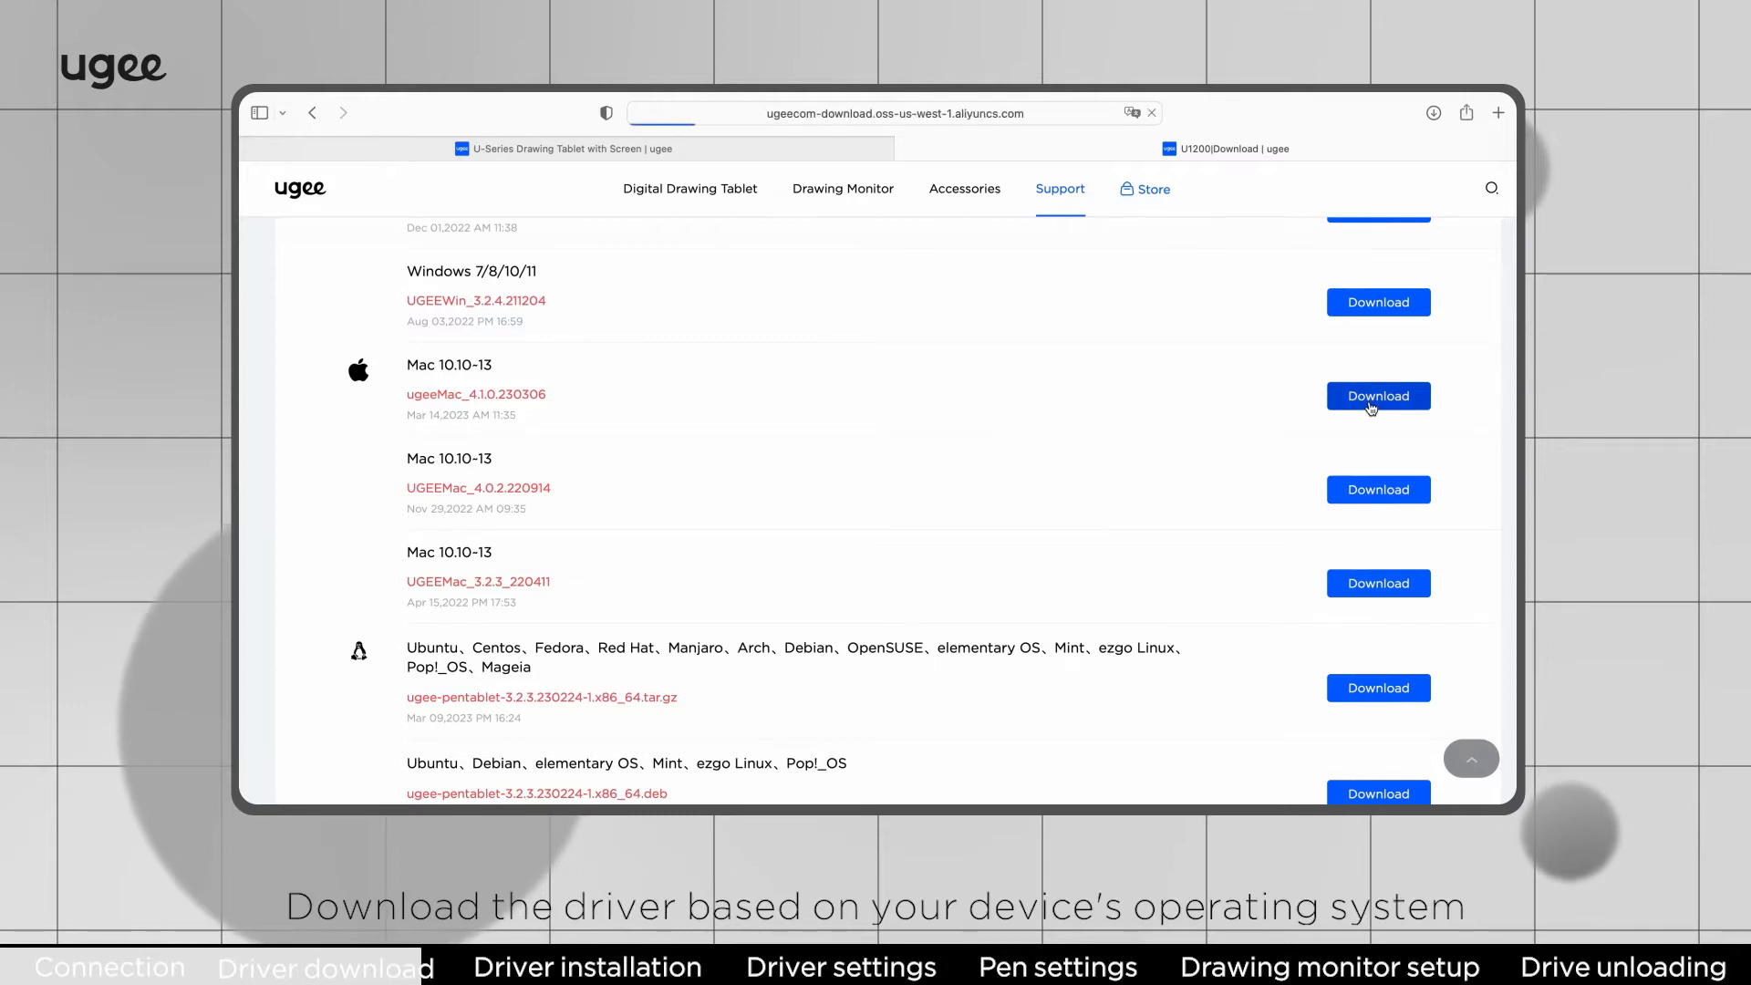
click(1378, 395)
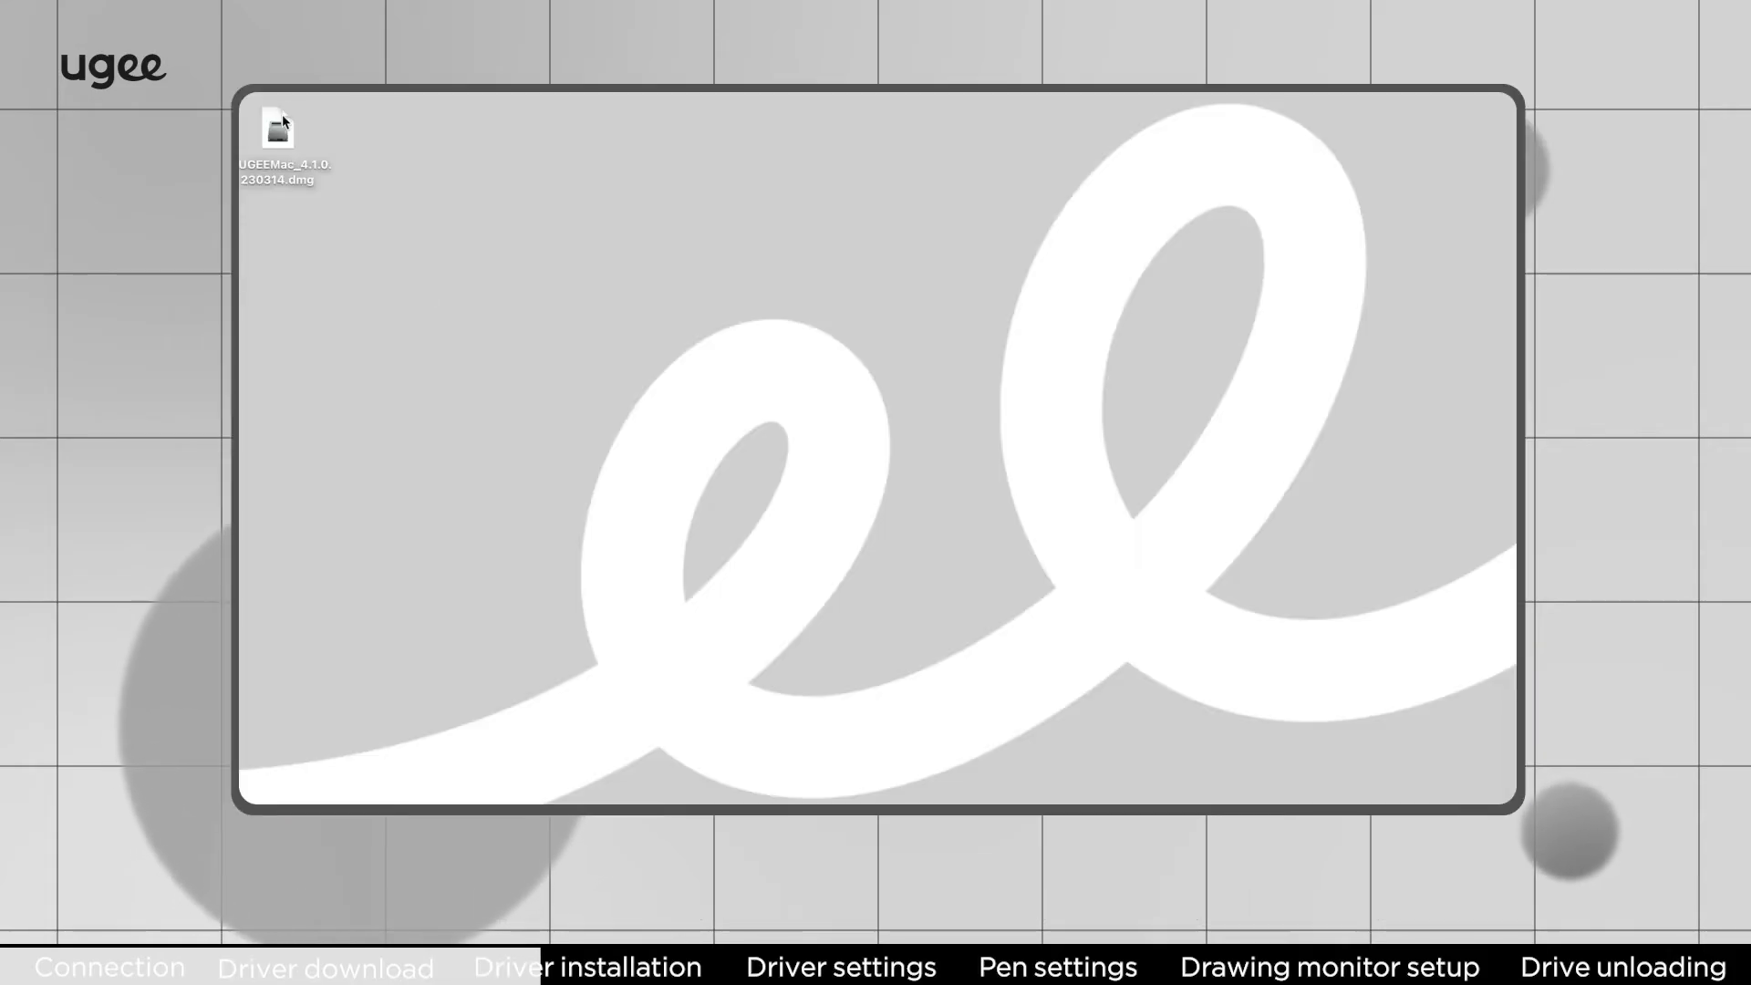
Step: Open the driver disk image and install UgeePenTablet on Macintosh HD, accepting the licence
click(278, 129)
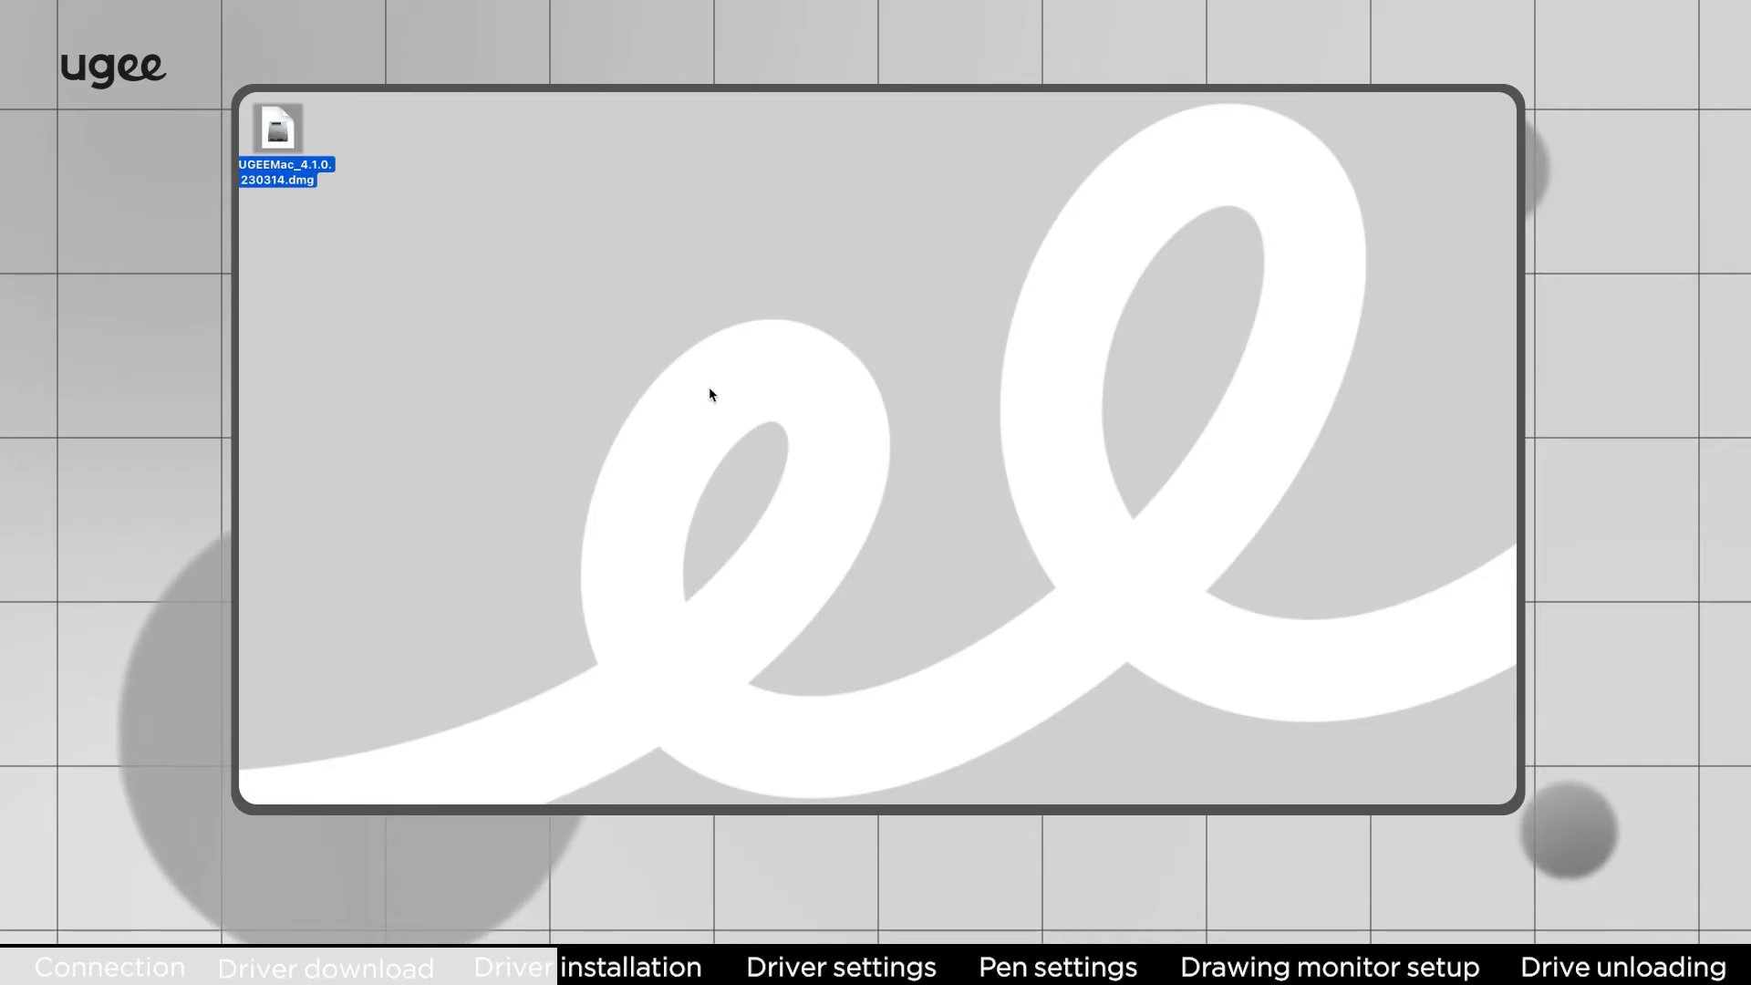
double_click(275, 129)
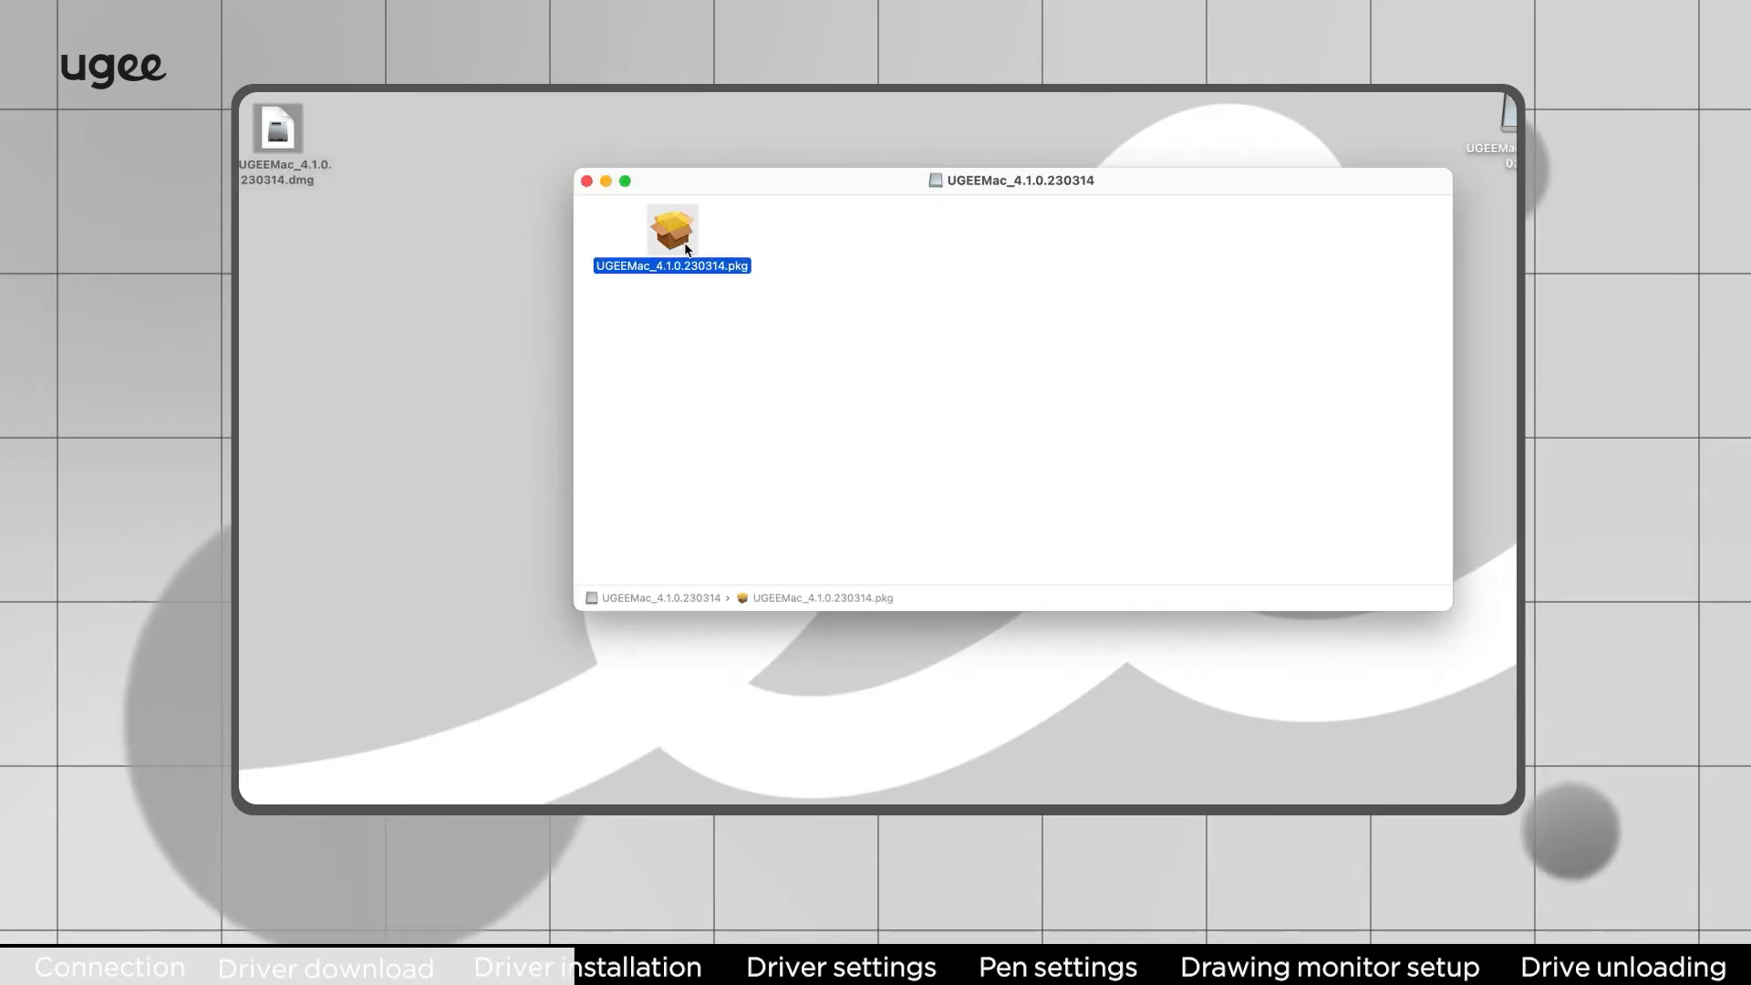
mouse_move(1058, 444)
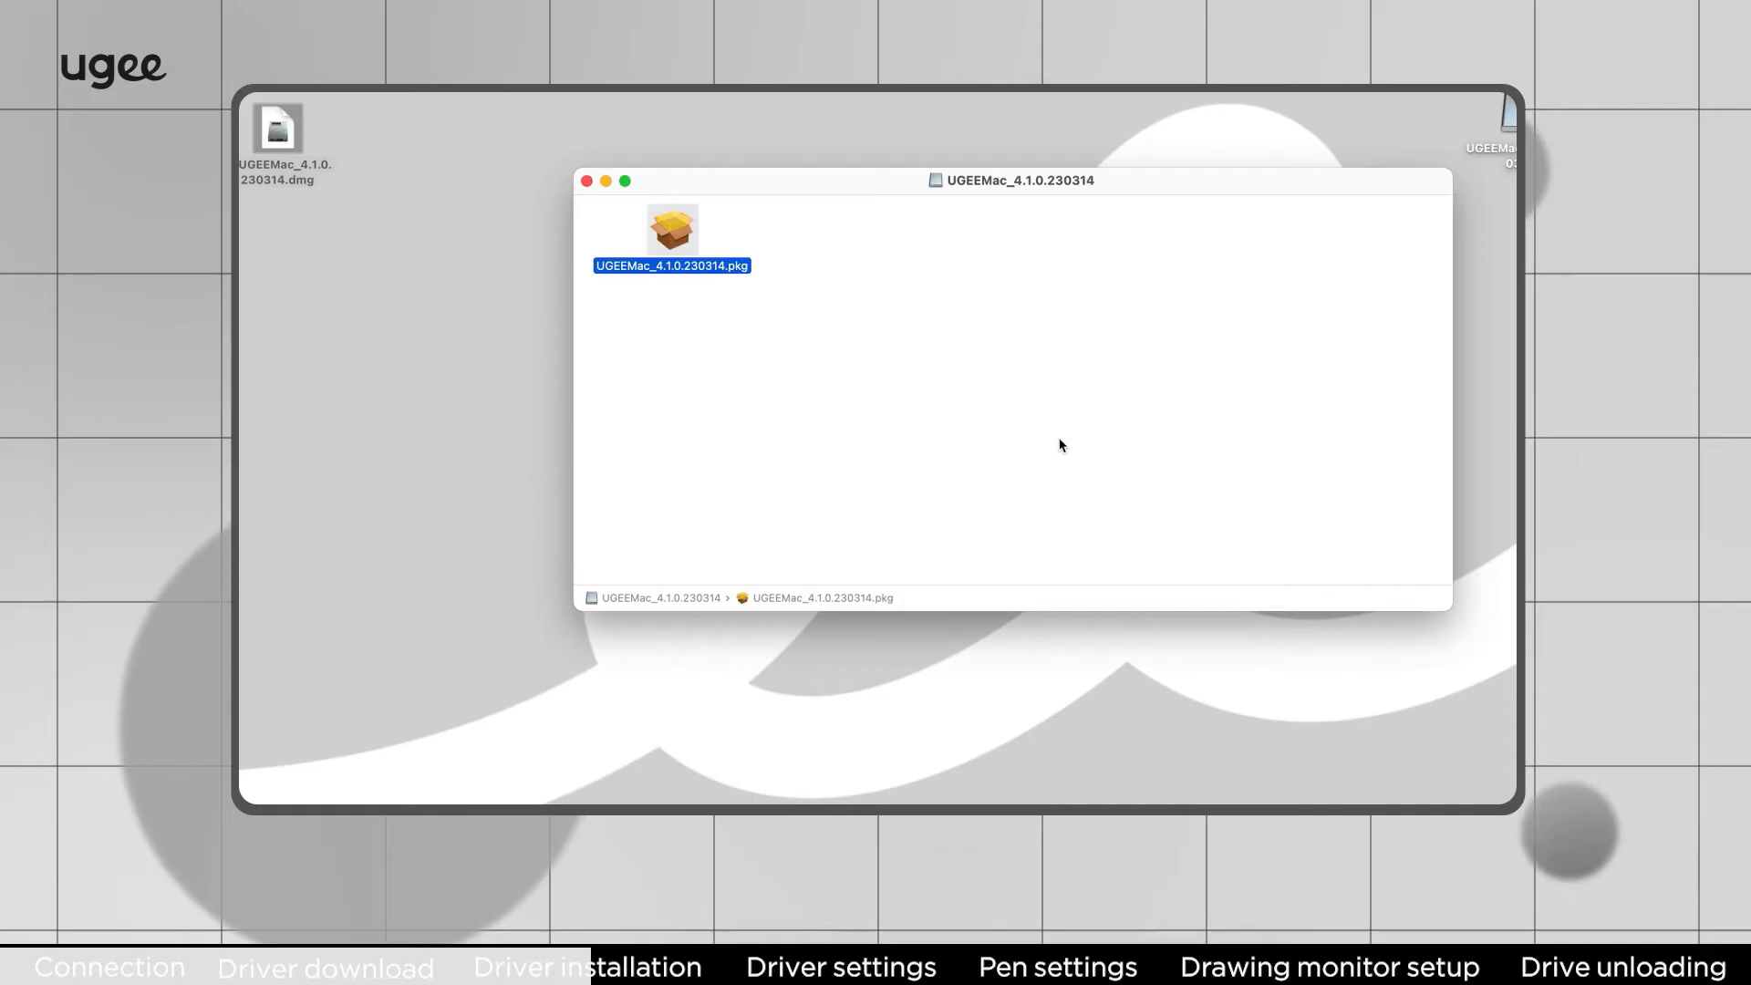
double_click(671, 230)
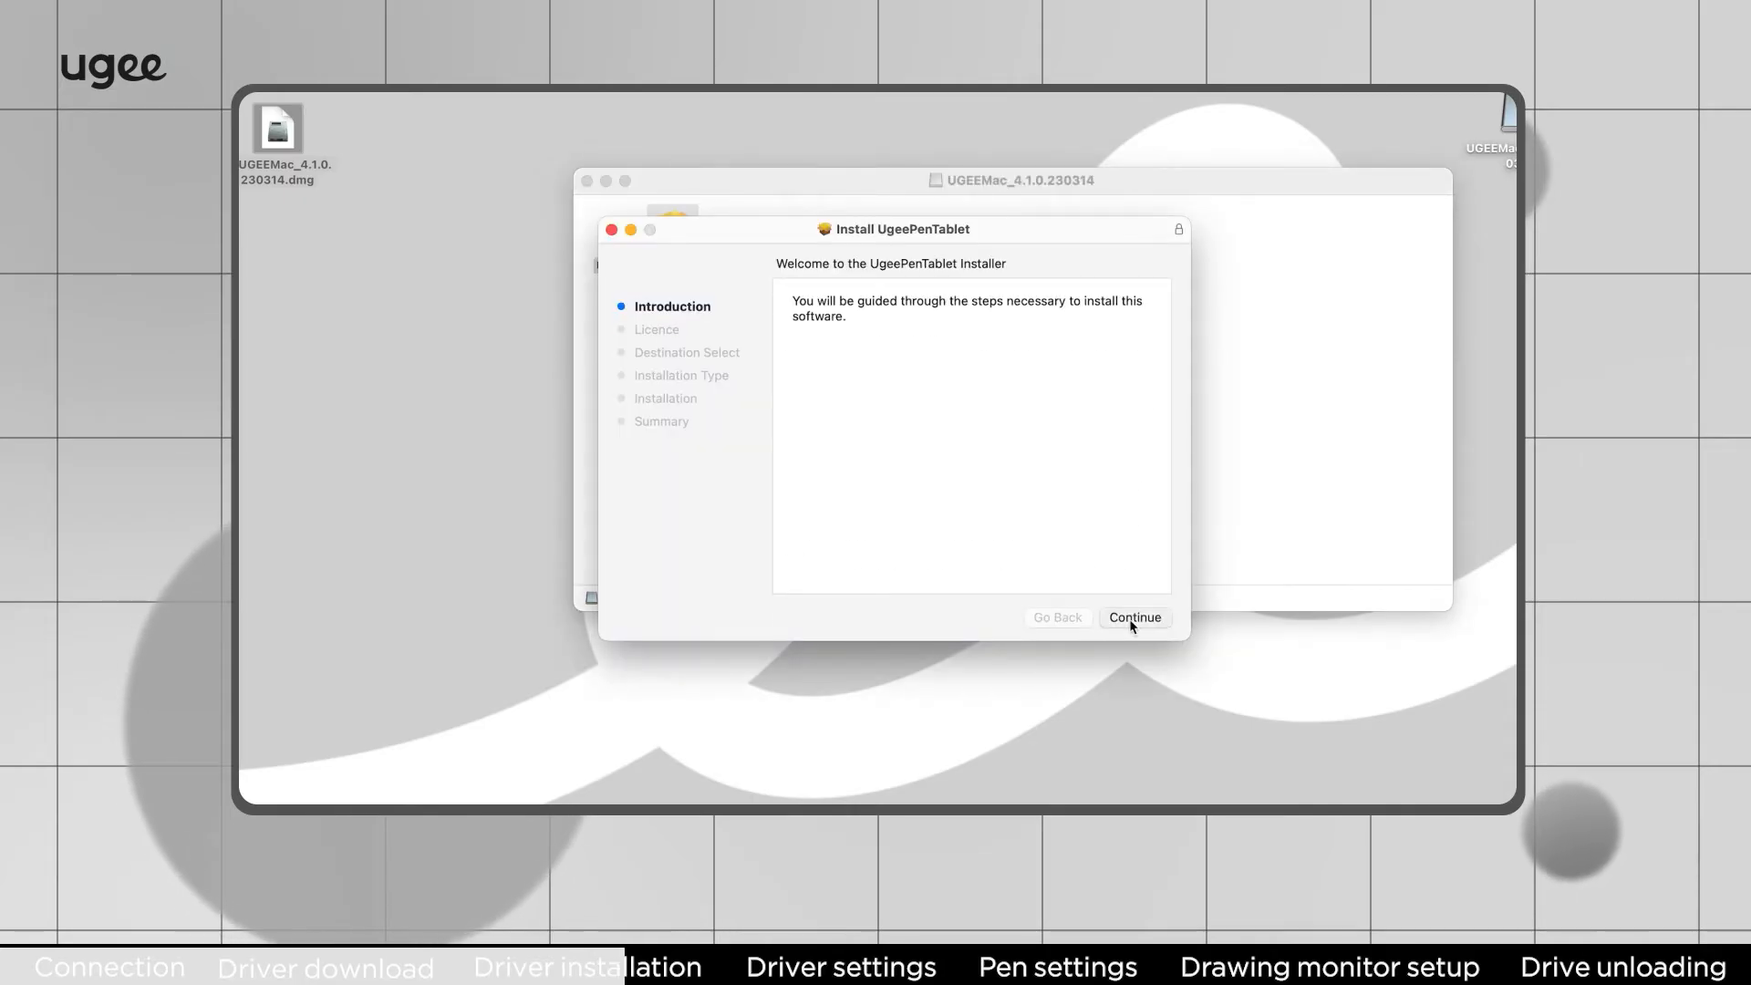
click(1132, 618)
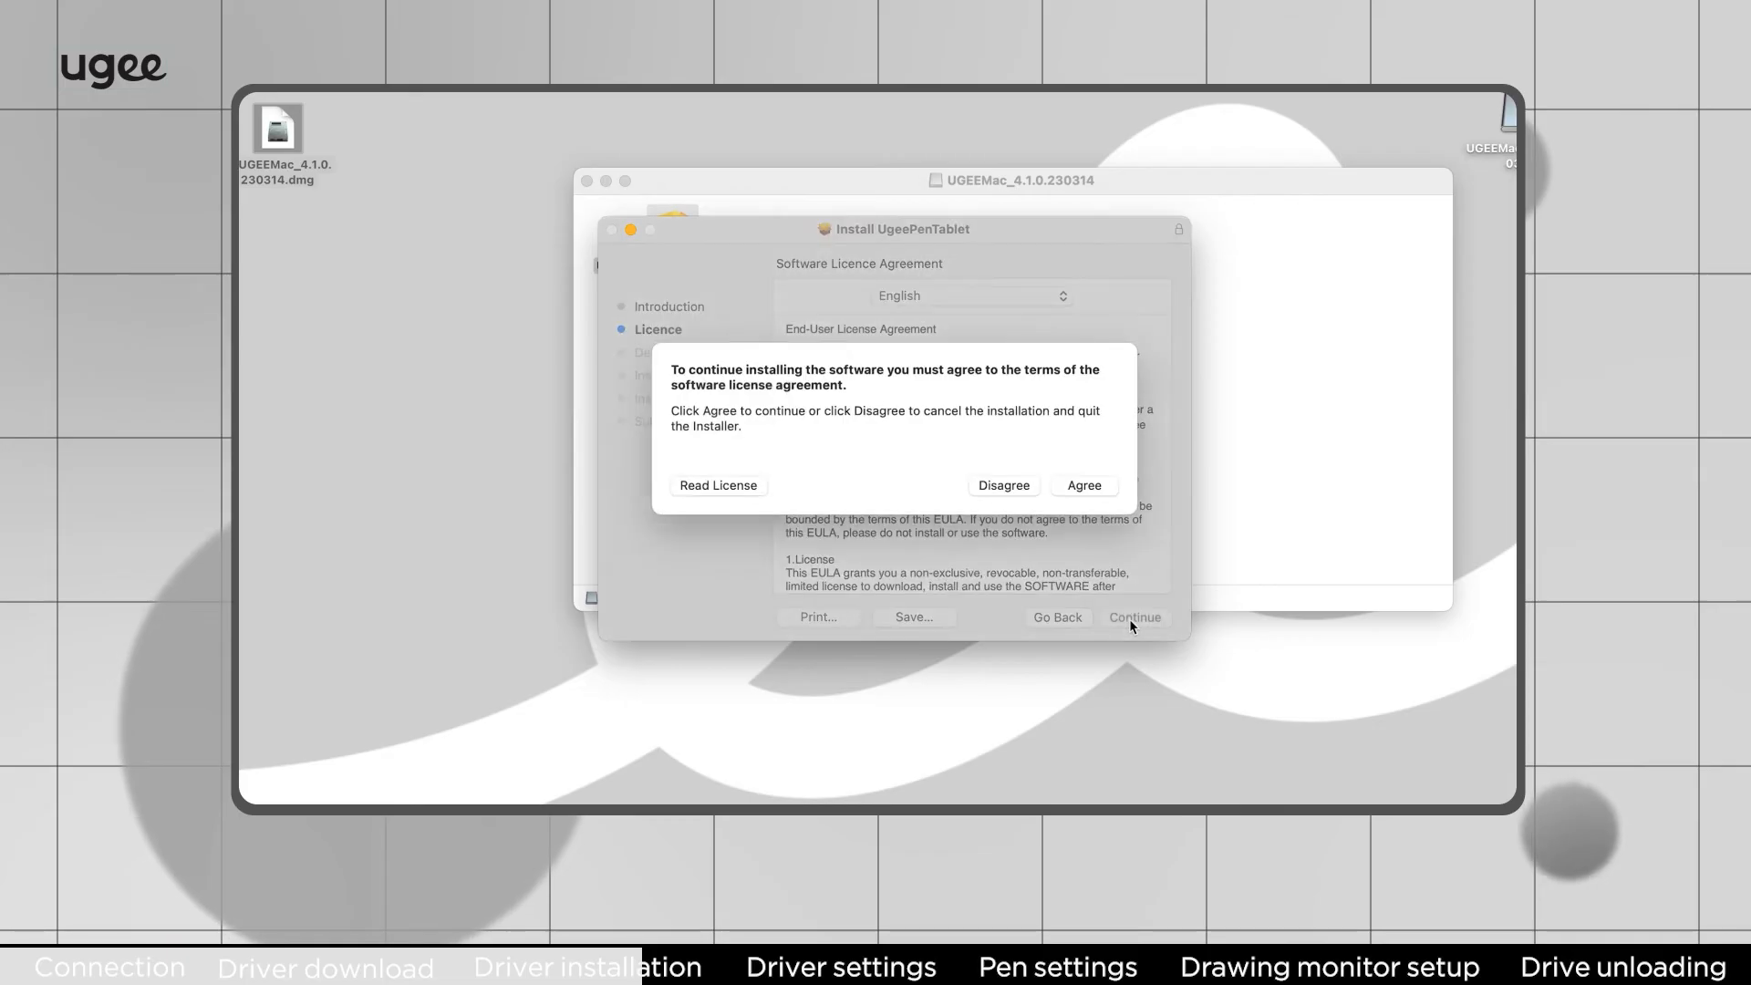
click(1083, 484)
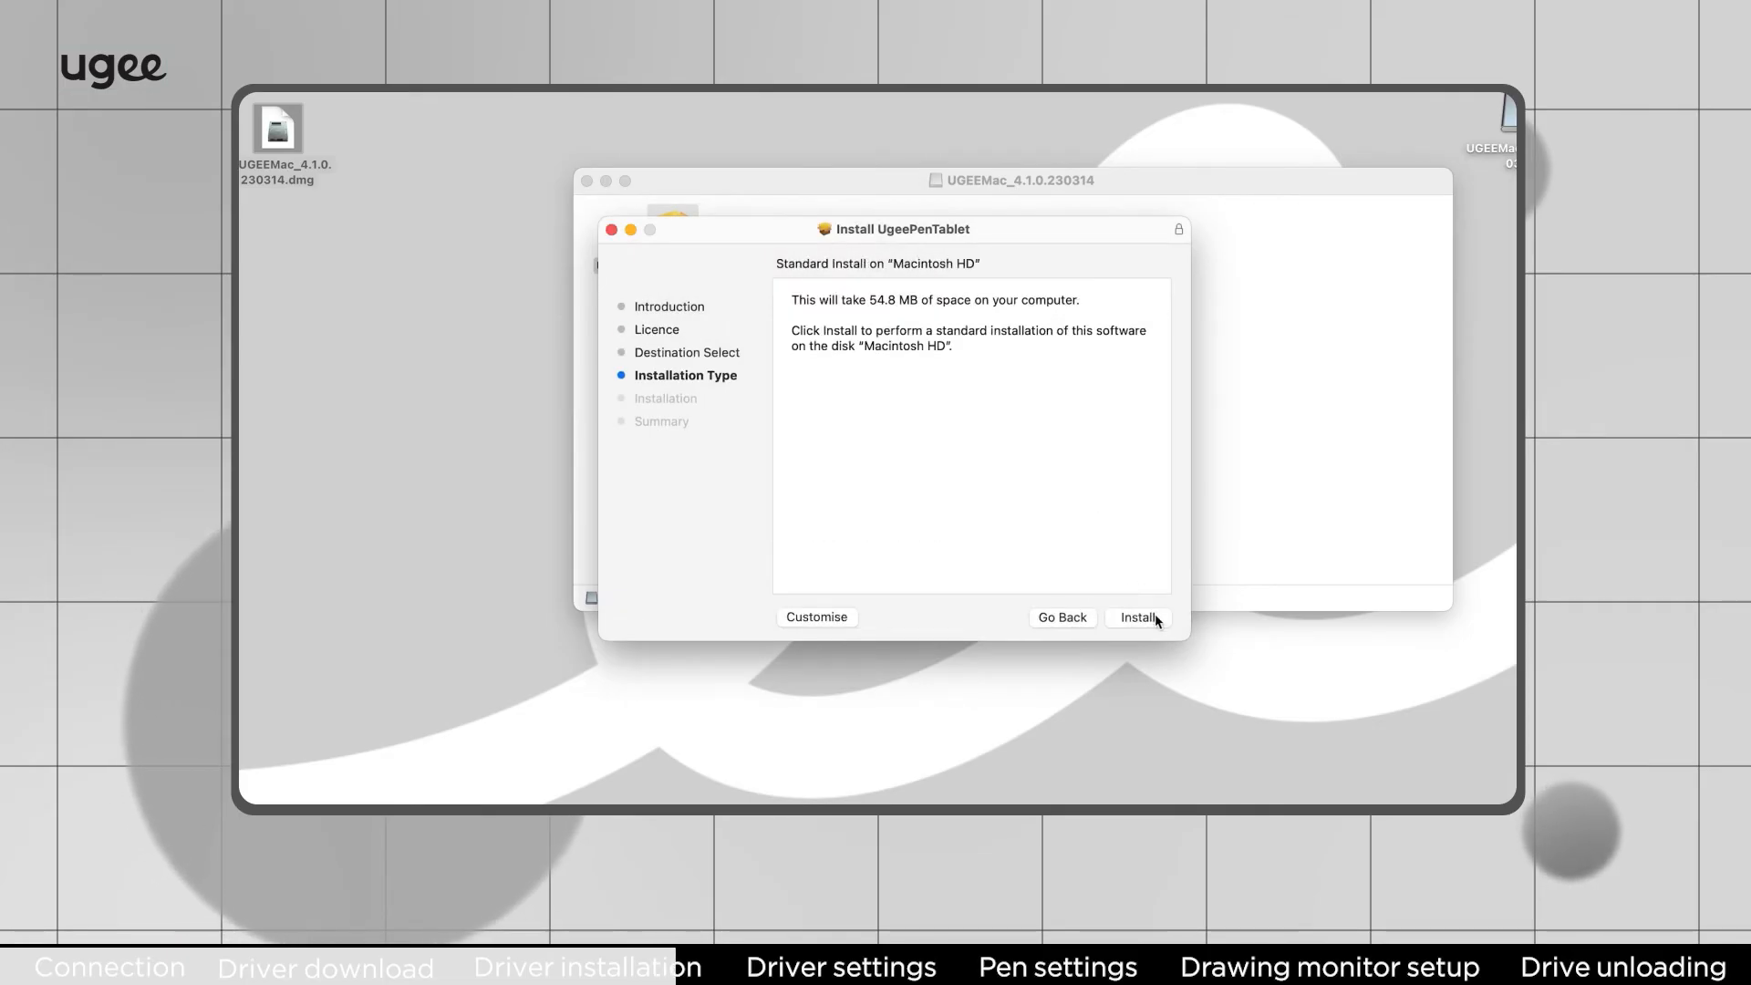
click(1139, 617)
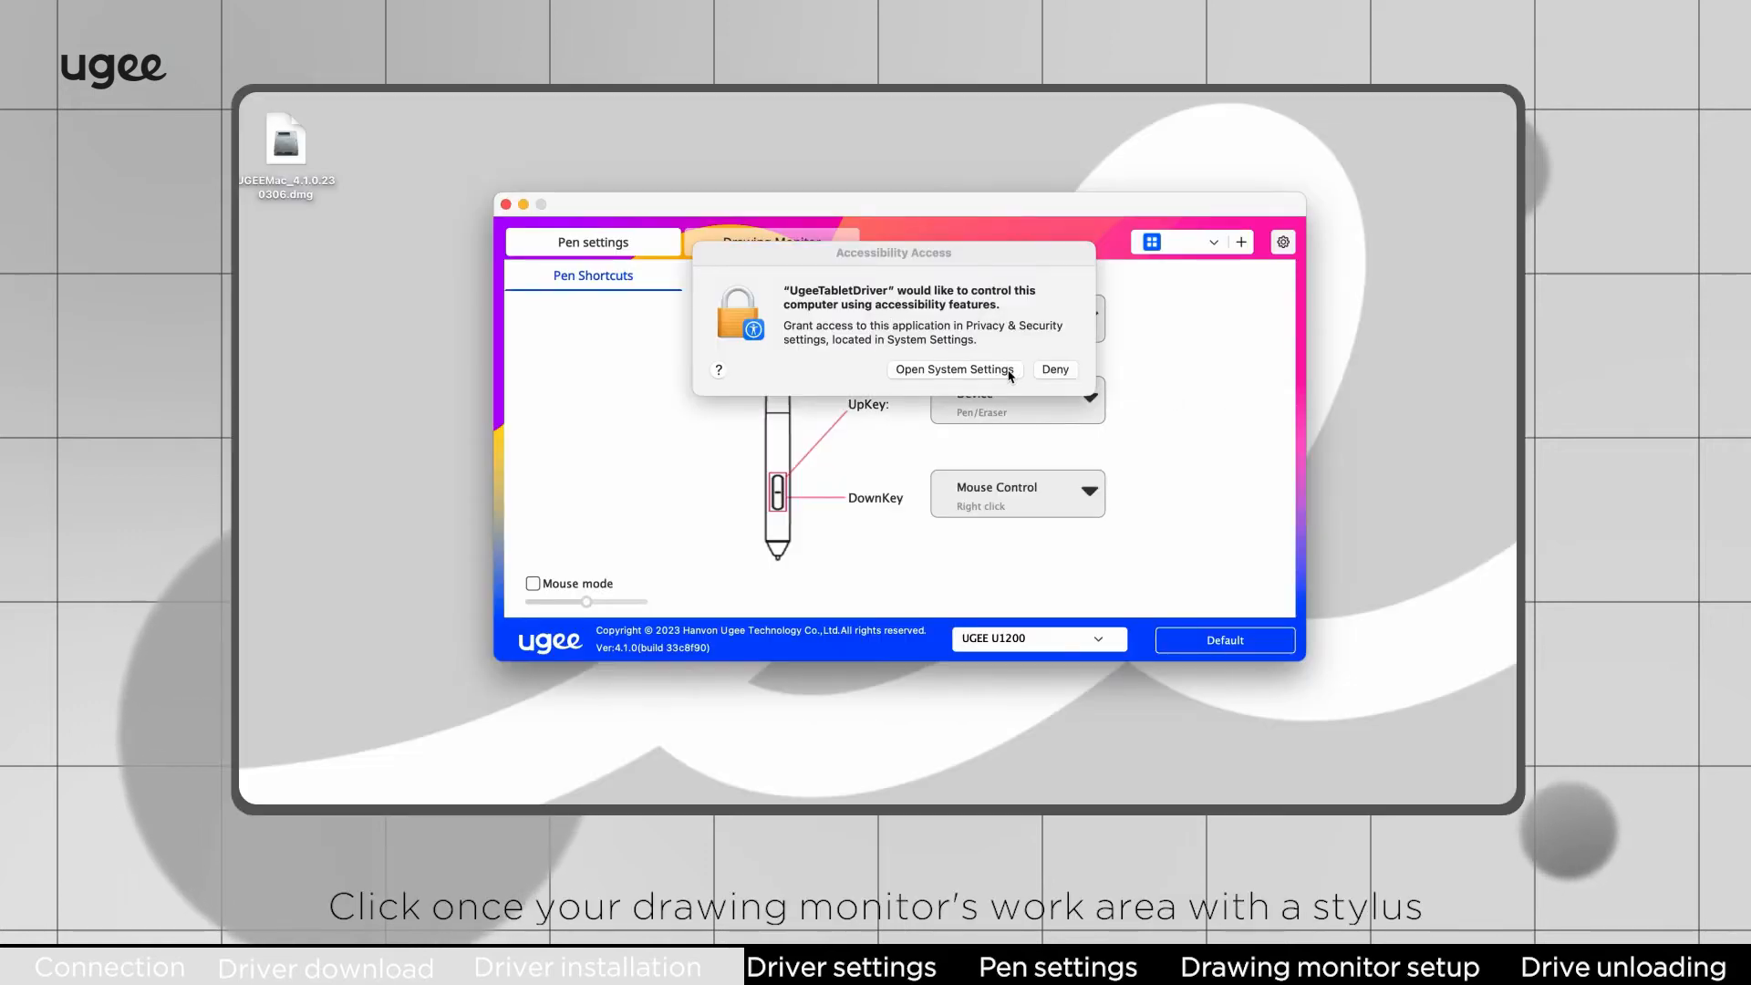
Step: Turn on the UgeeTabletDriver toggle under Accessibility in System Settings
click(952, 369)
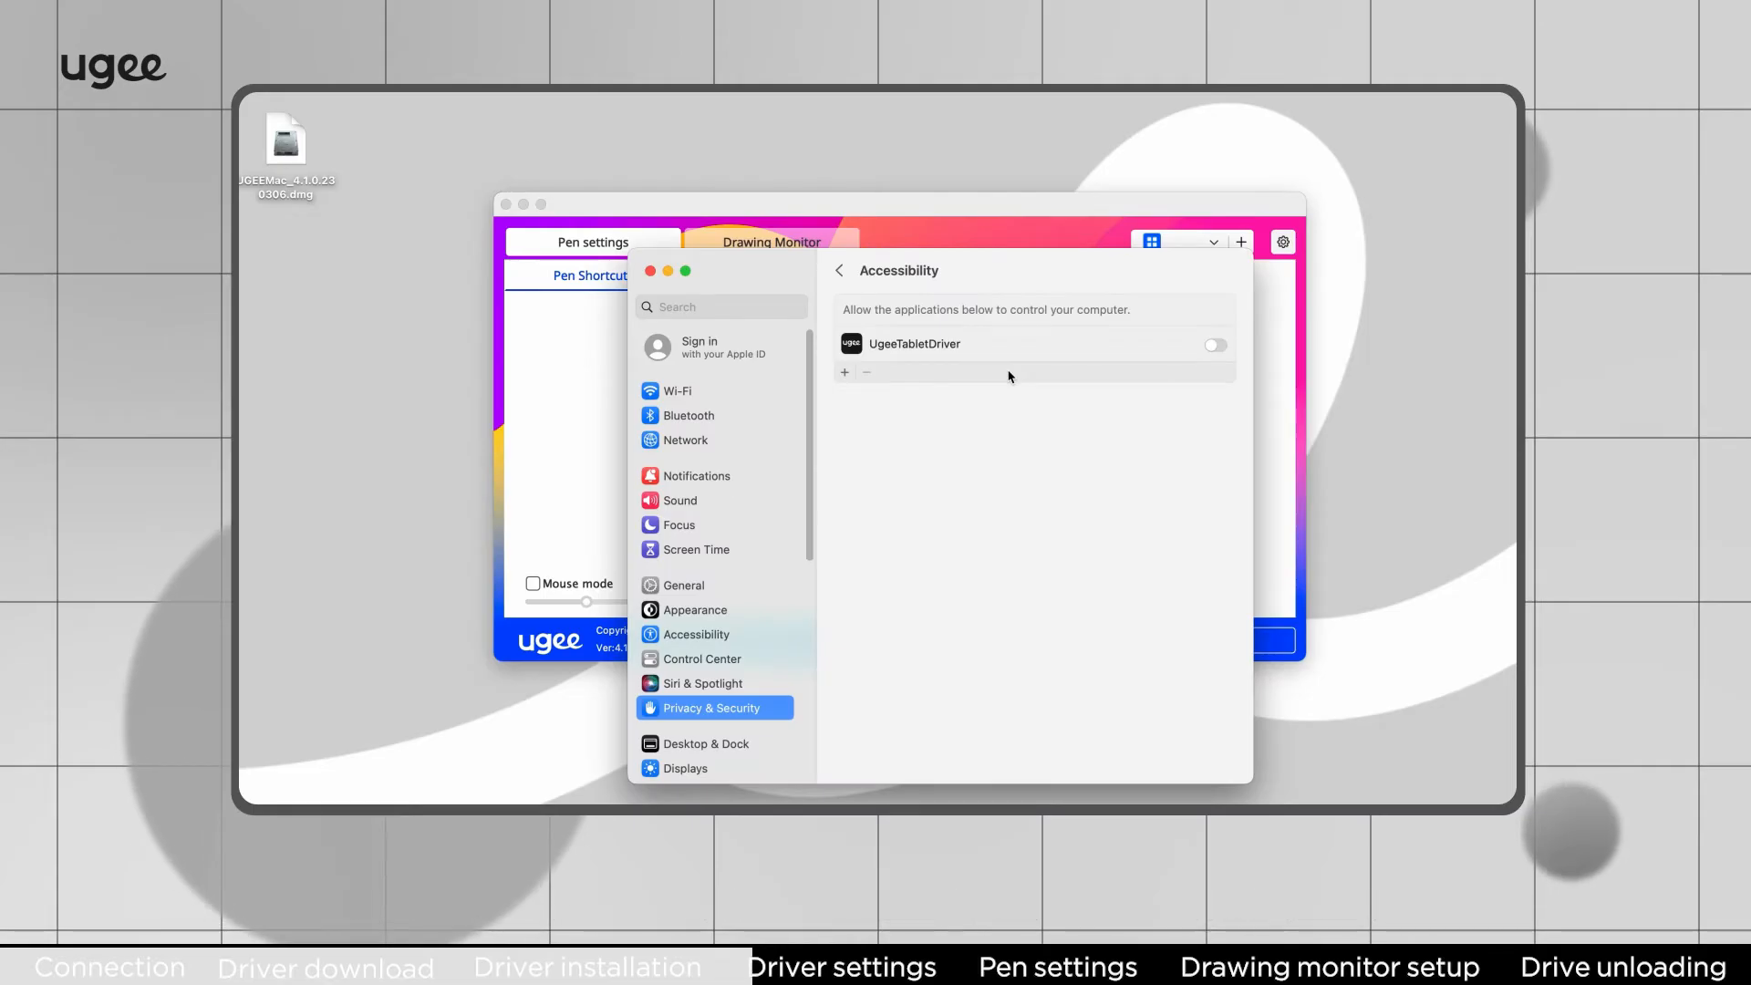
click(1215, 344)
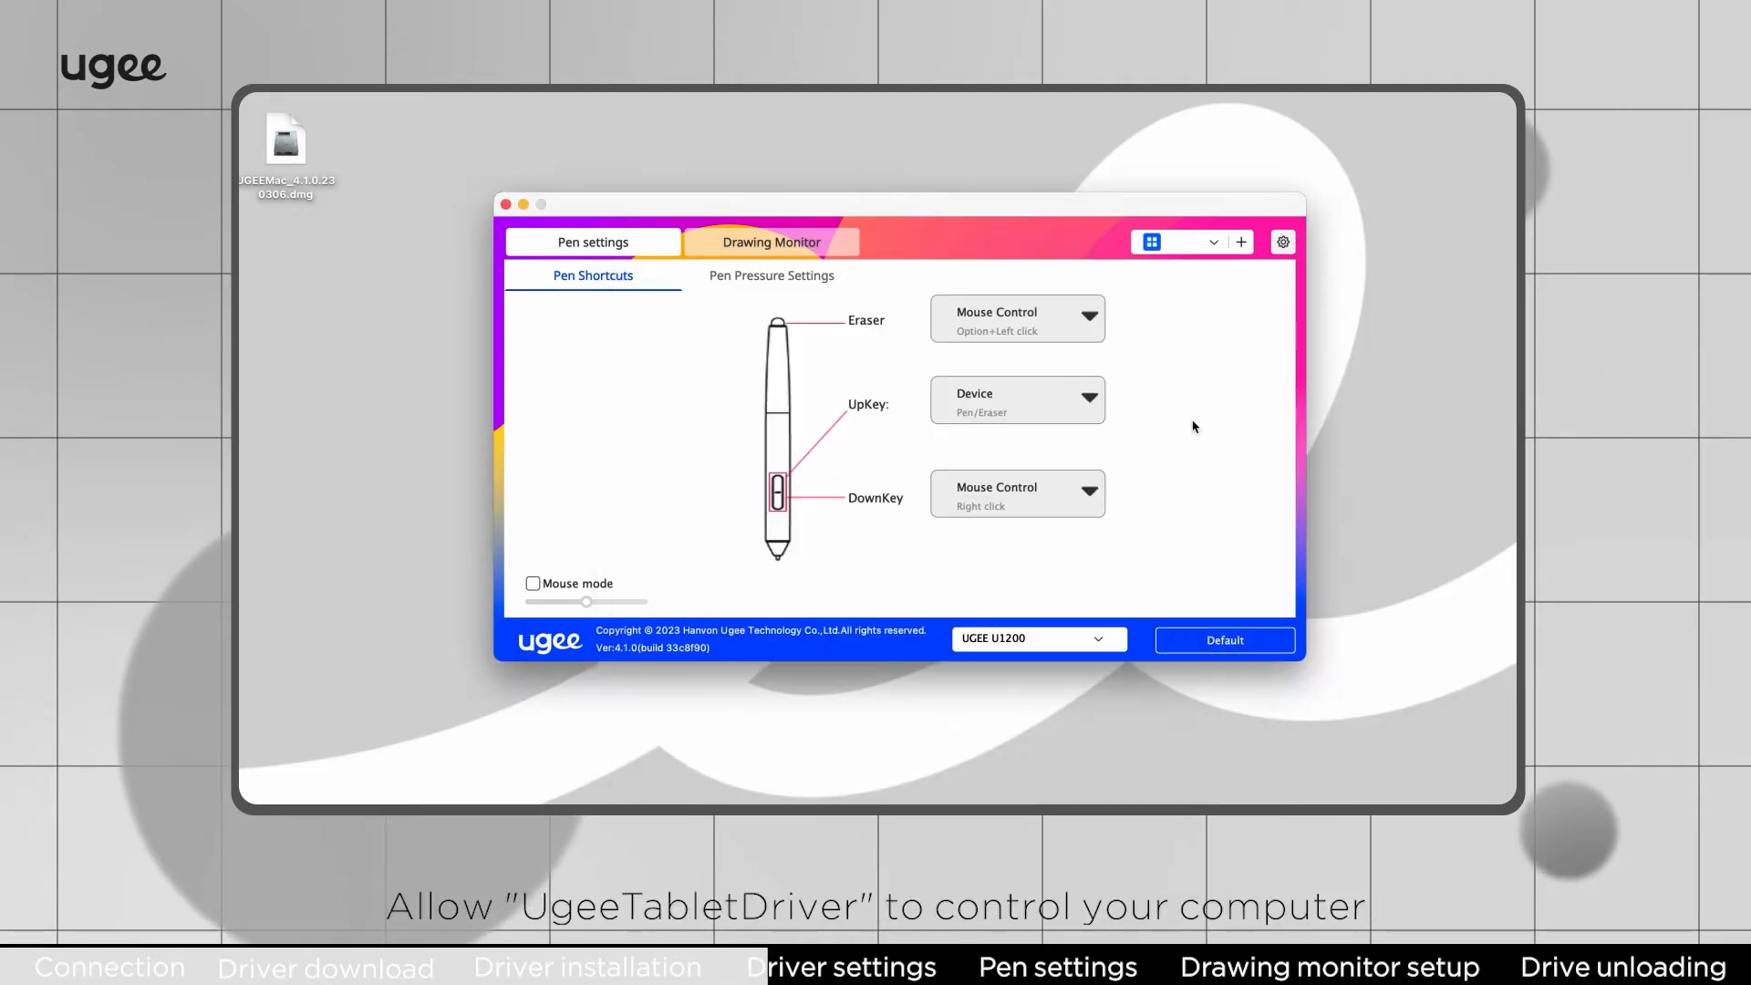
Step: Open the driver's Setting panel and tick then clear the Other disable checkboxes
click(1282, 241)
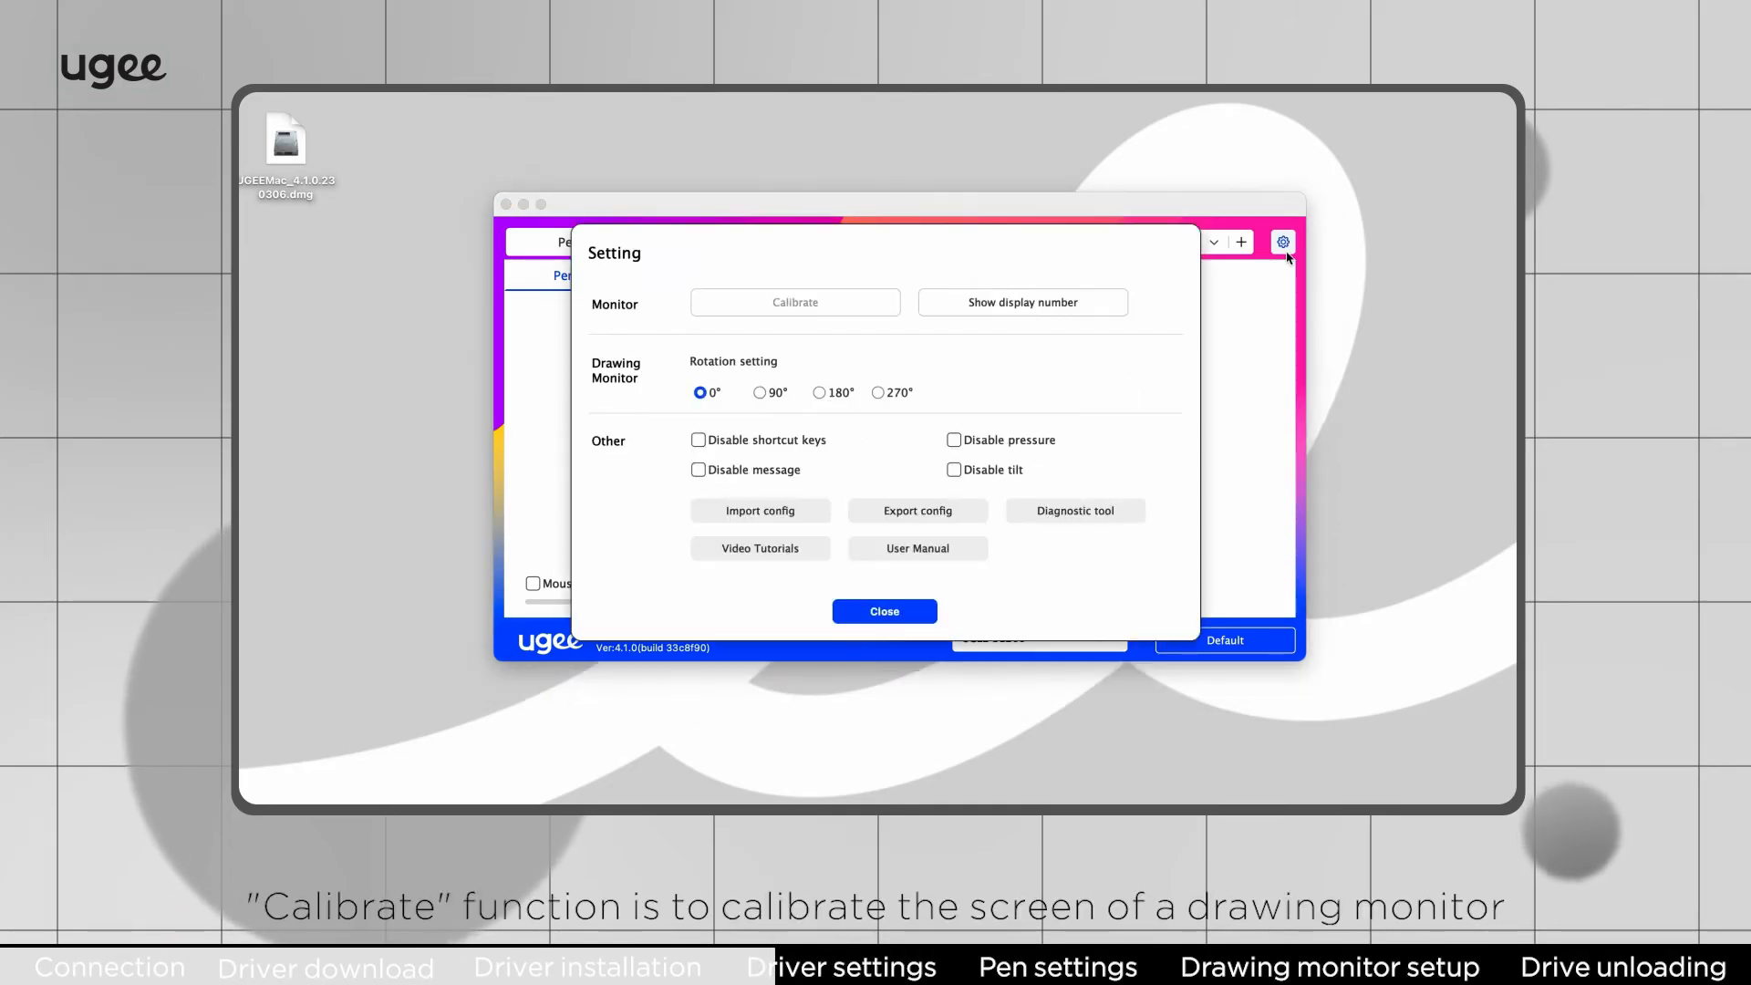
click(795, 302)
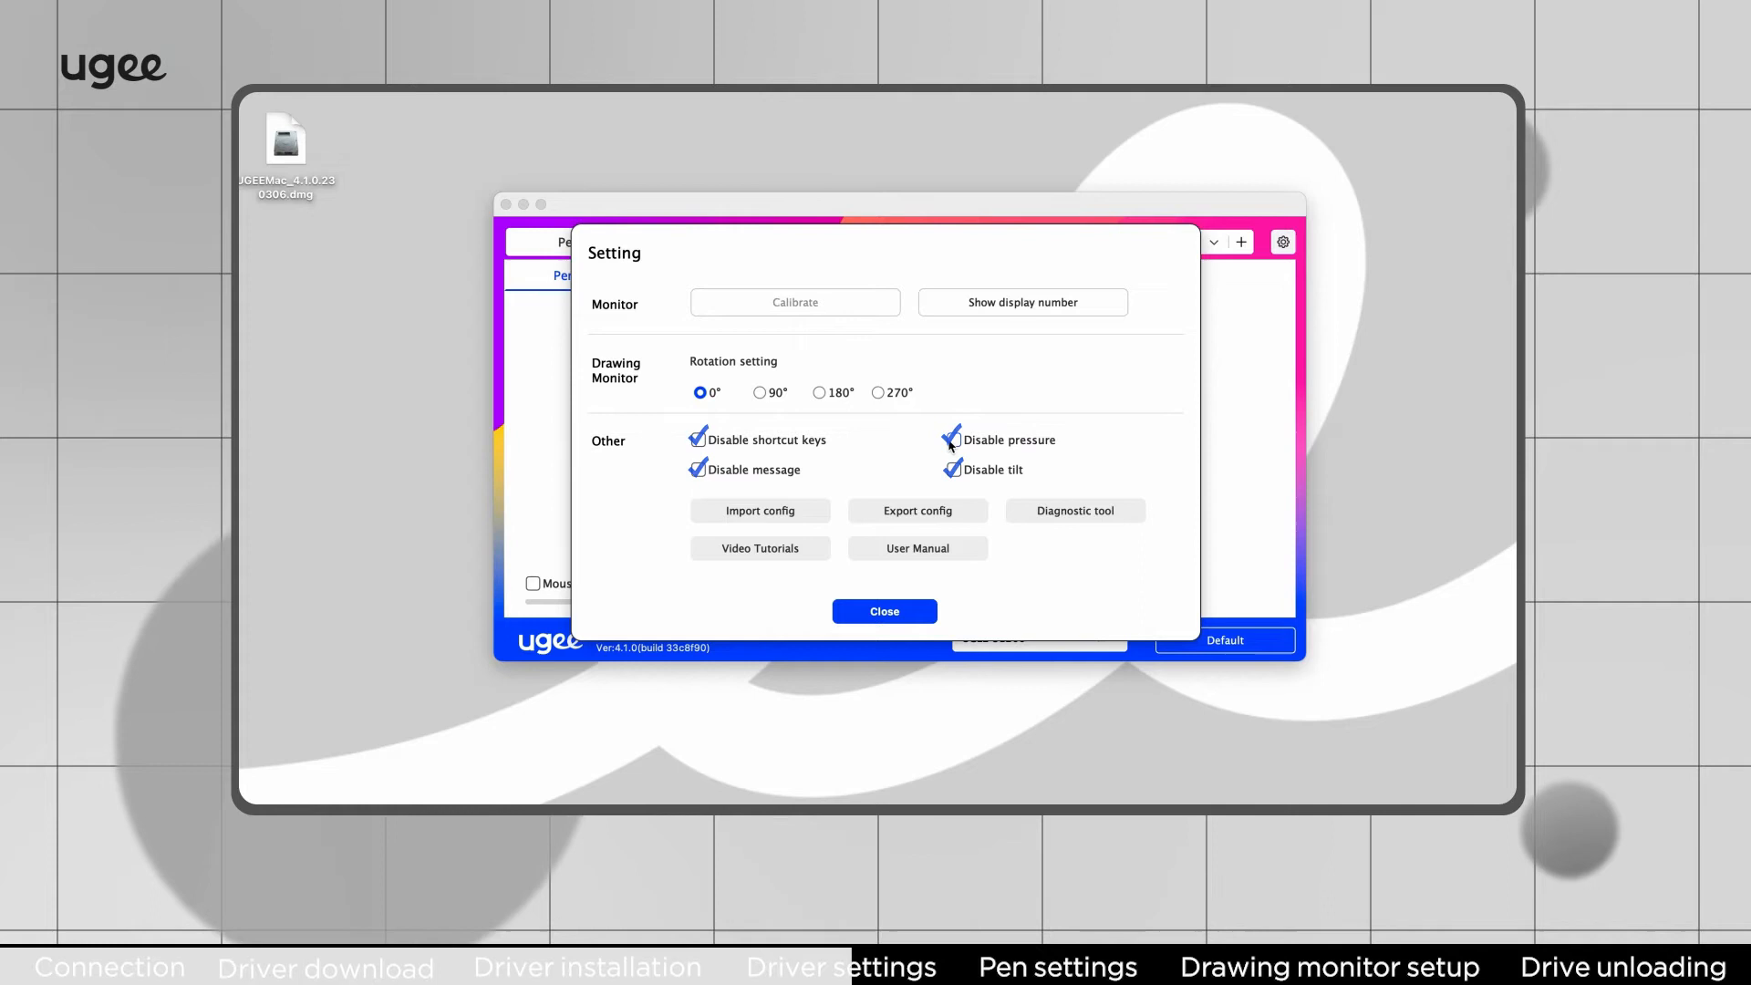
click(951, 439)
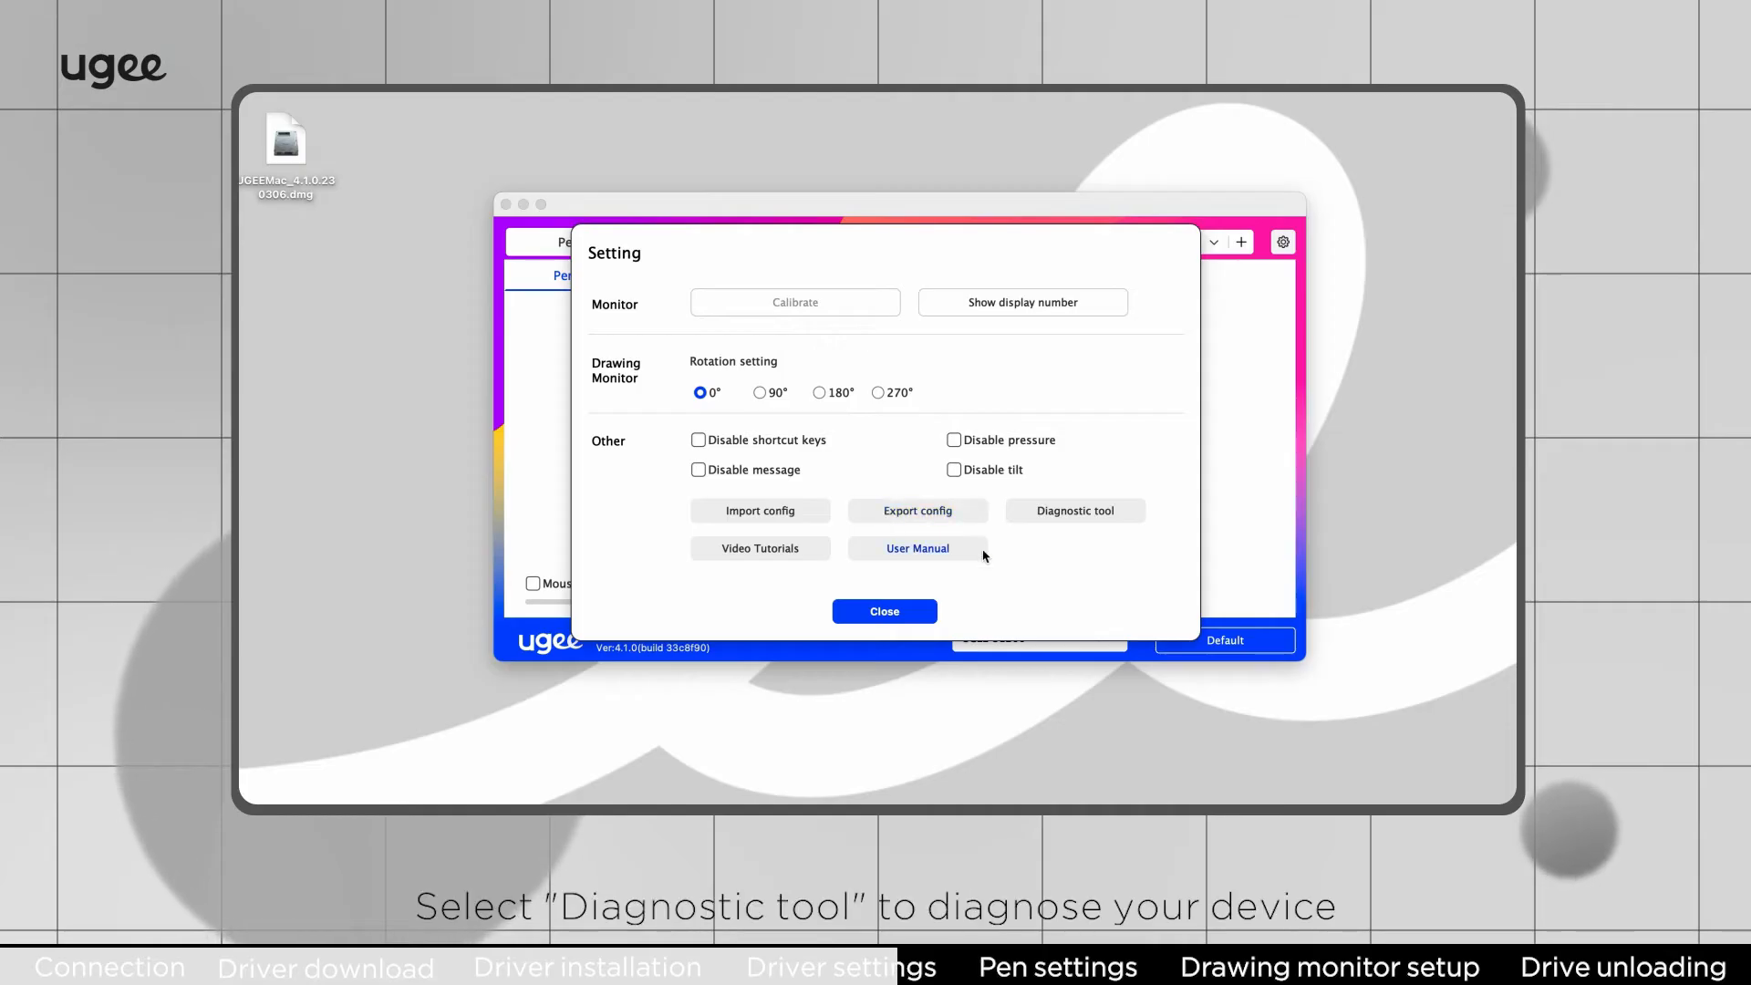
Step: Check the U1200 hardware diagnostic report, dismiss it, and close the Setting panel
click(1074, 511)
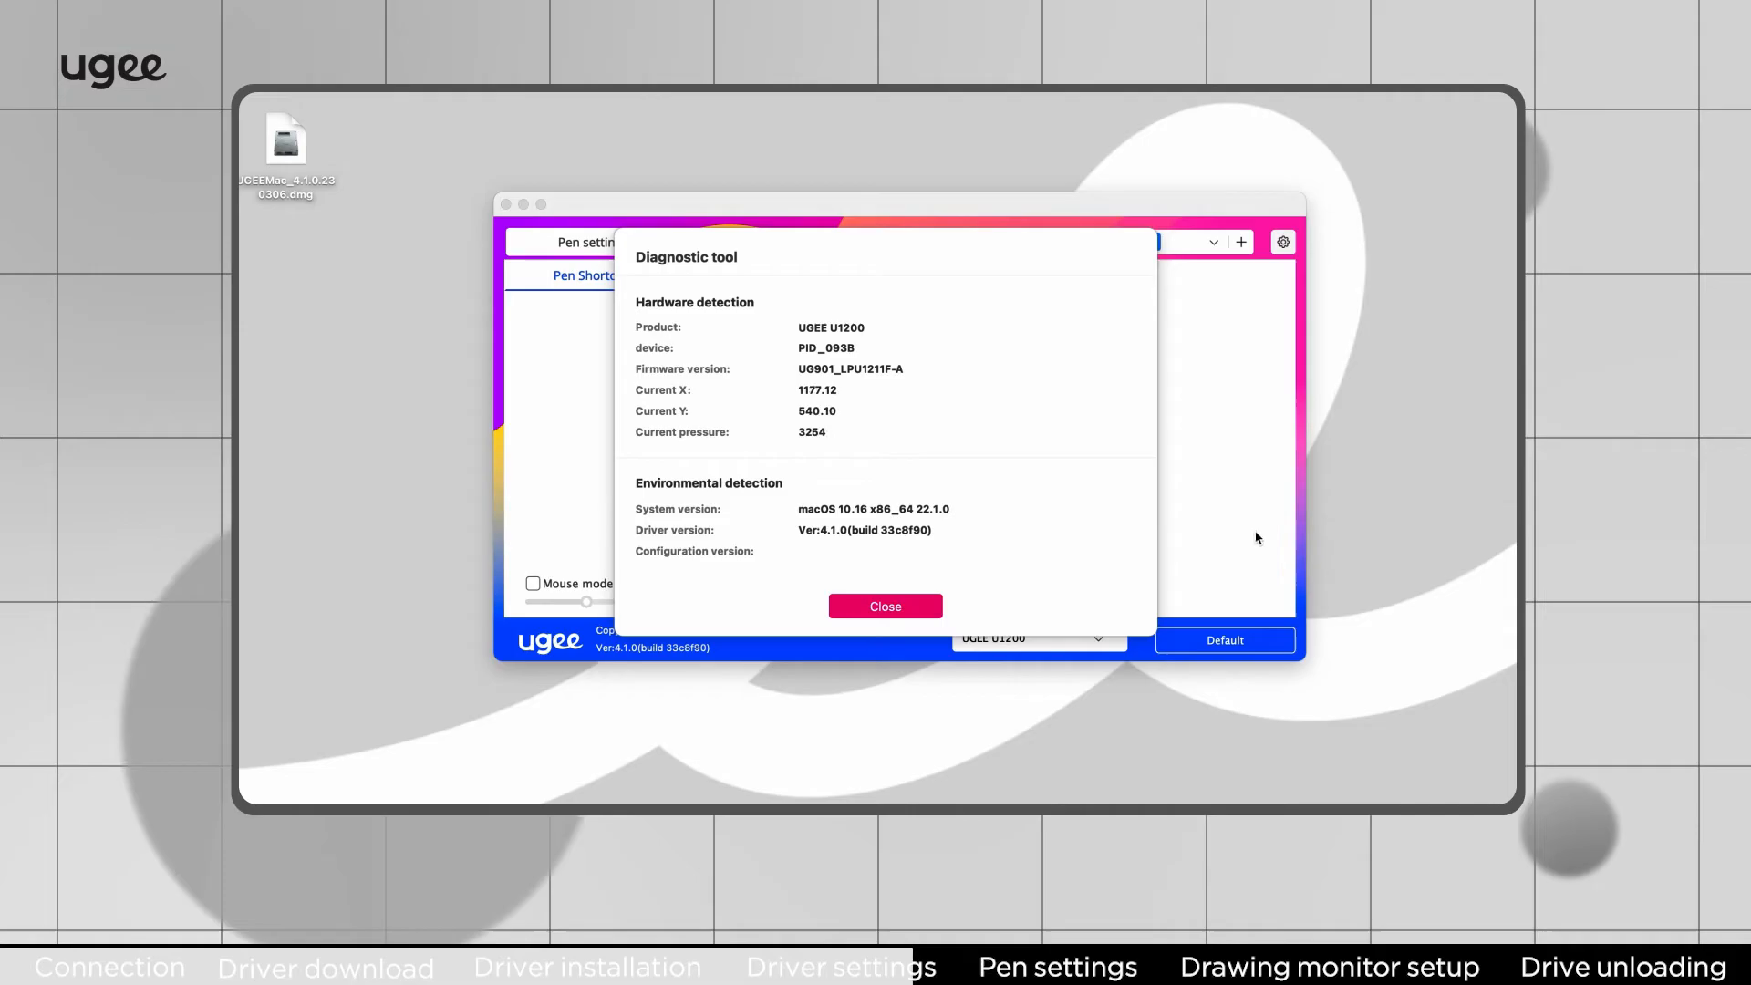
mouse_move(1025, 558)
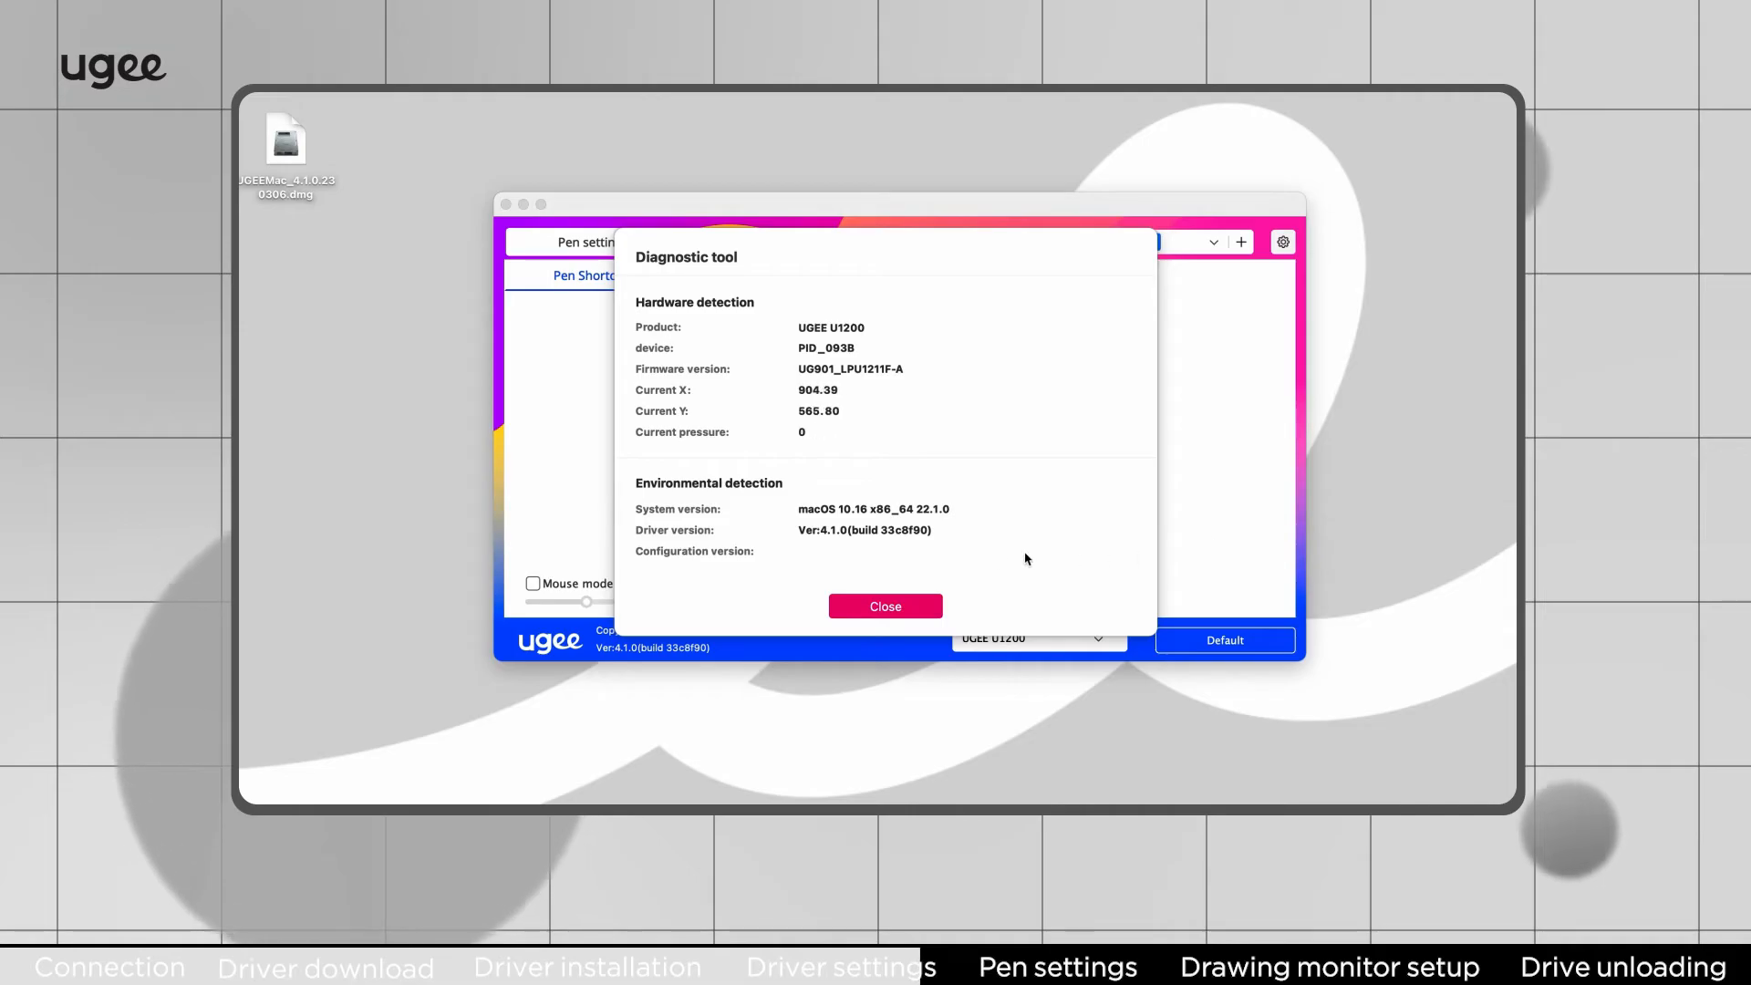
mouse_move(885, 607)
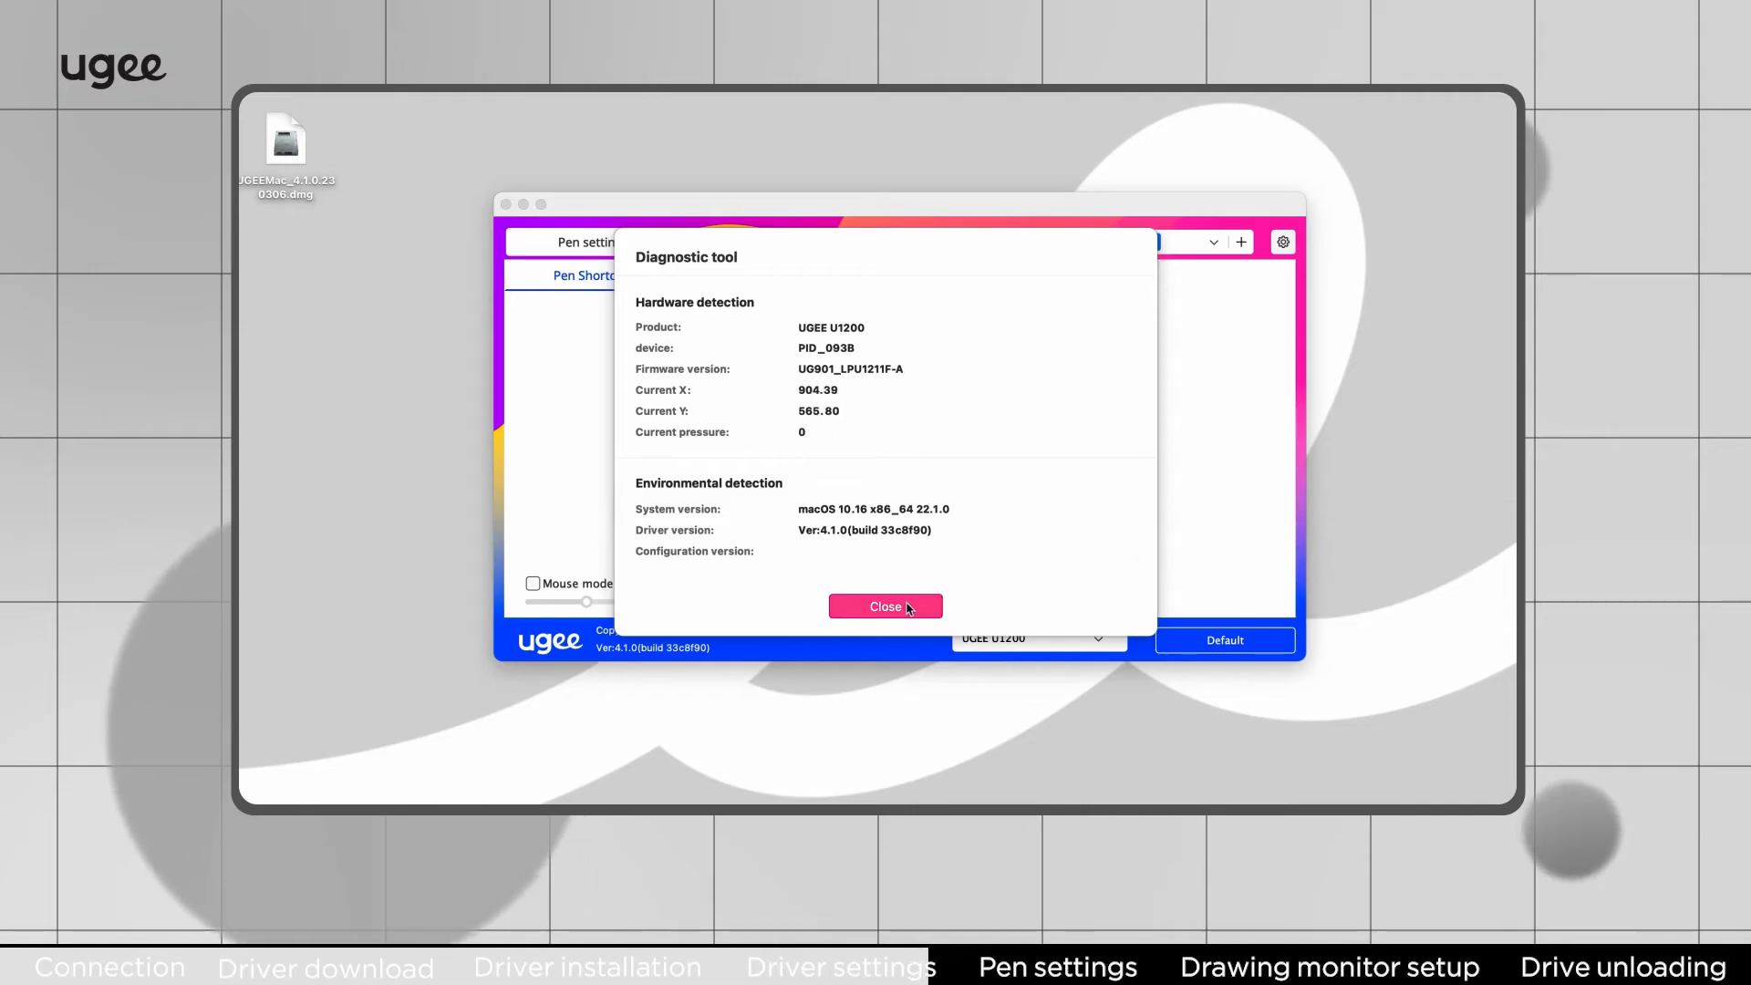
click(885, 606)
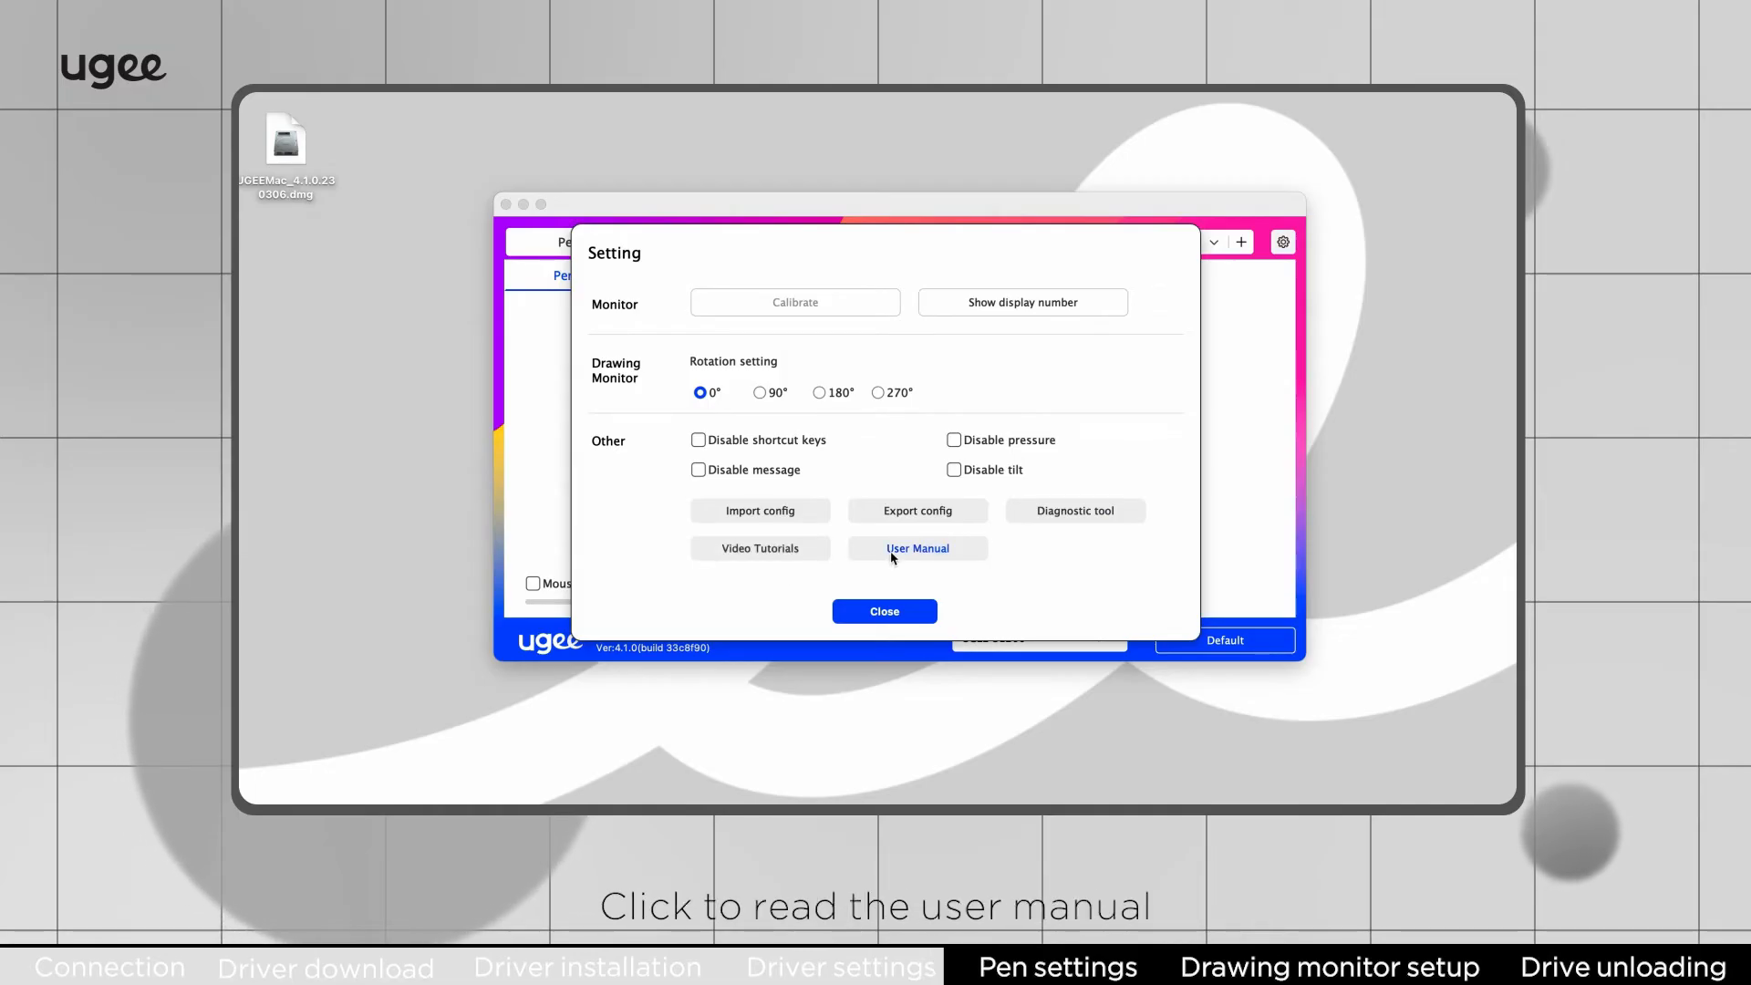
click(884, 611)
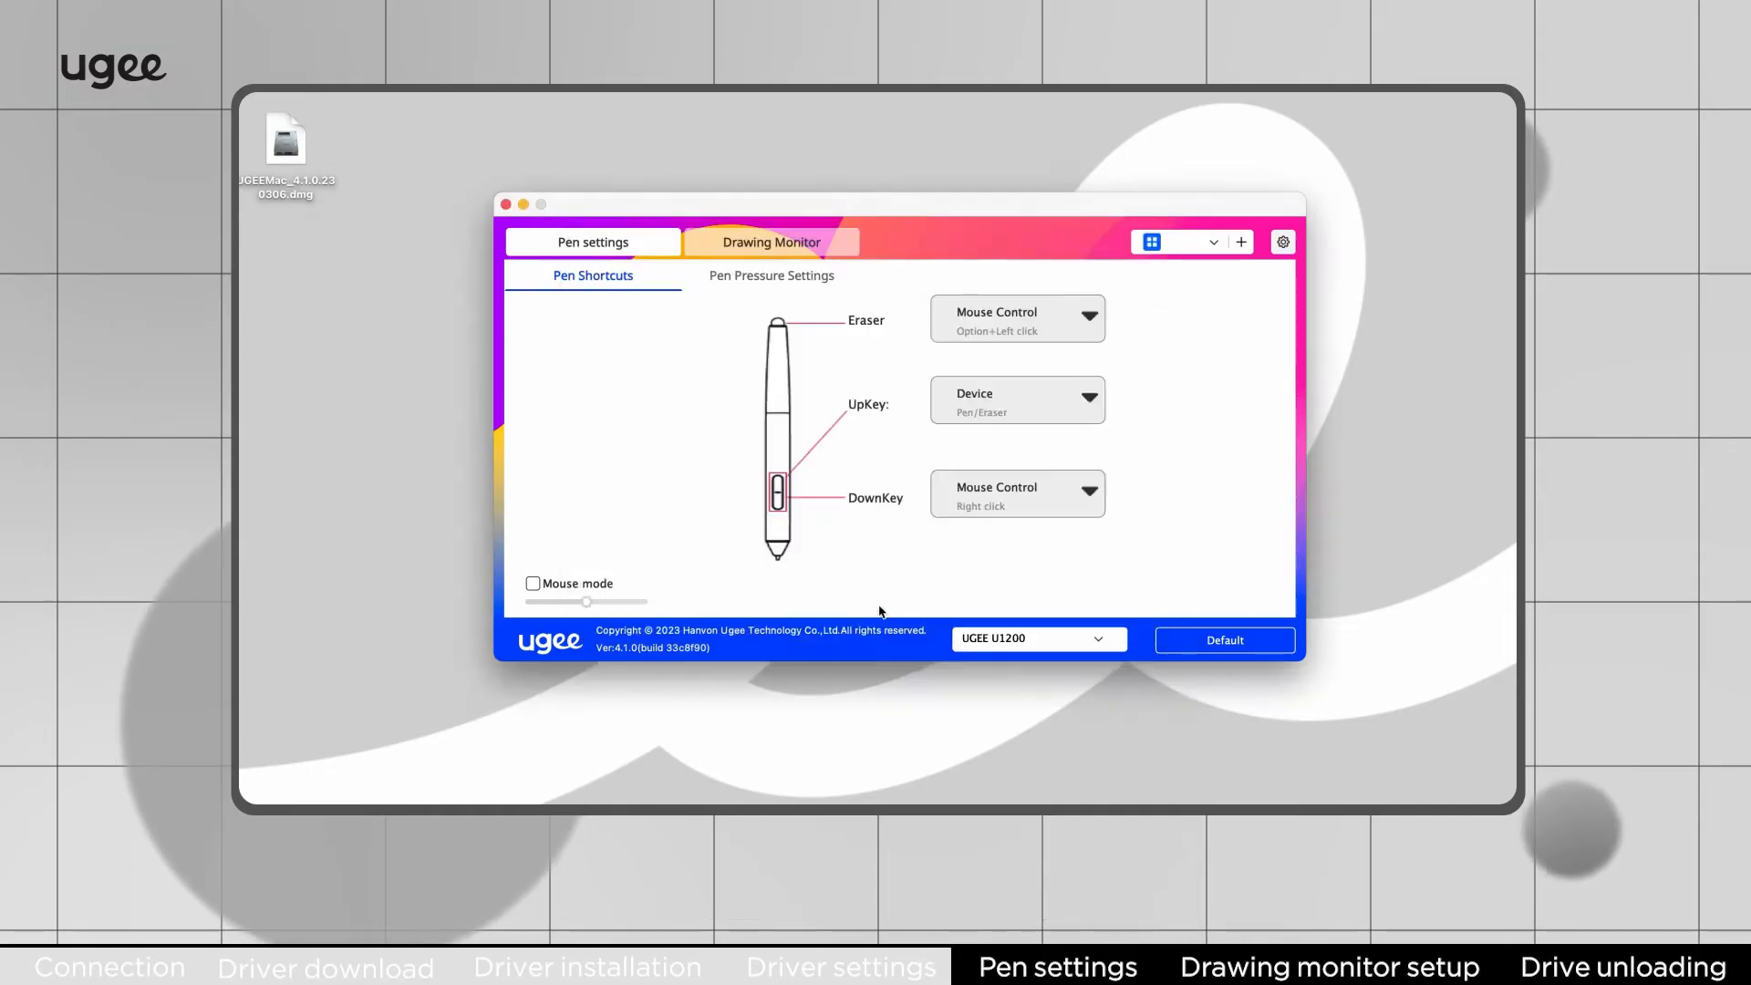
mouse_move(1141, 335)
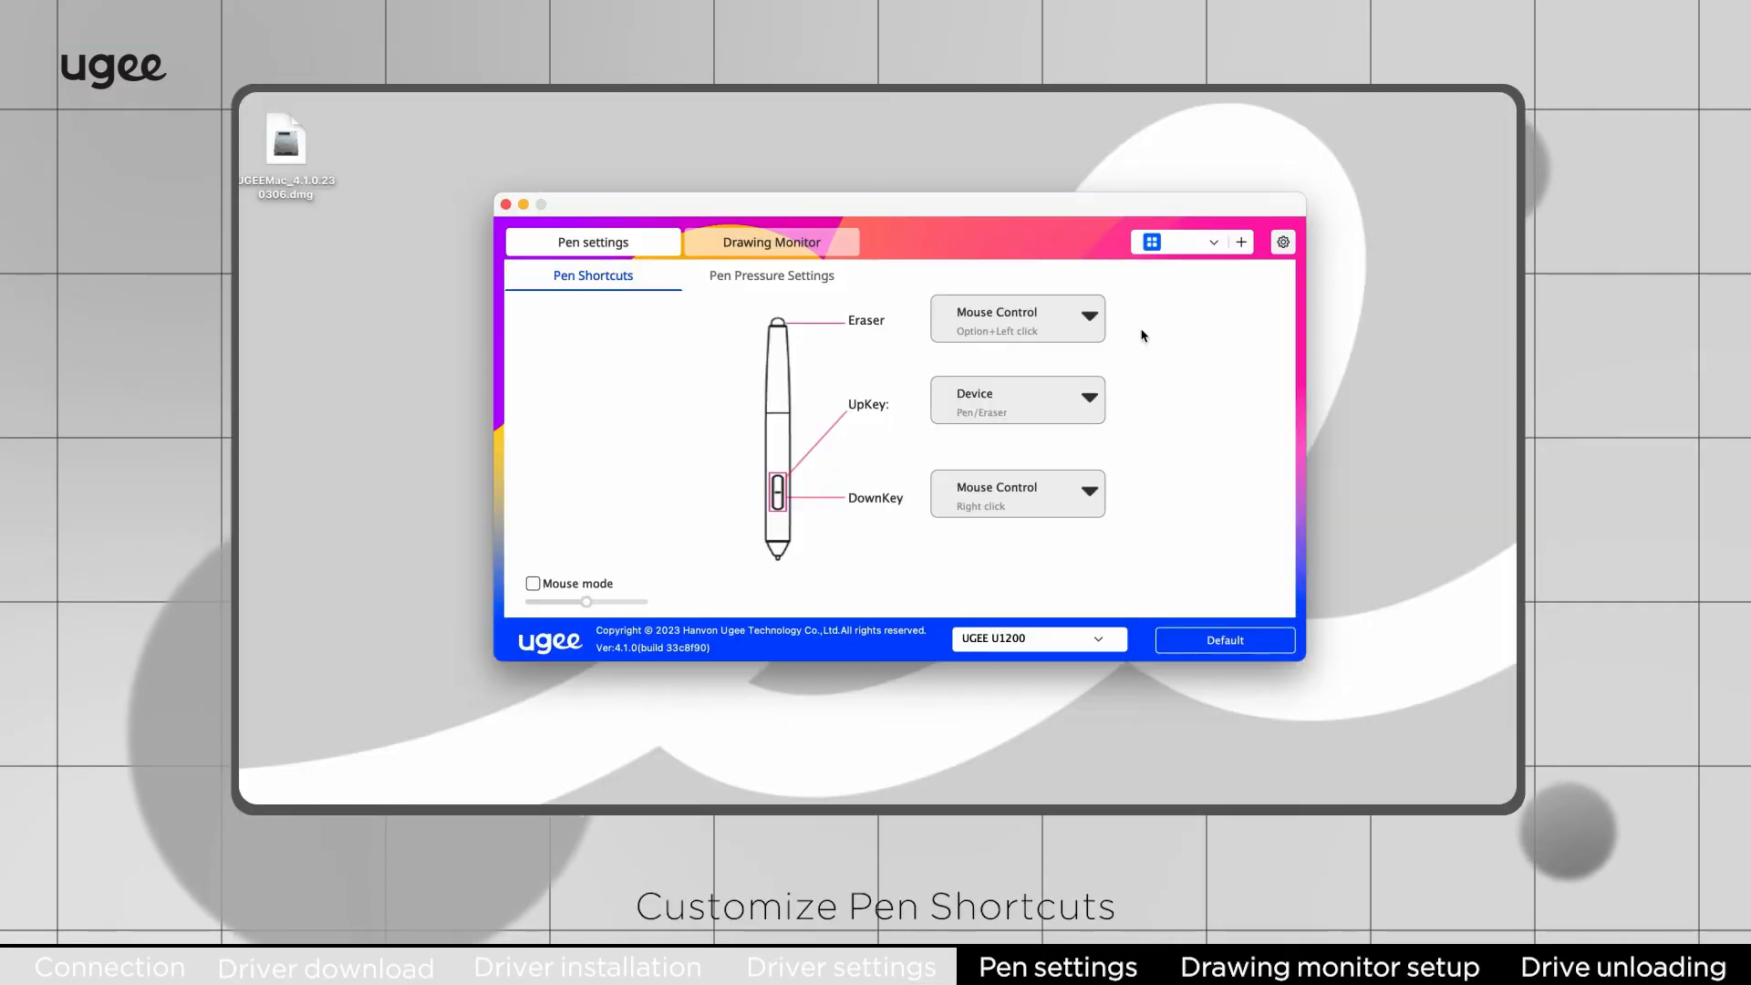
Step: Assign Shift+Right click to the pen's eraser button through Mouse Control
click(1015, 319)
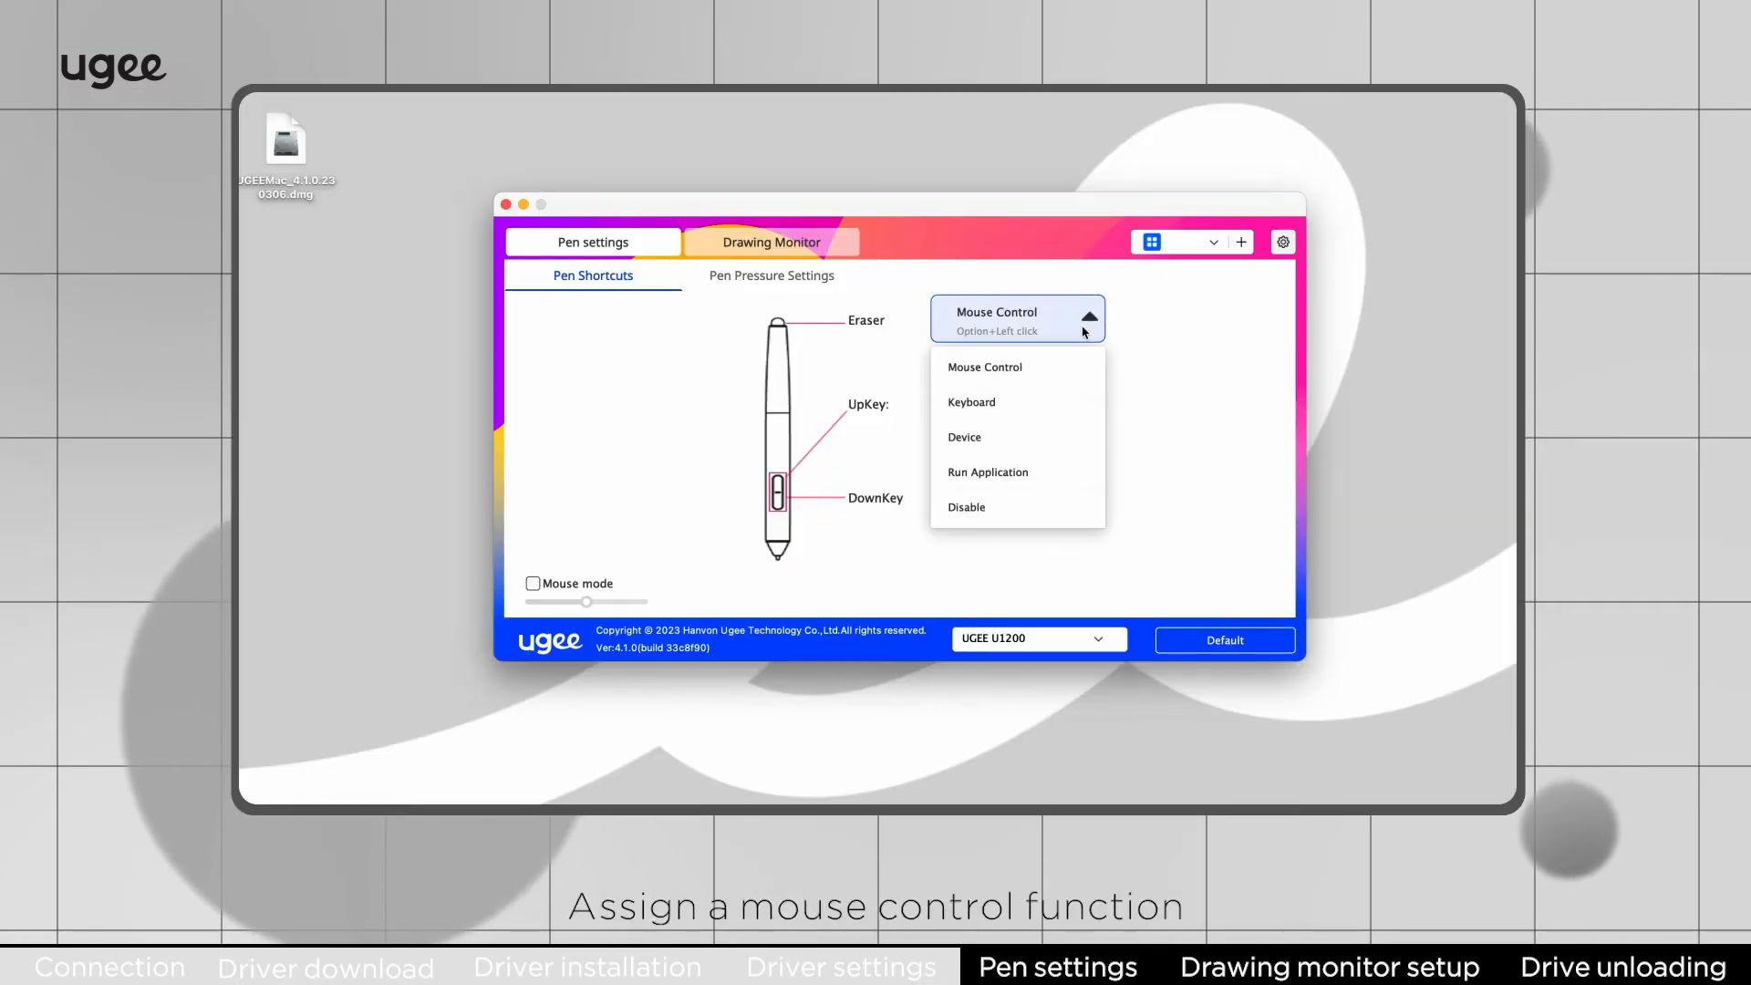
click(984, 367)
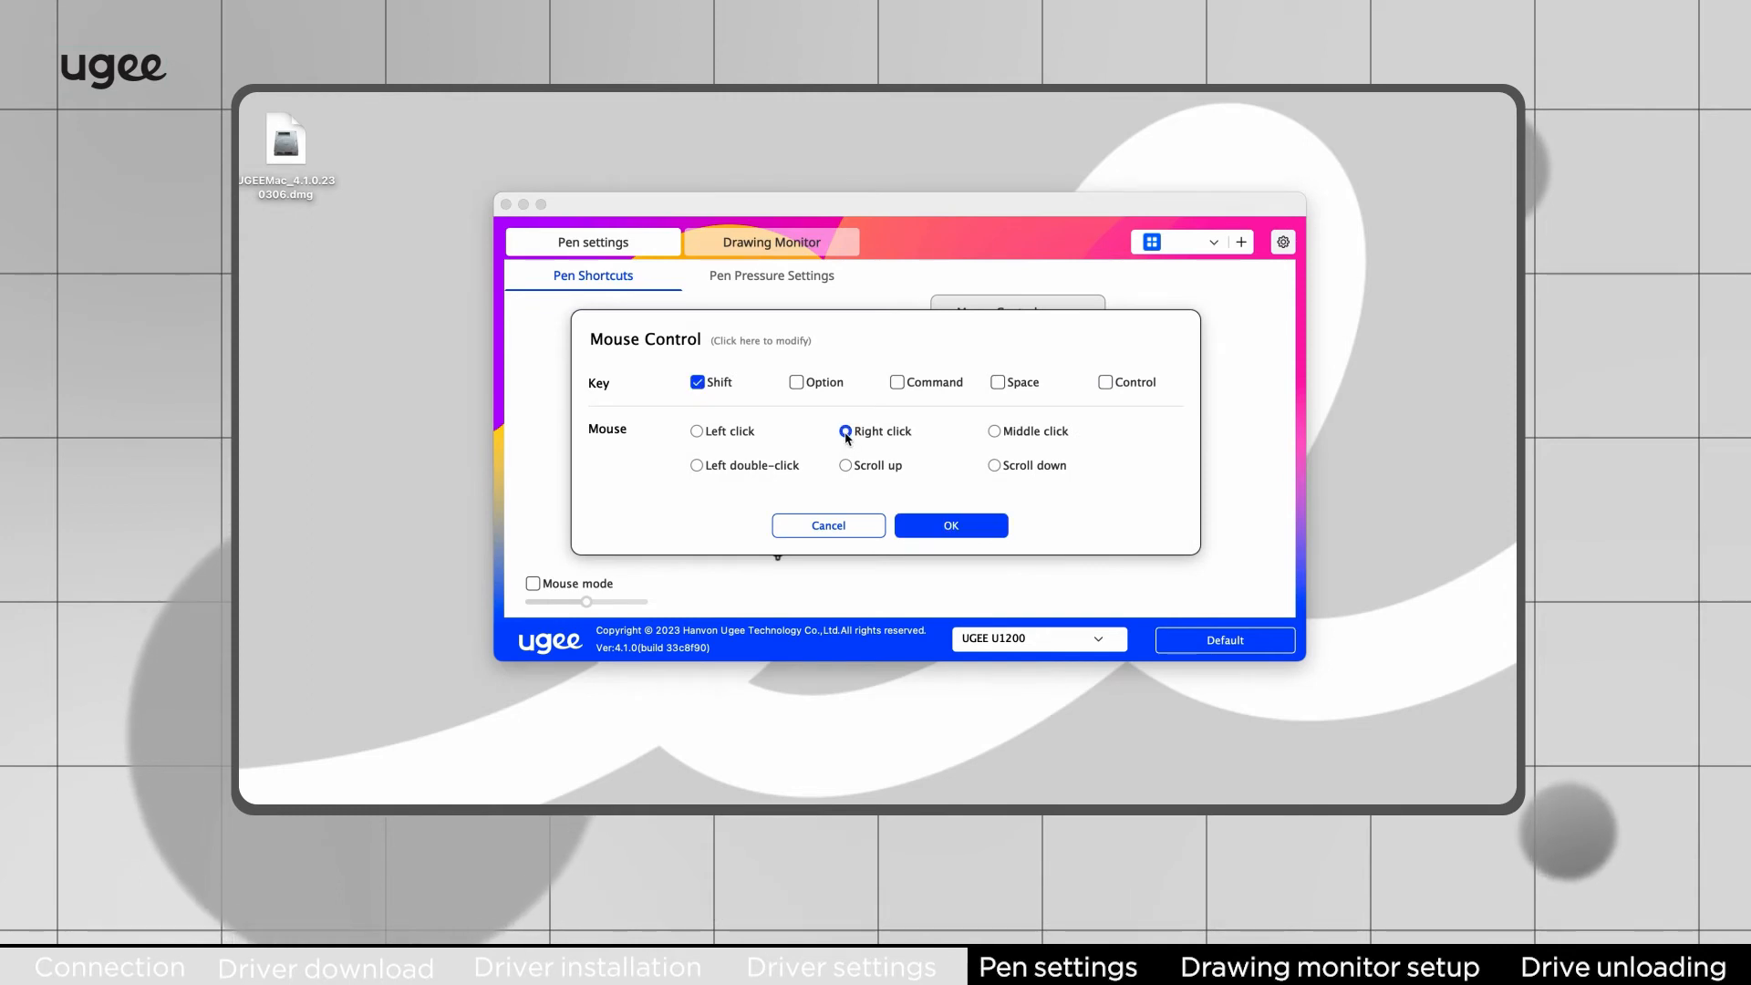
click(950, 525)
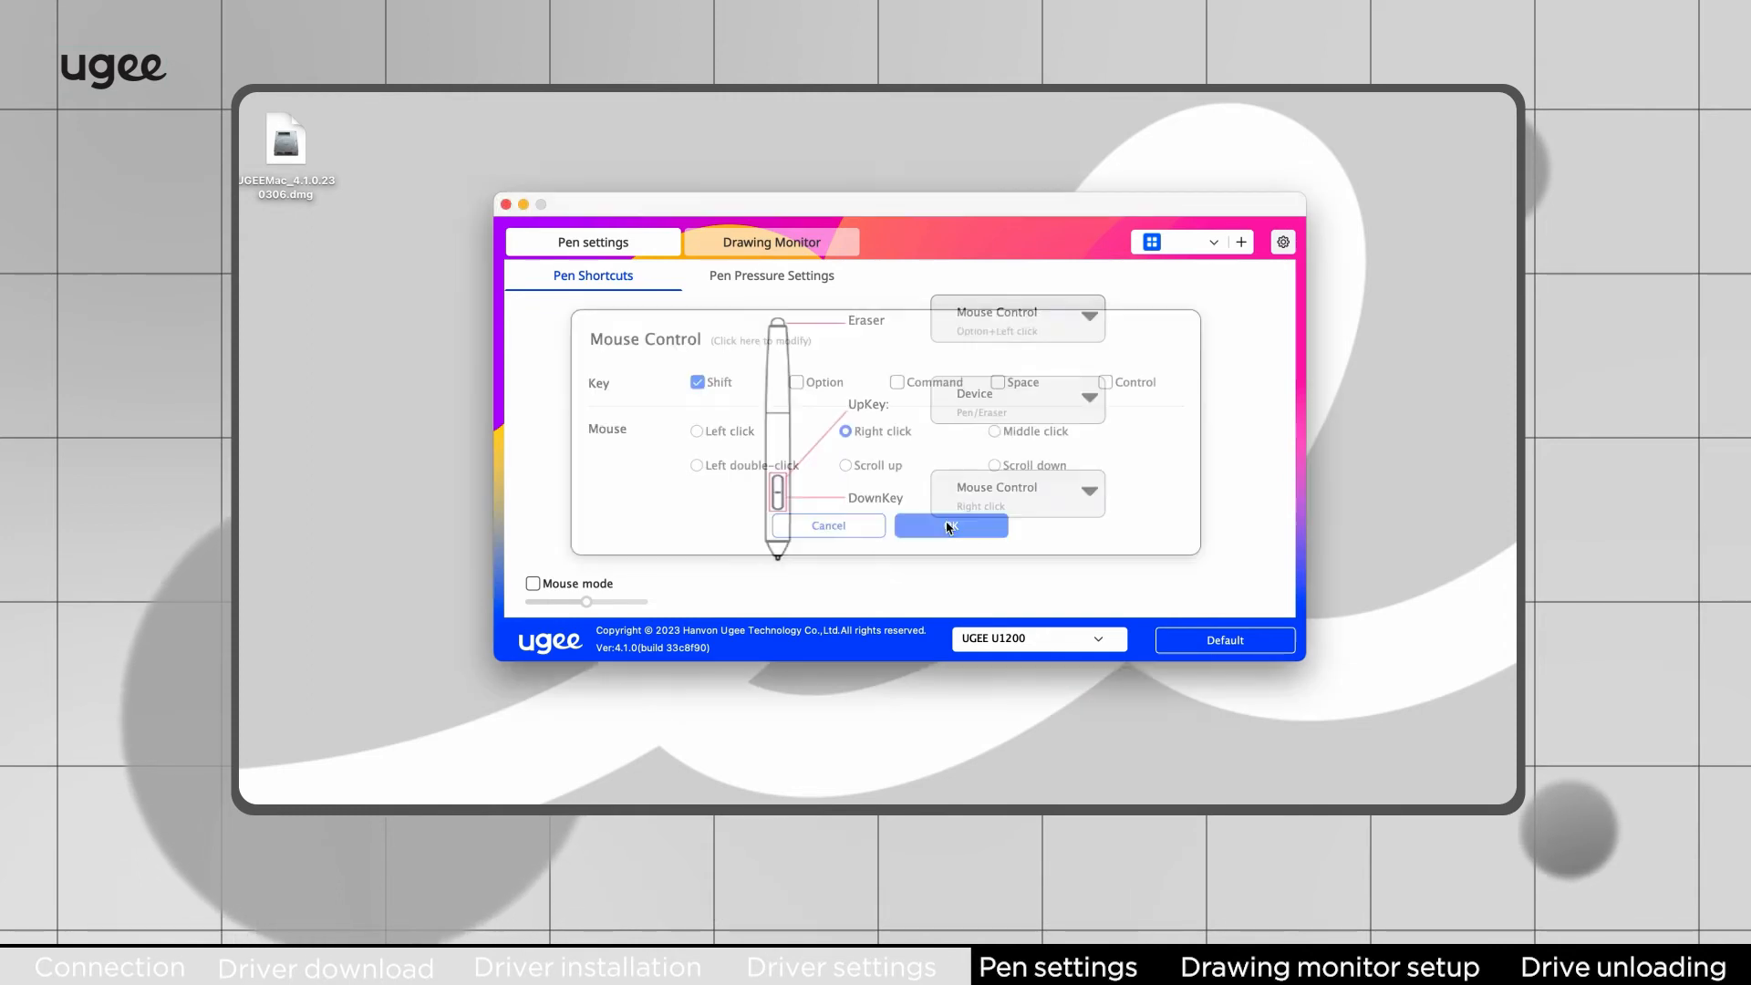
click(950, 525)
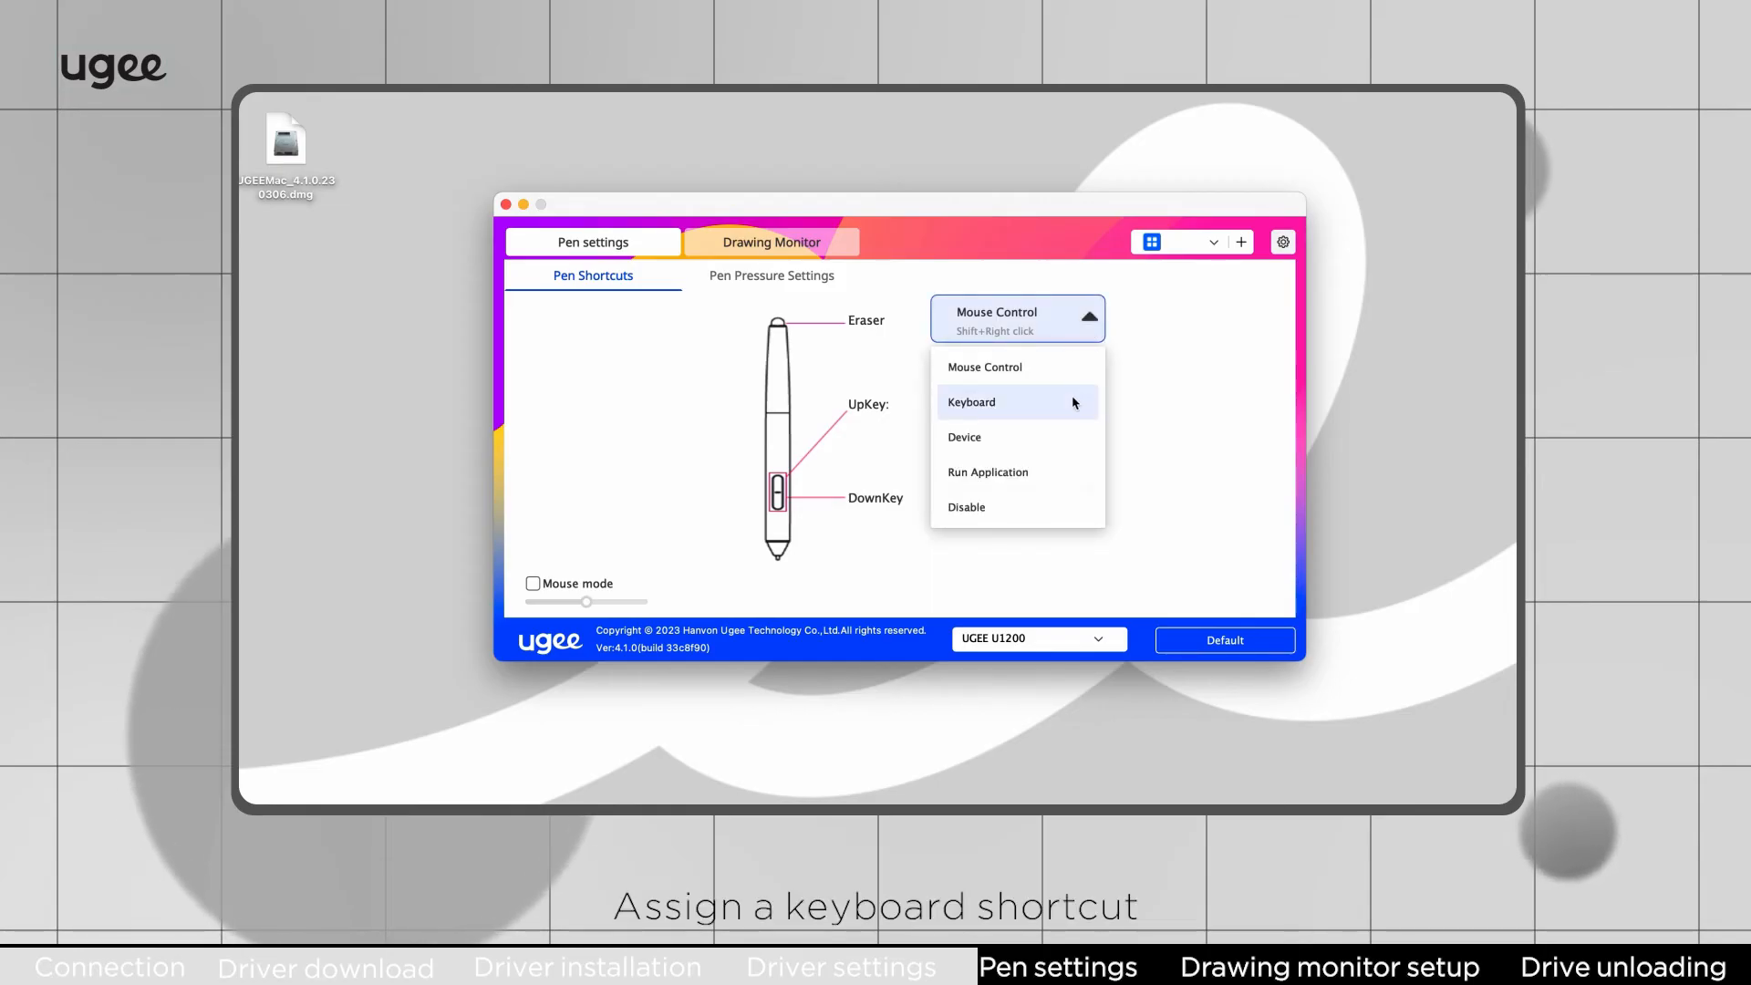
Step: Give the eraser button a Command+Z shortcut, then re-enter it as Command+D
click(970, 402)
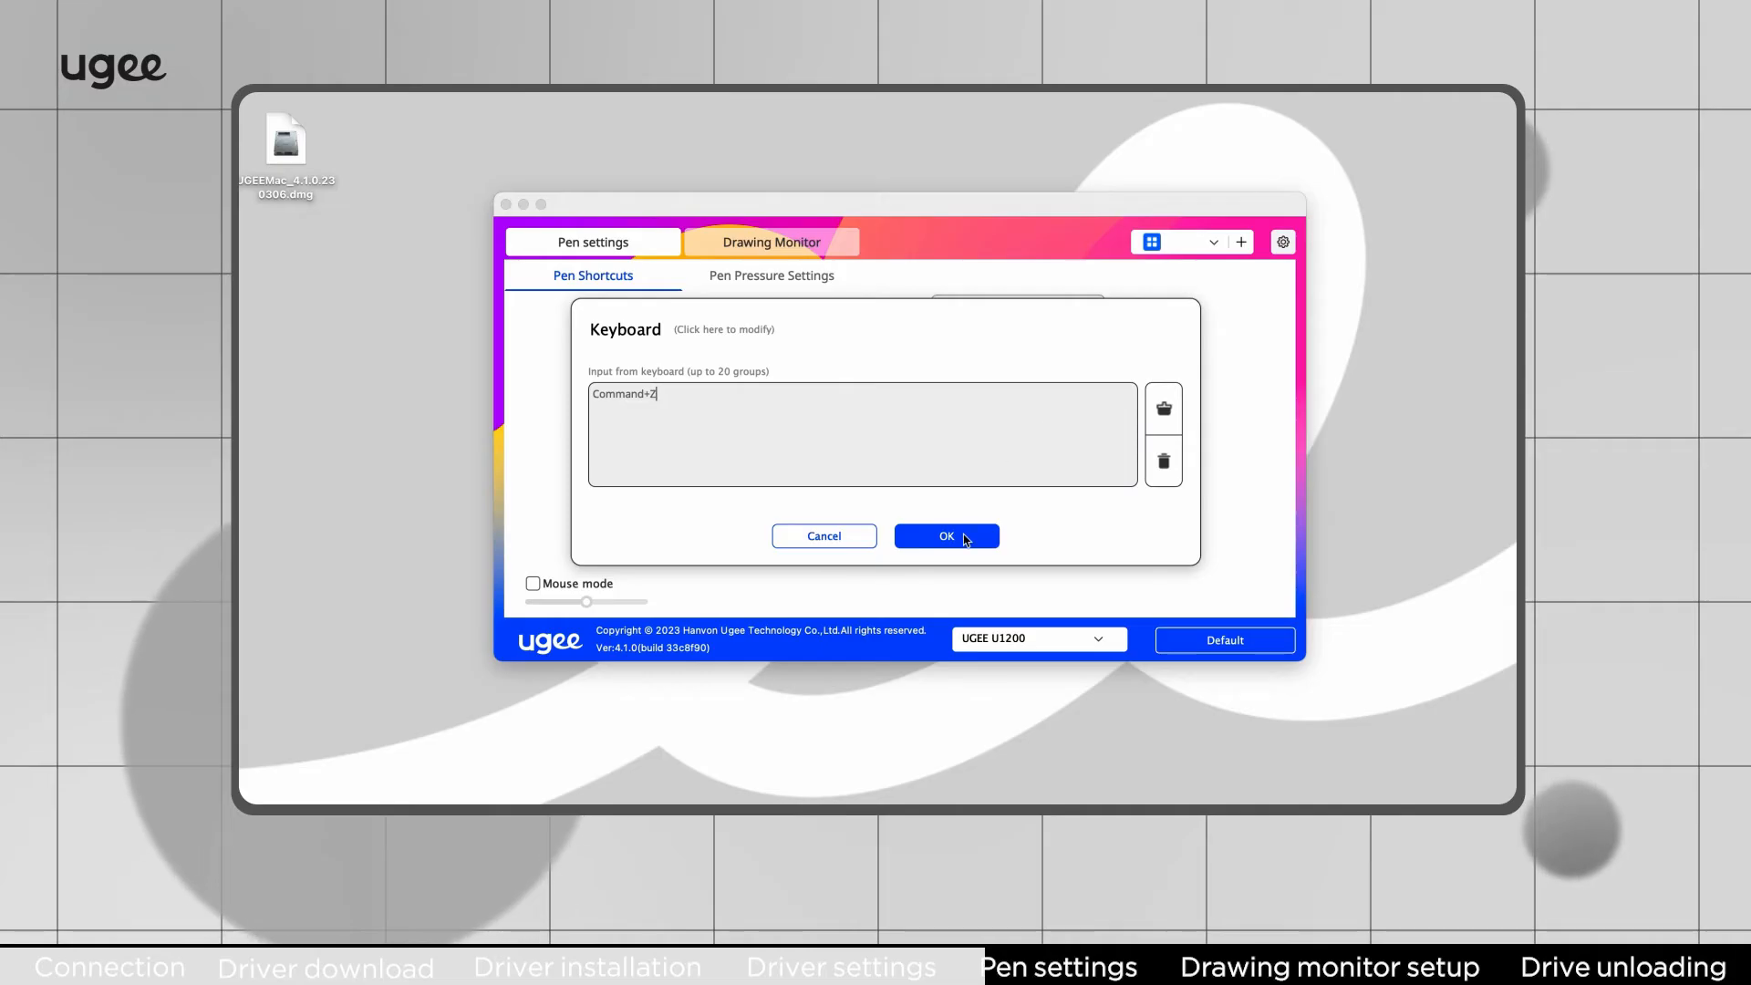
click(945, 536)
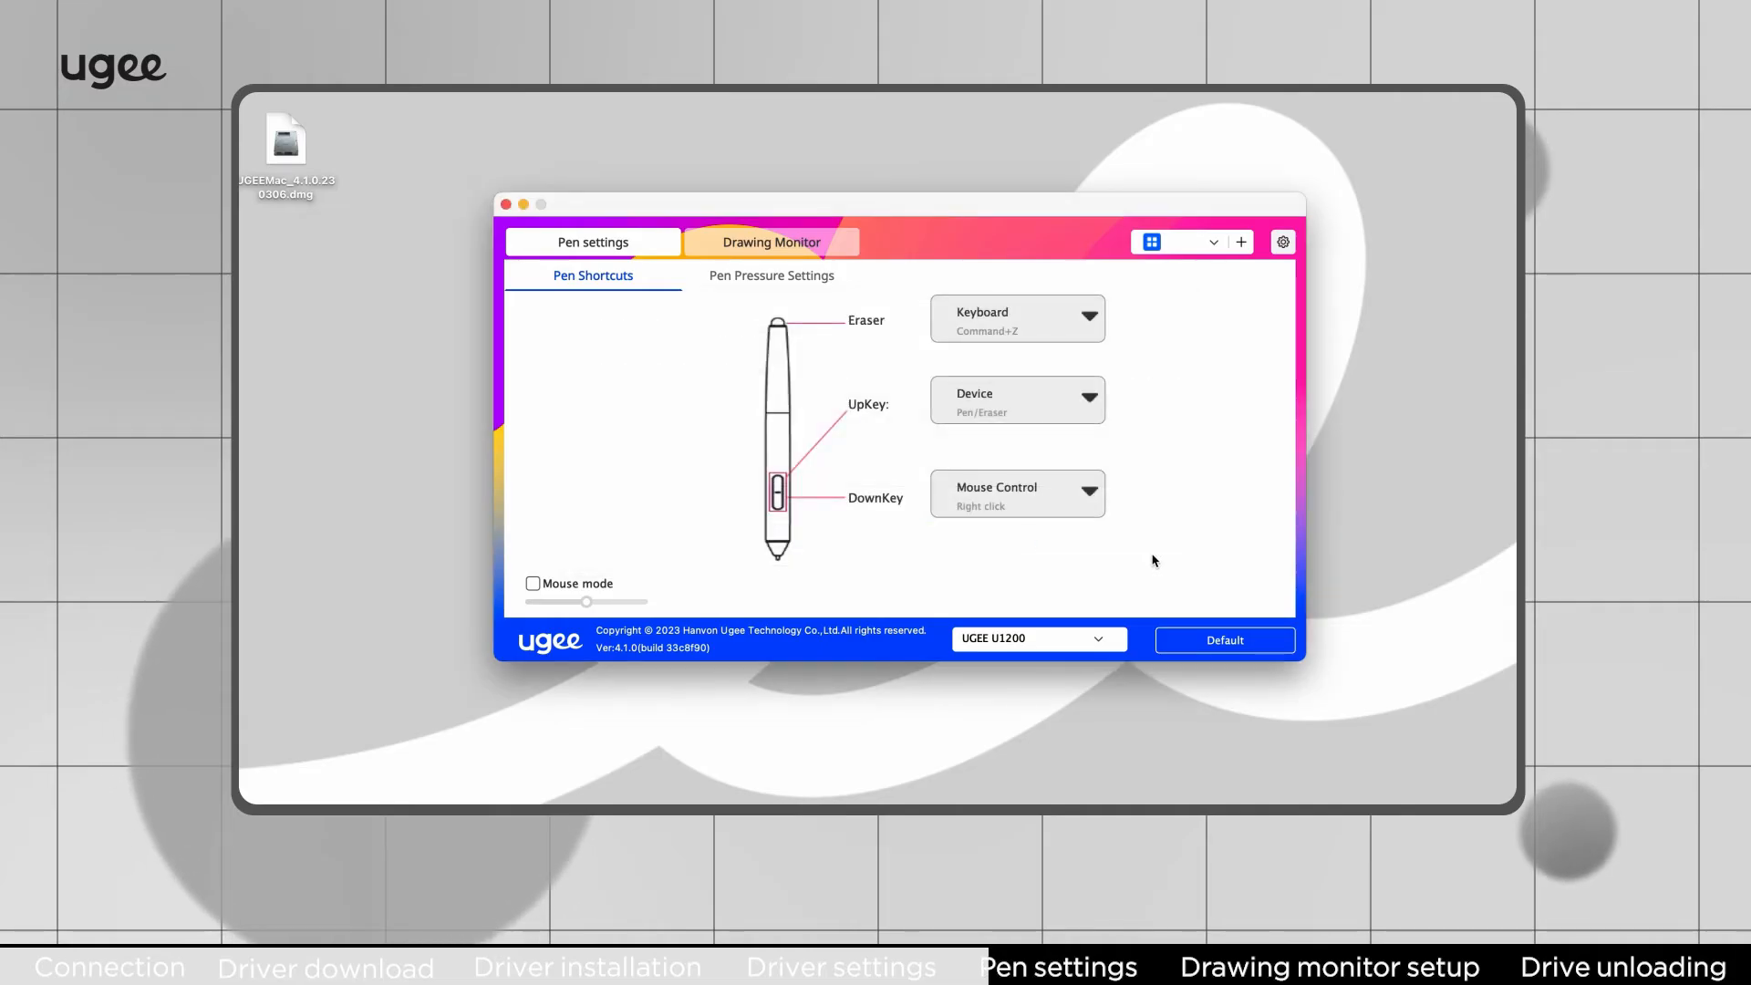
click(1015, 318)
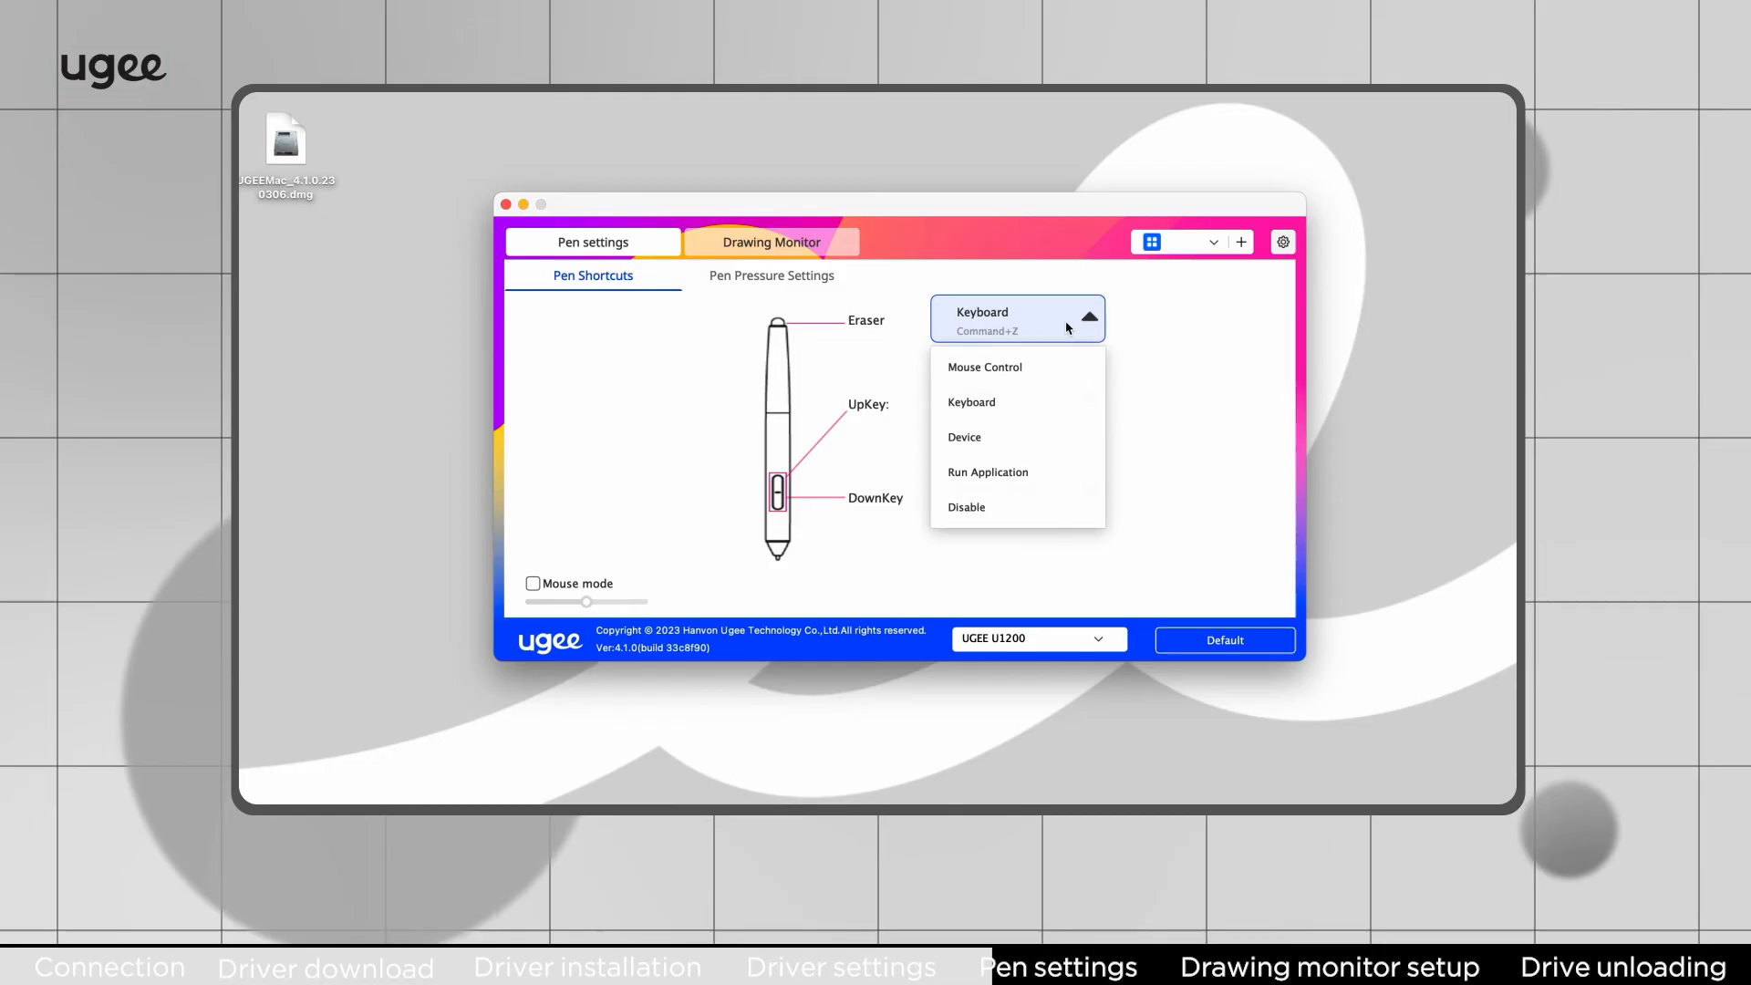
click(970, 403)
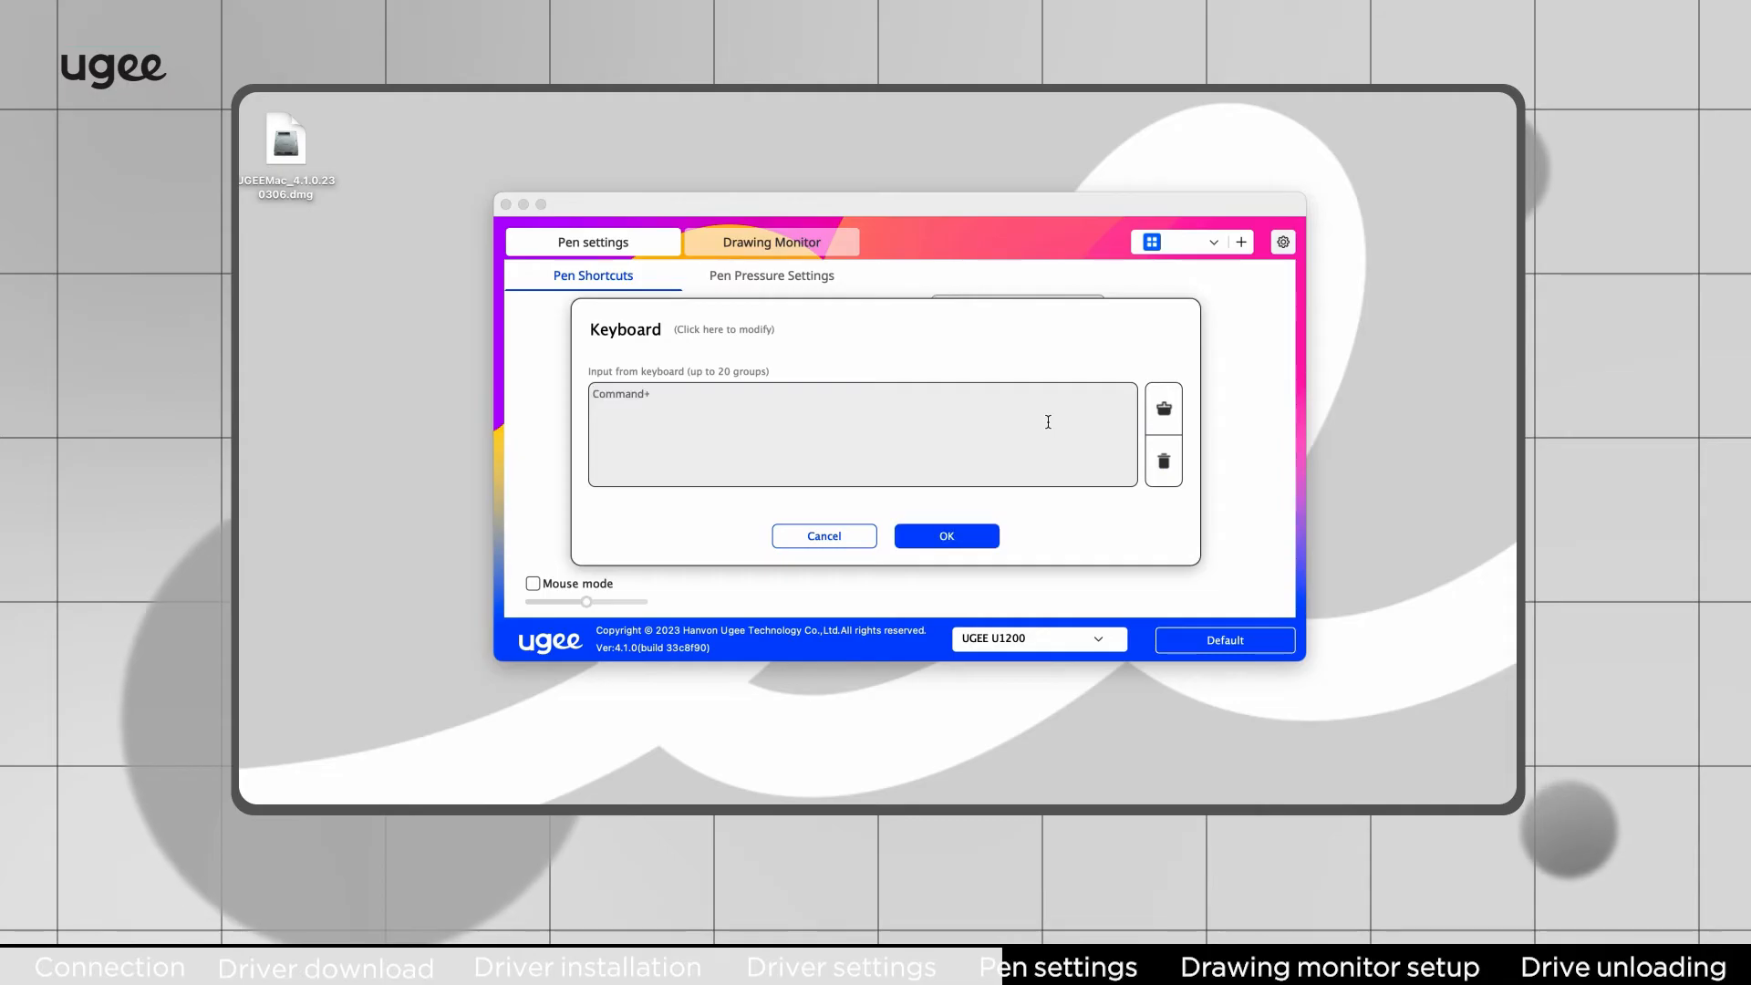
text(D)
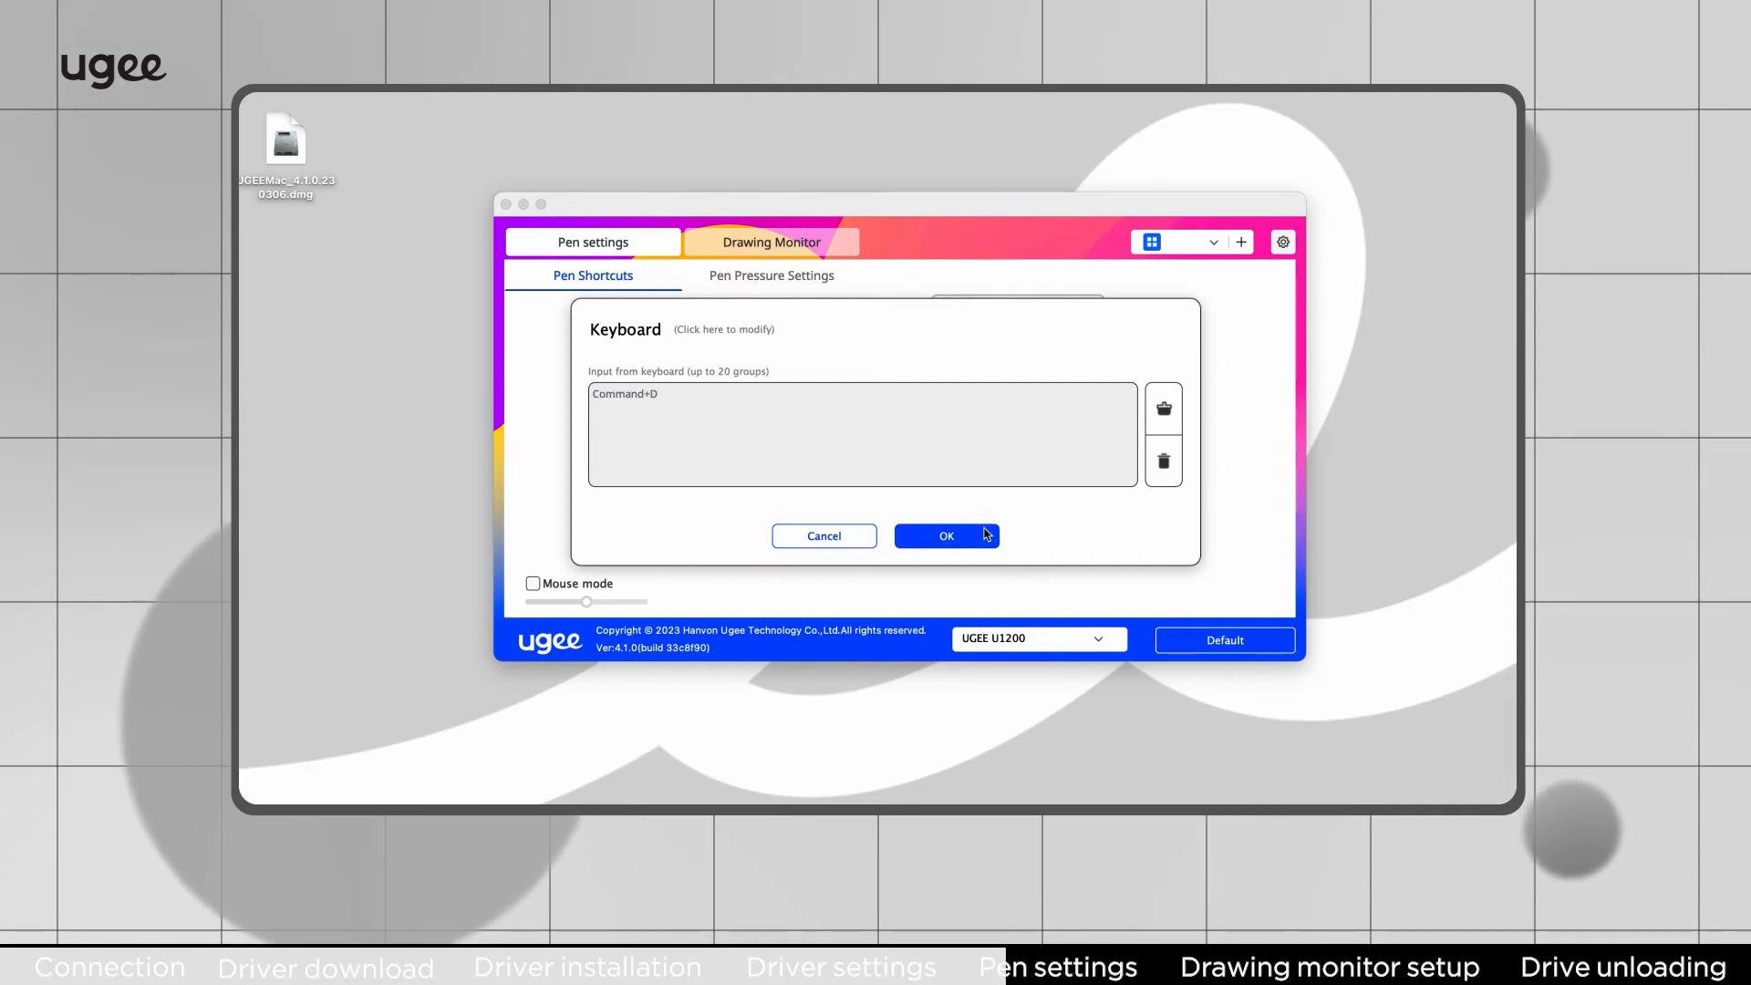
Step: Save Command+D, then switch the eraser button to the Pen/Eraser device function
click(945, 536)
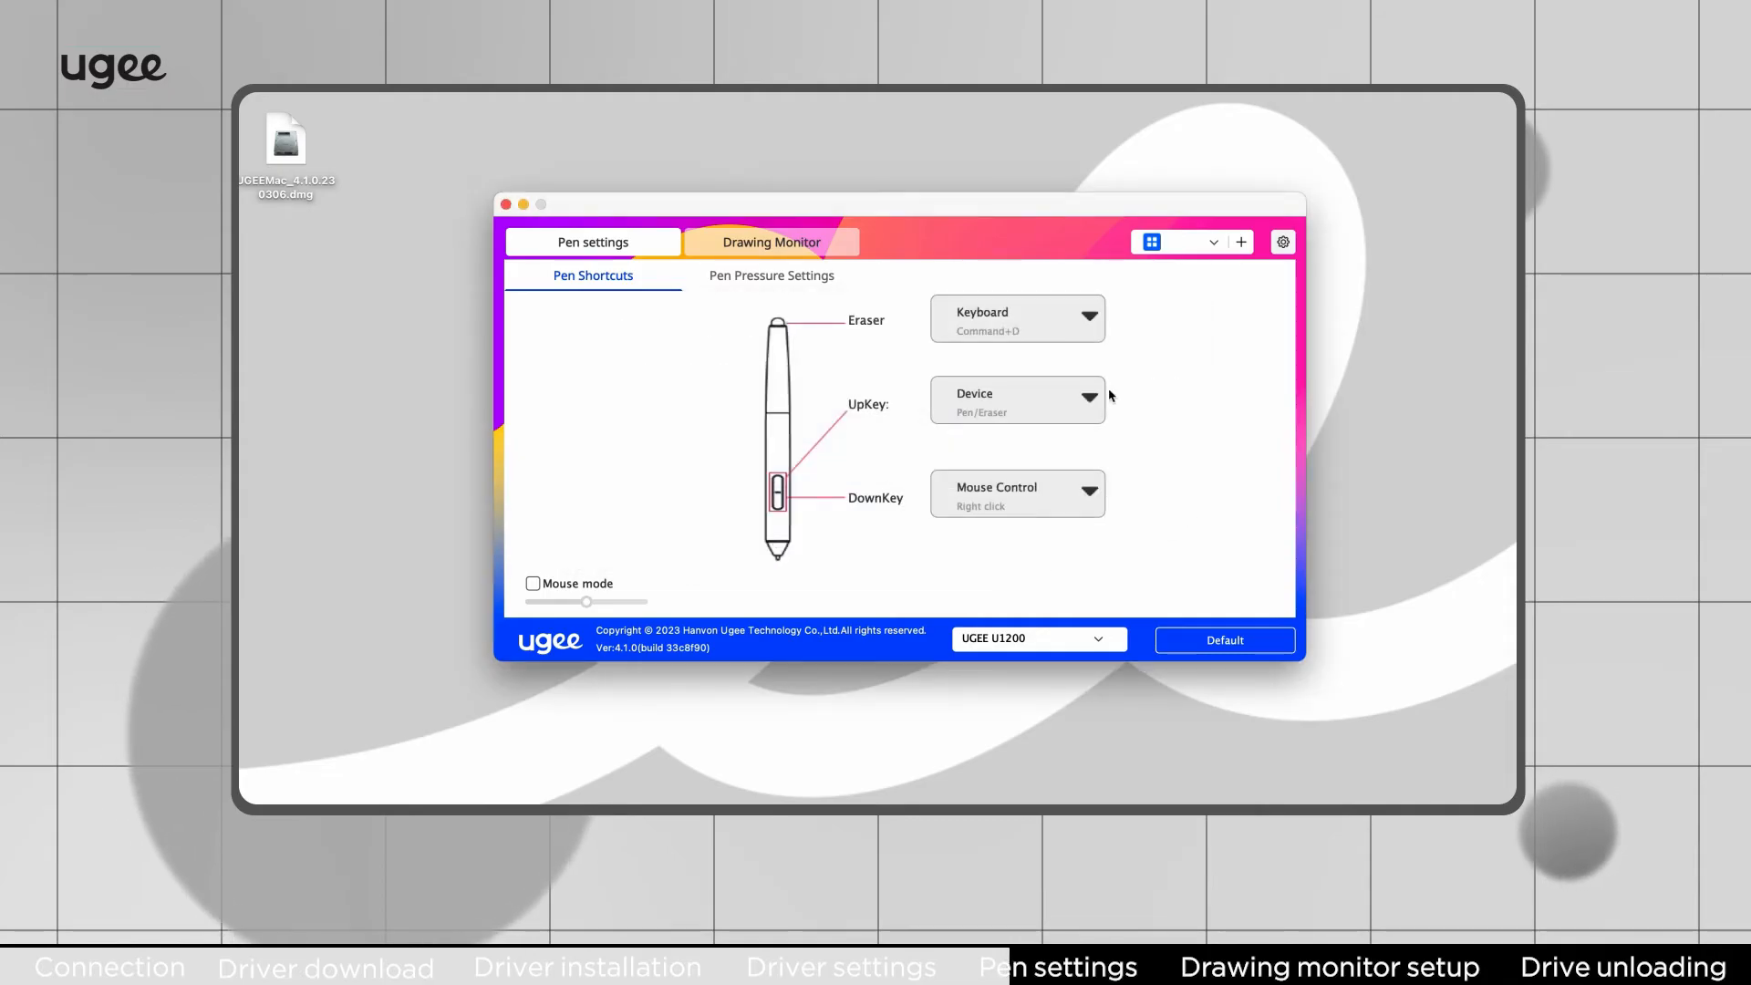
click(1089, 317)
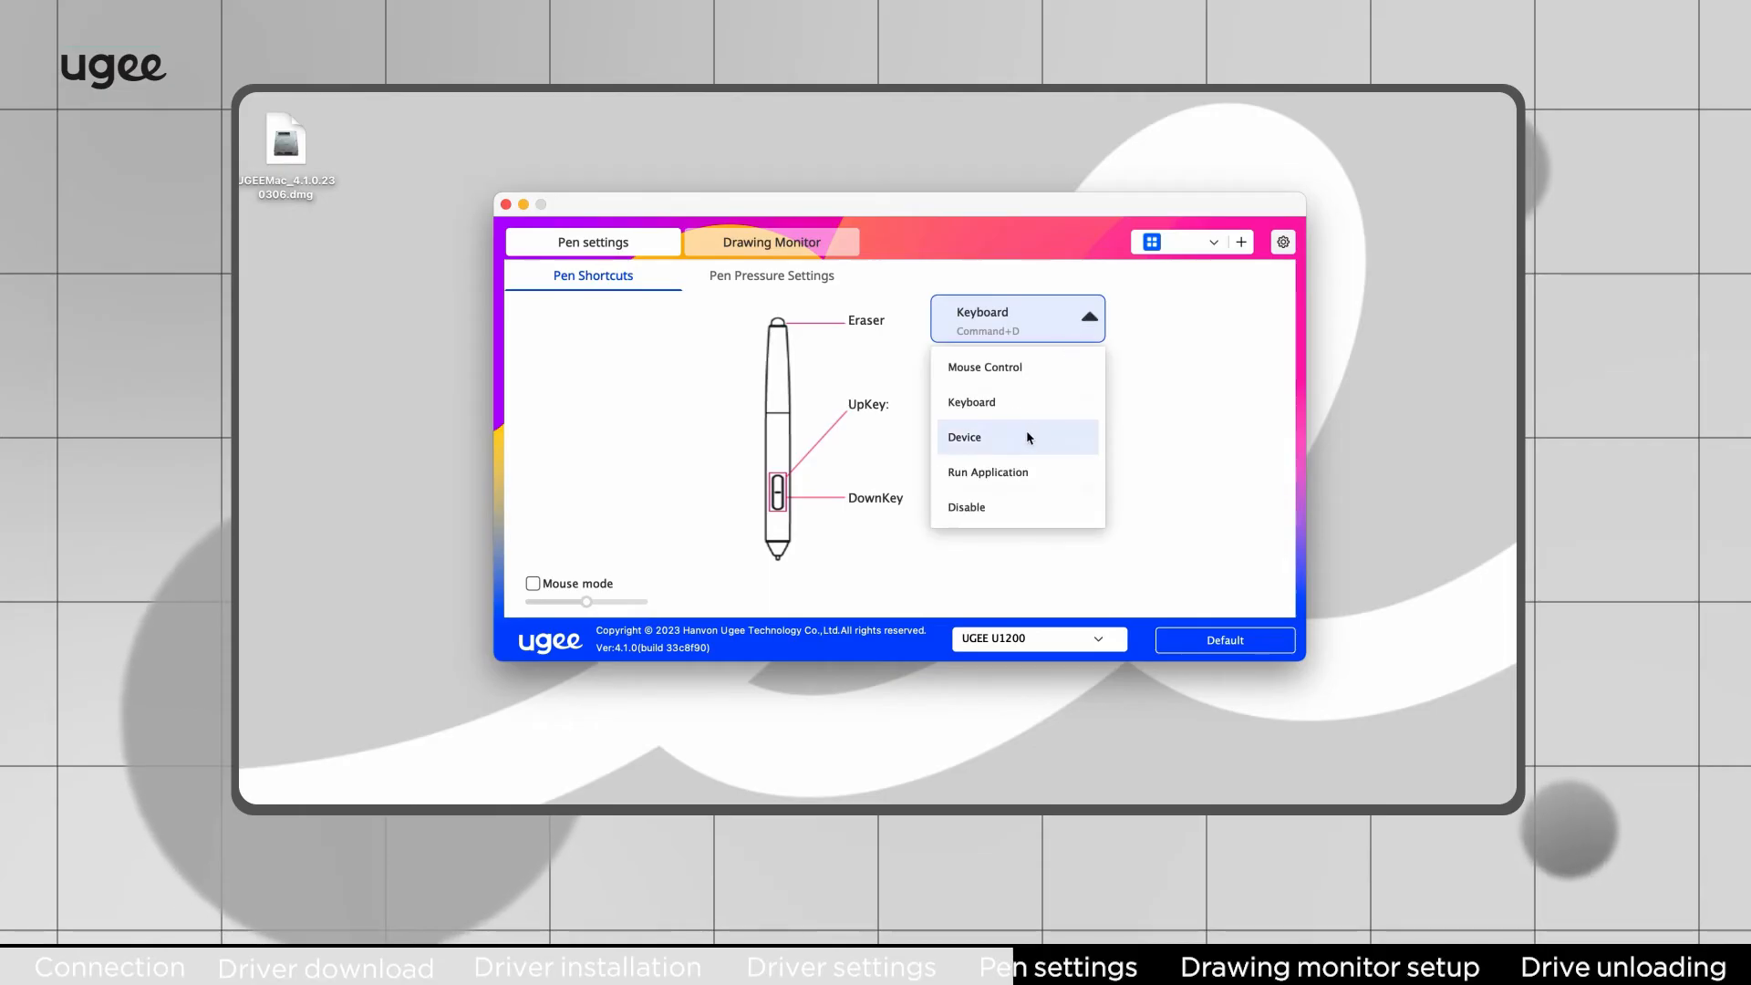
click(964, 437)
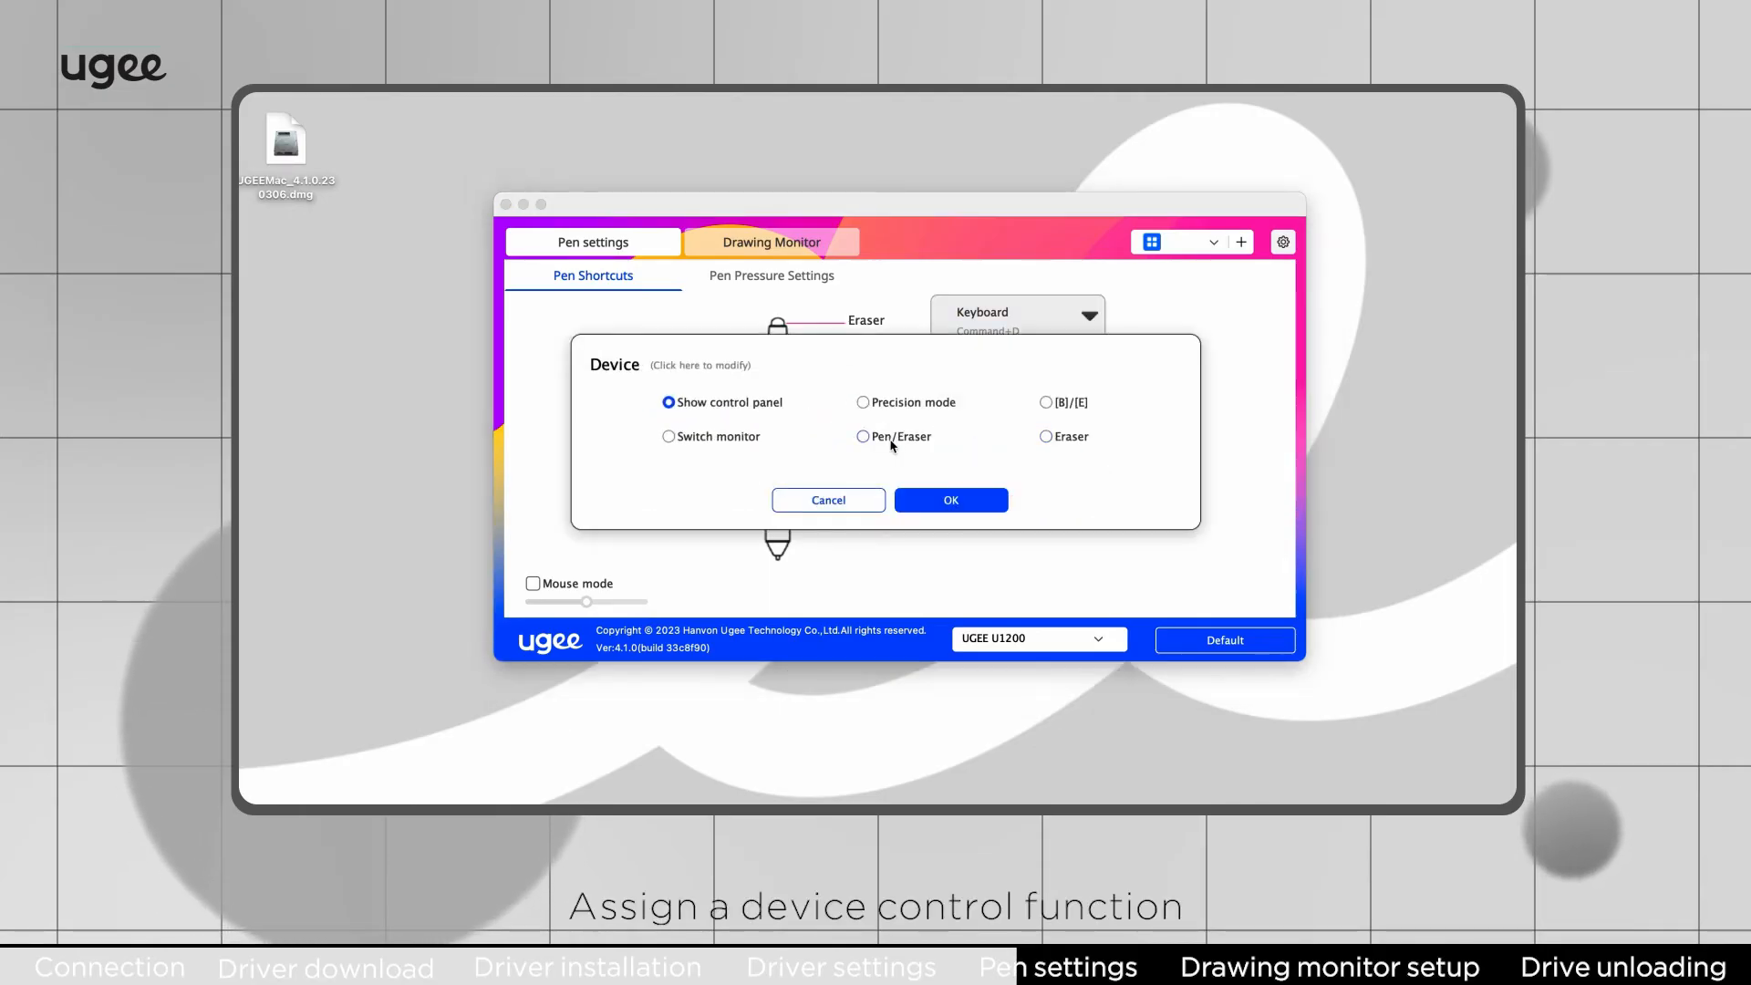
click(862, 436)
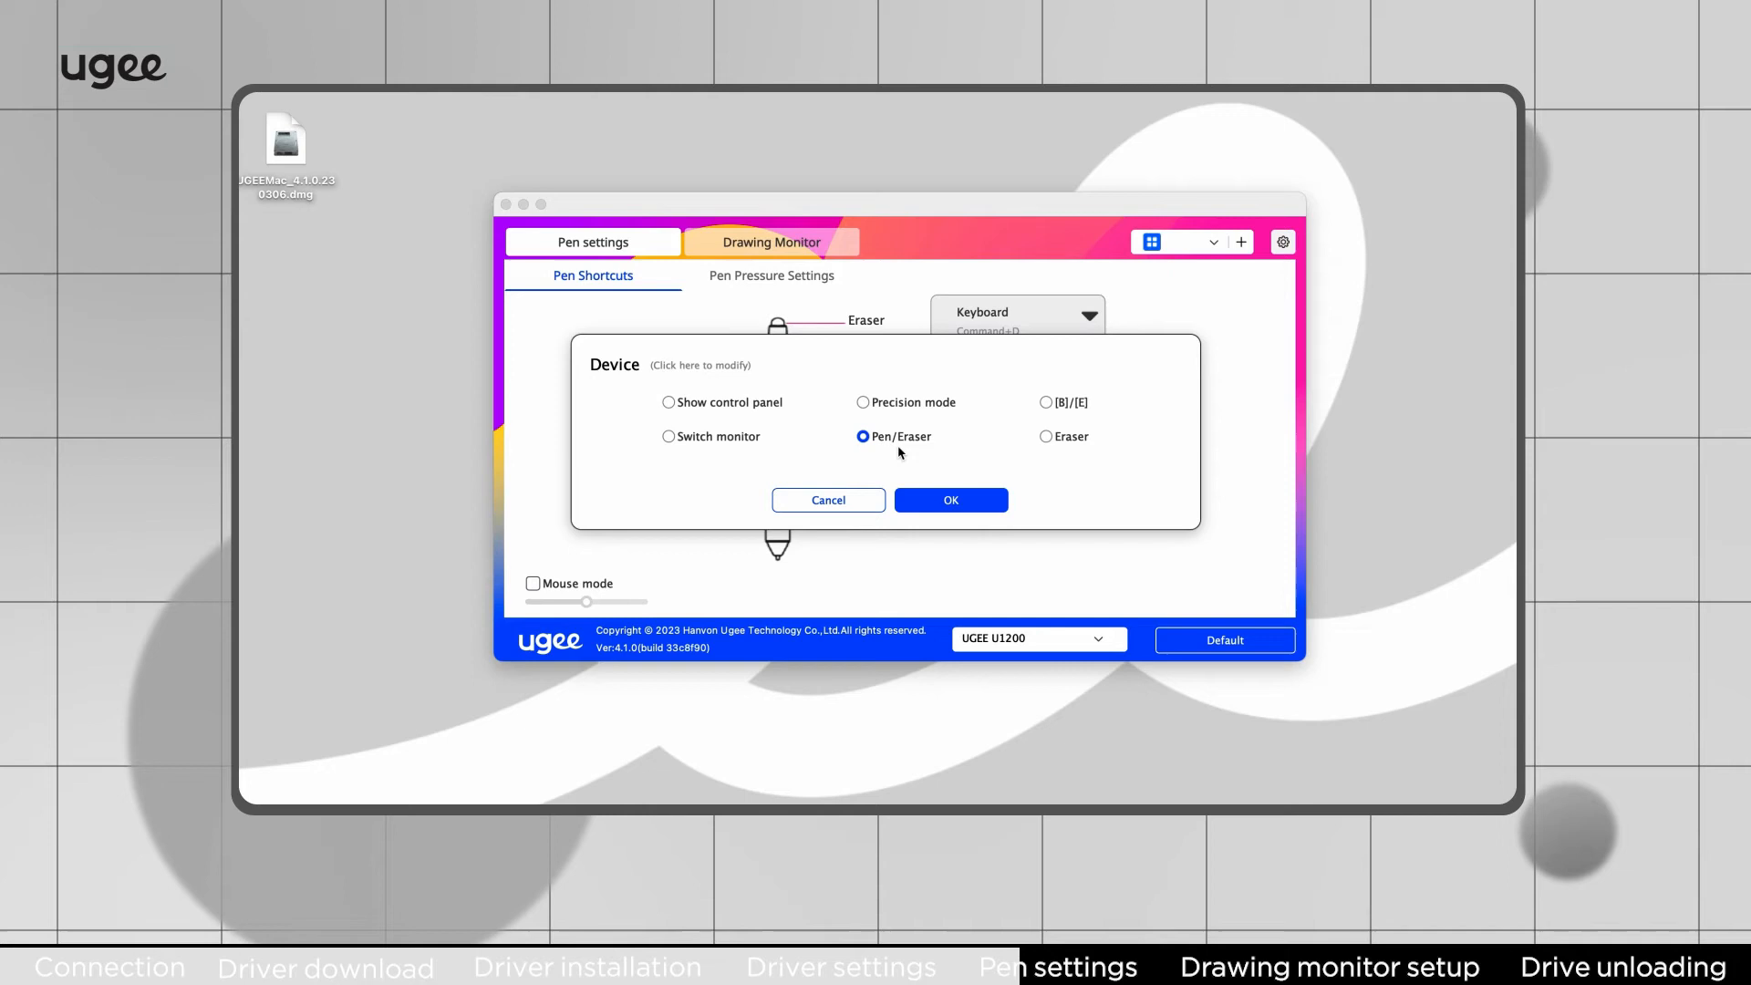
mouse_move(987, 499)
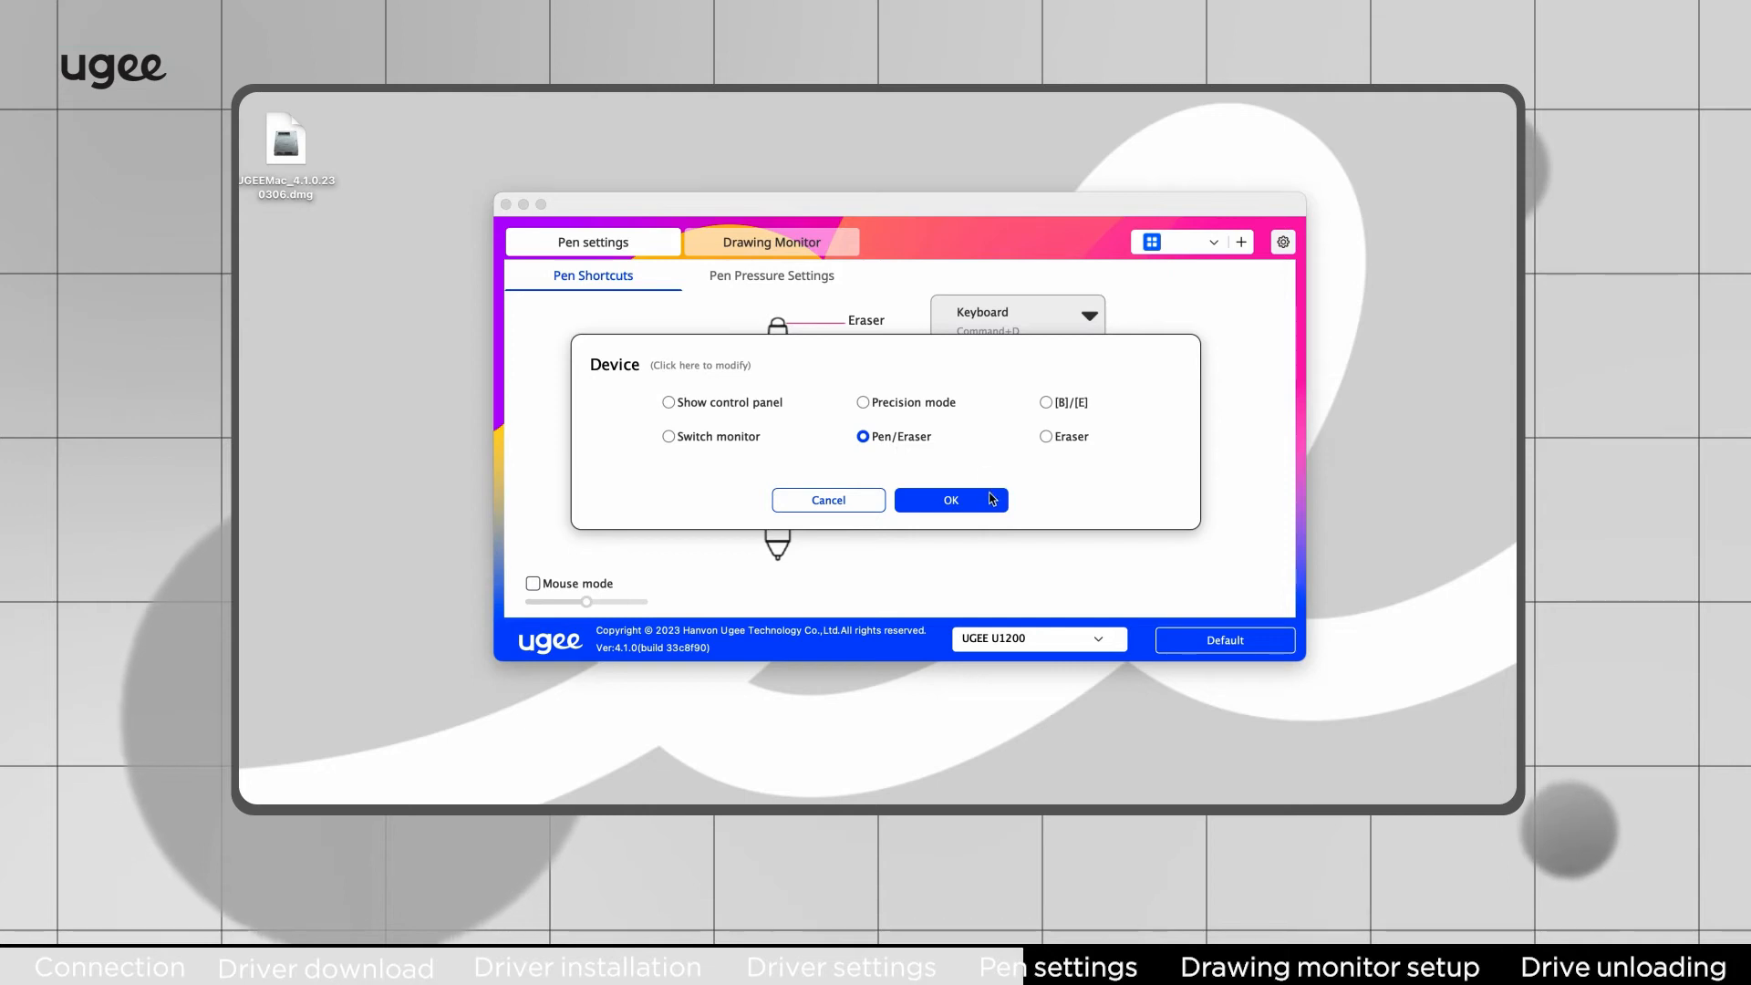
click(951, 499)
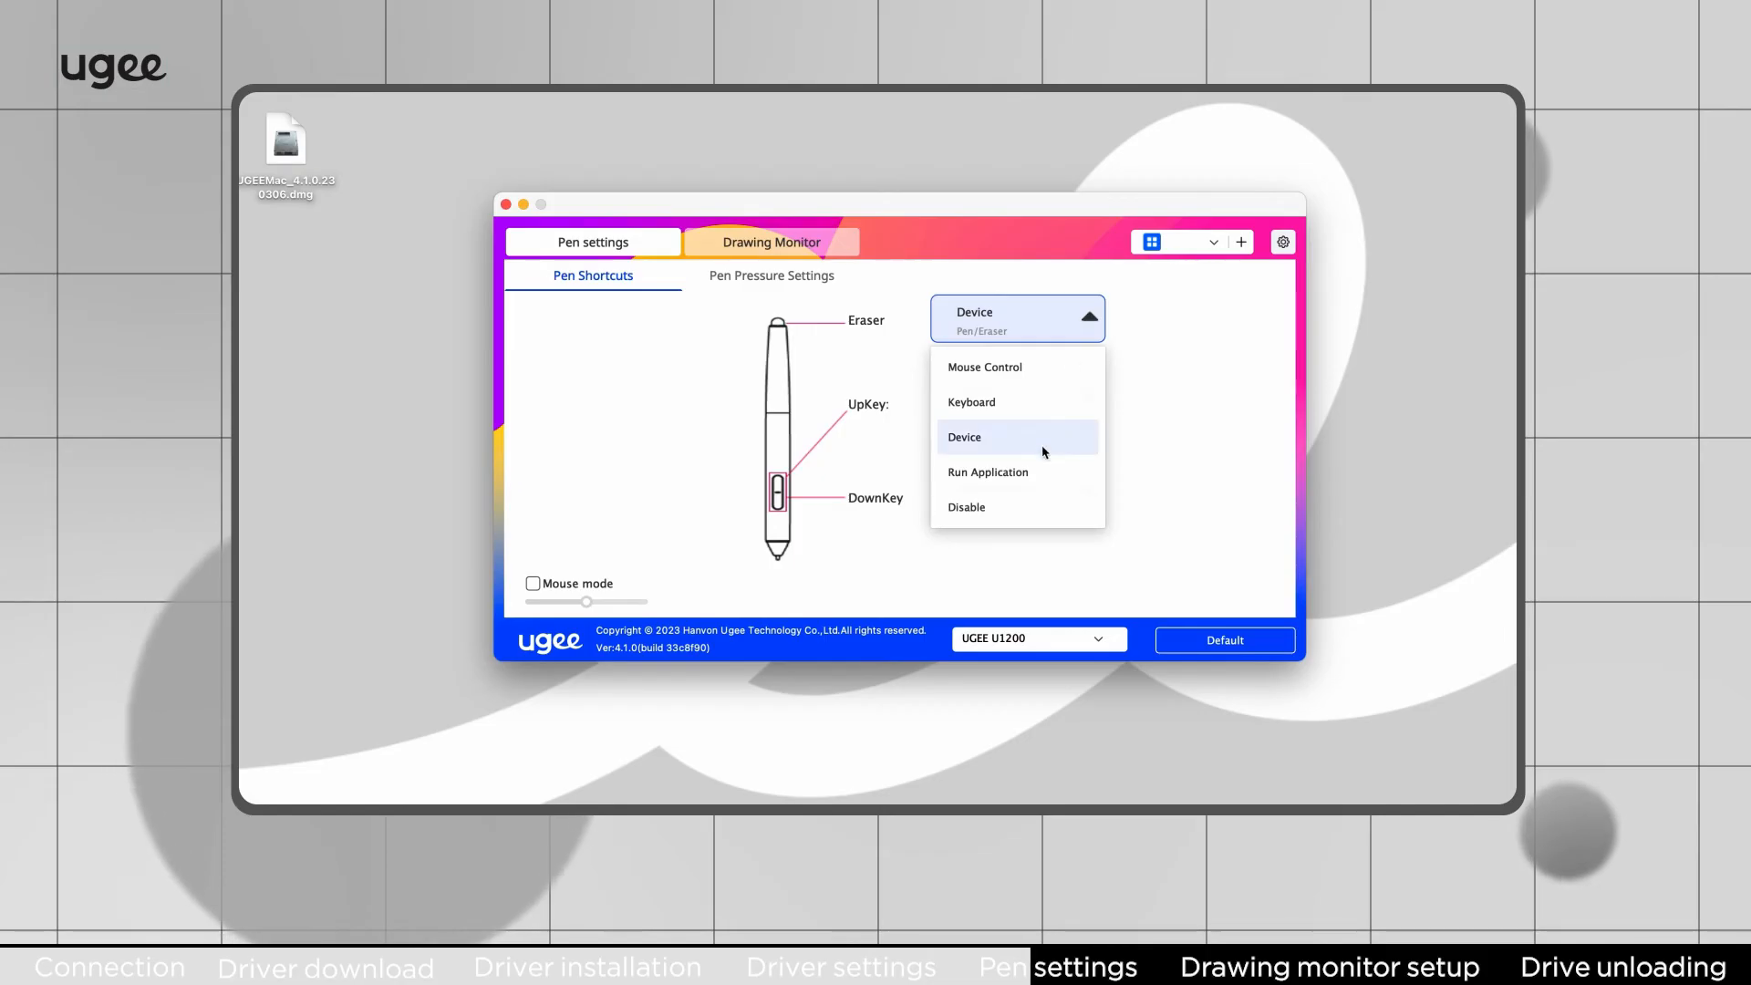
Step: Set the eraser button to run Adobe Illustrator 2023 from Applications
click(987, 471)
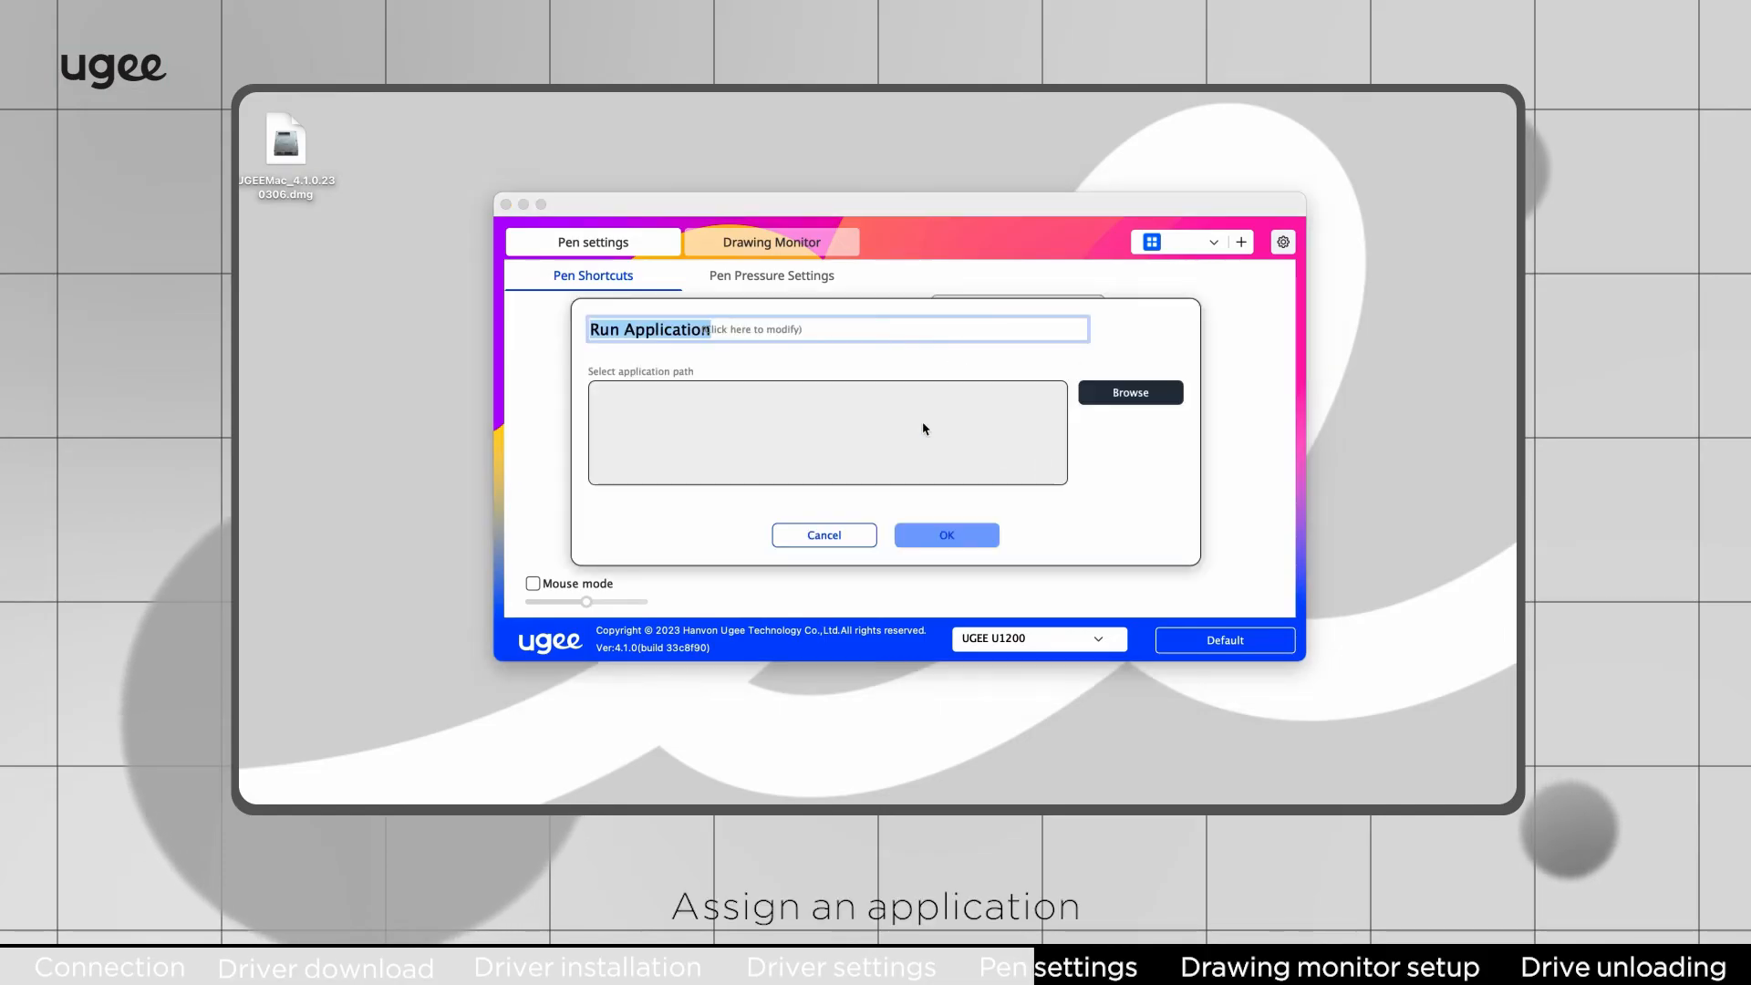
click(1130, 392)
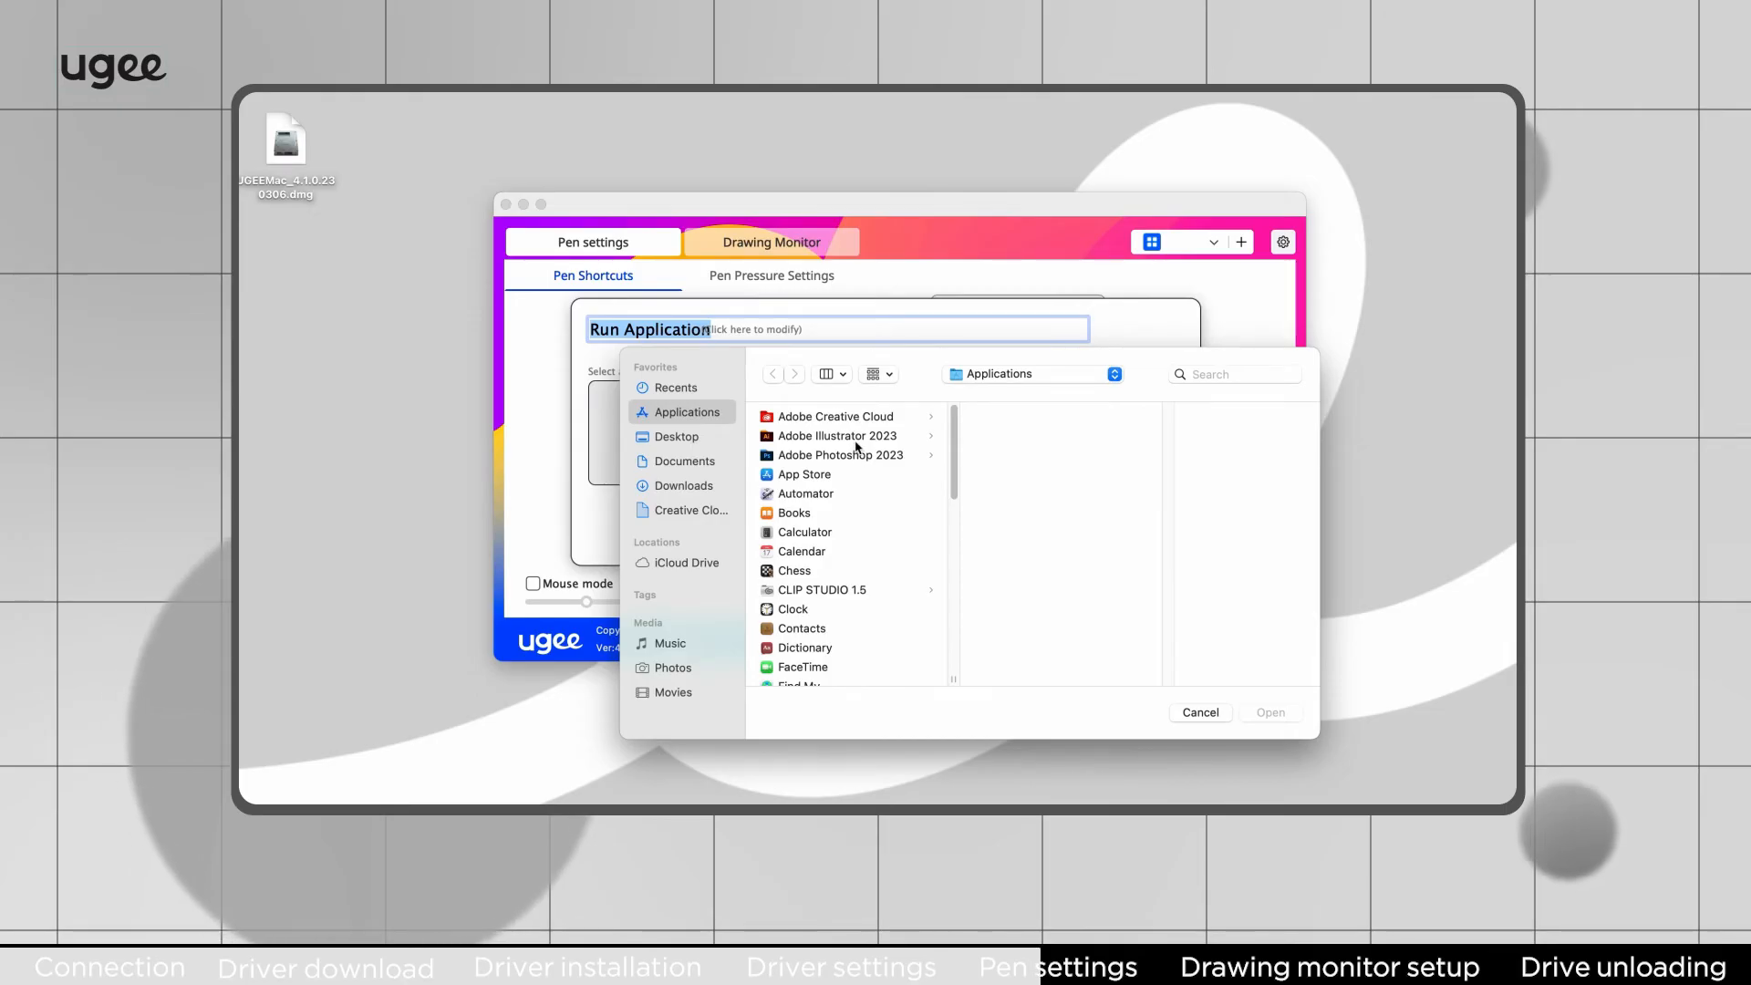
click(835, 436)
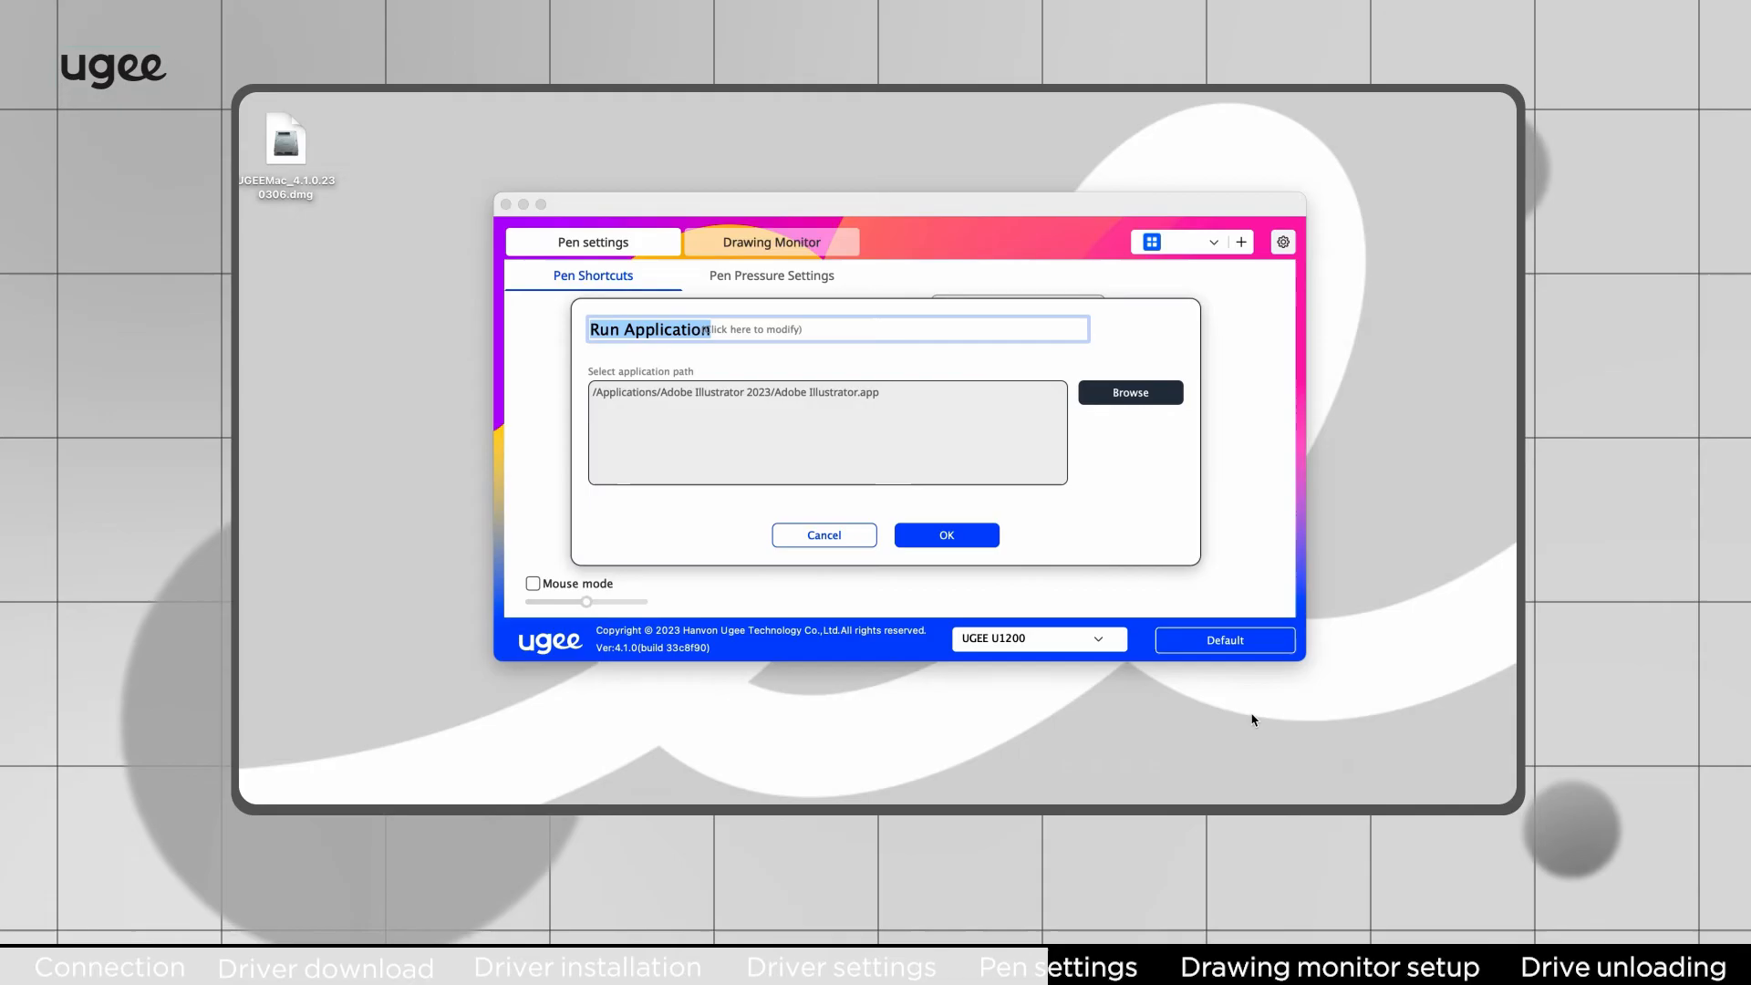
click(945, 535)
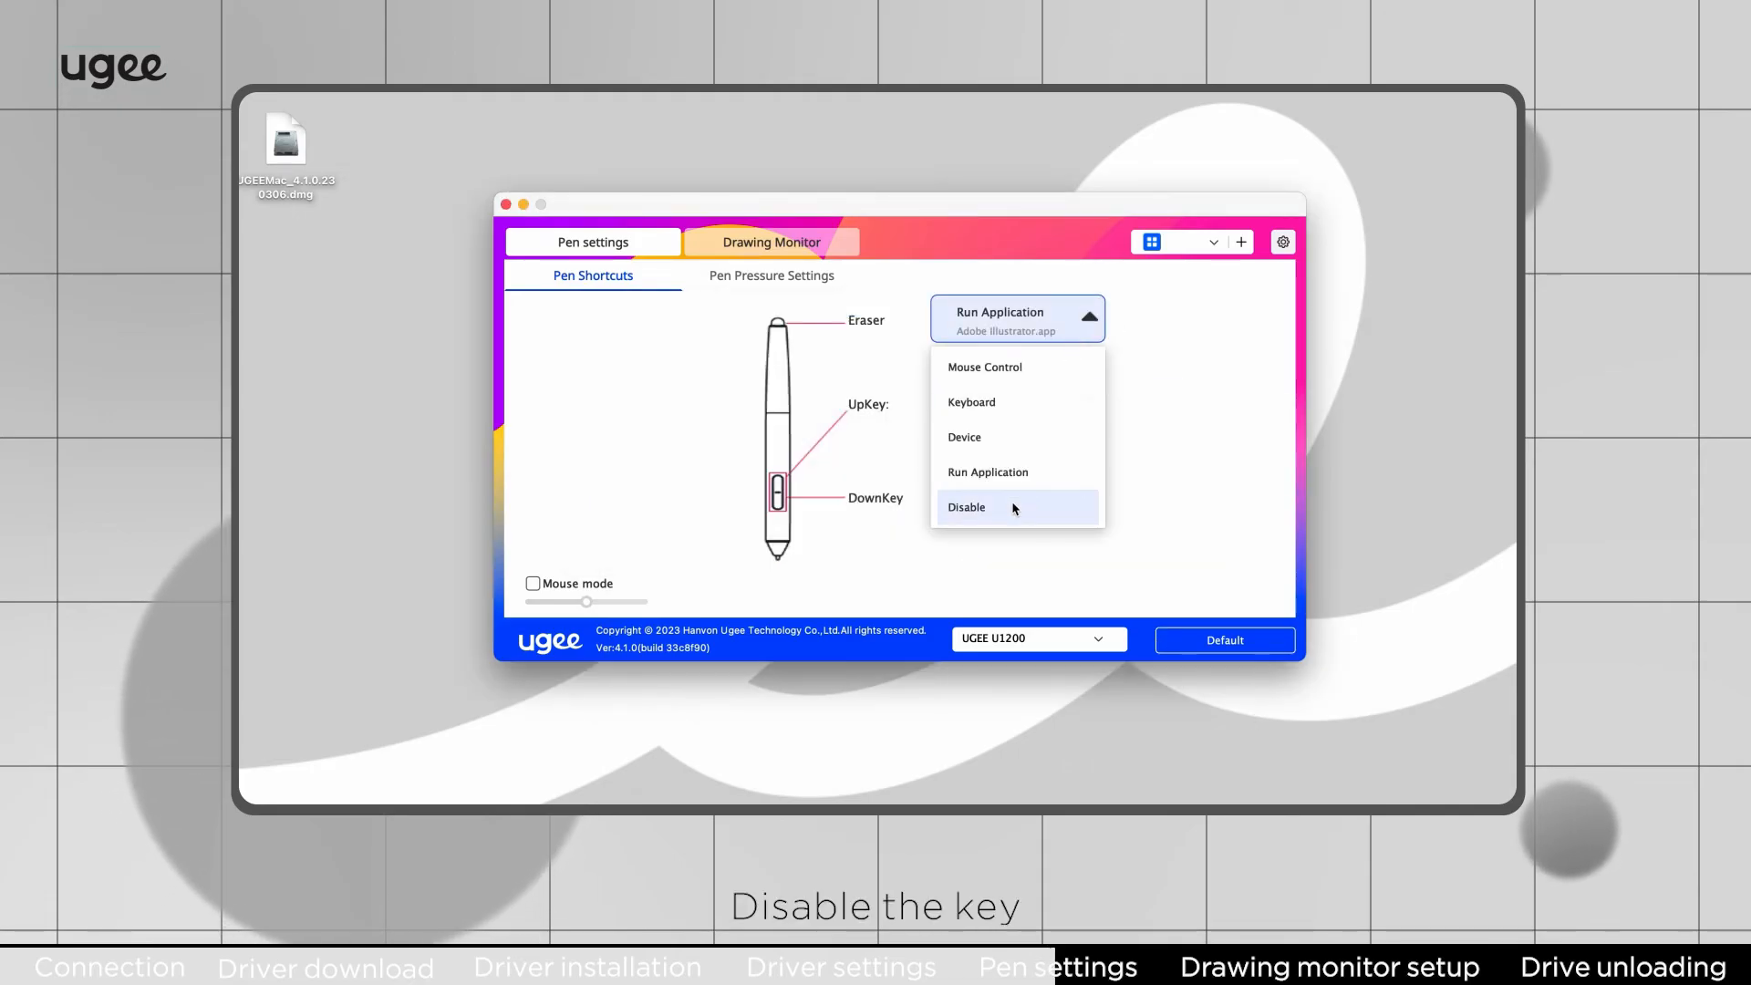
Step: Disable the eraser button and switch Mouse mode on, then off again
click(966, 507)
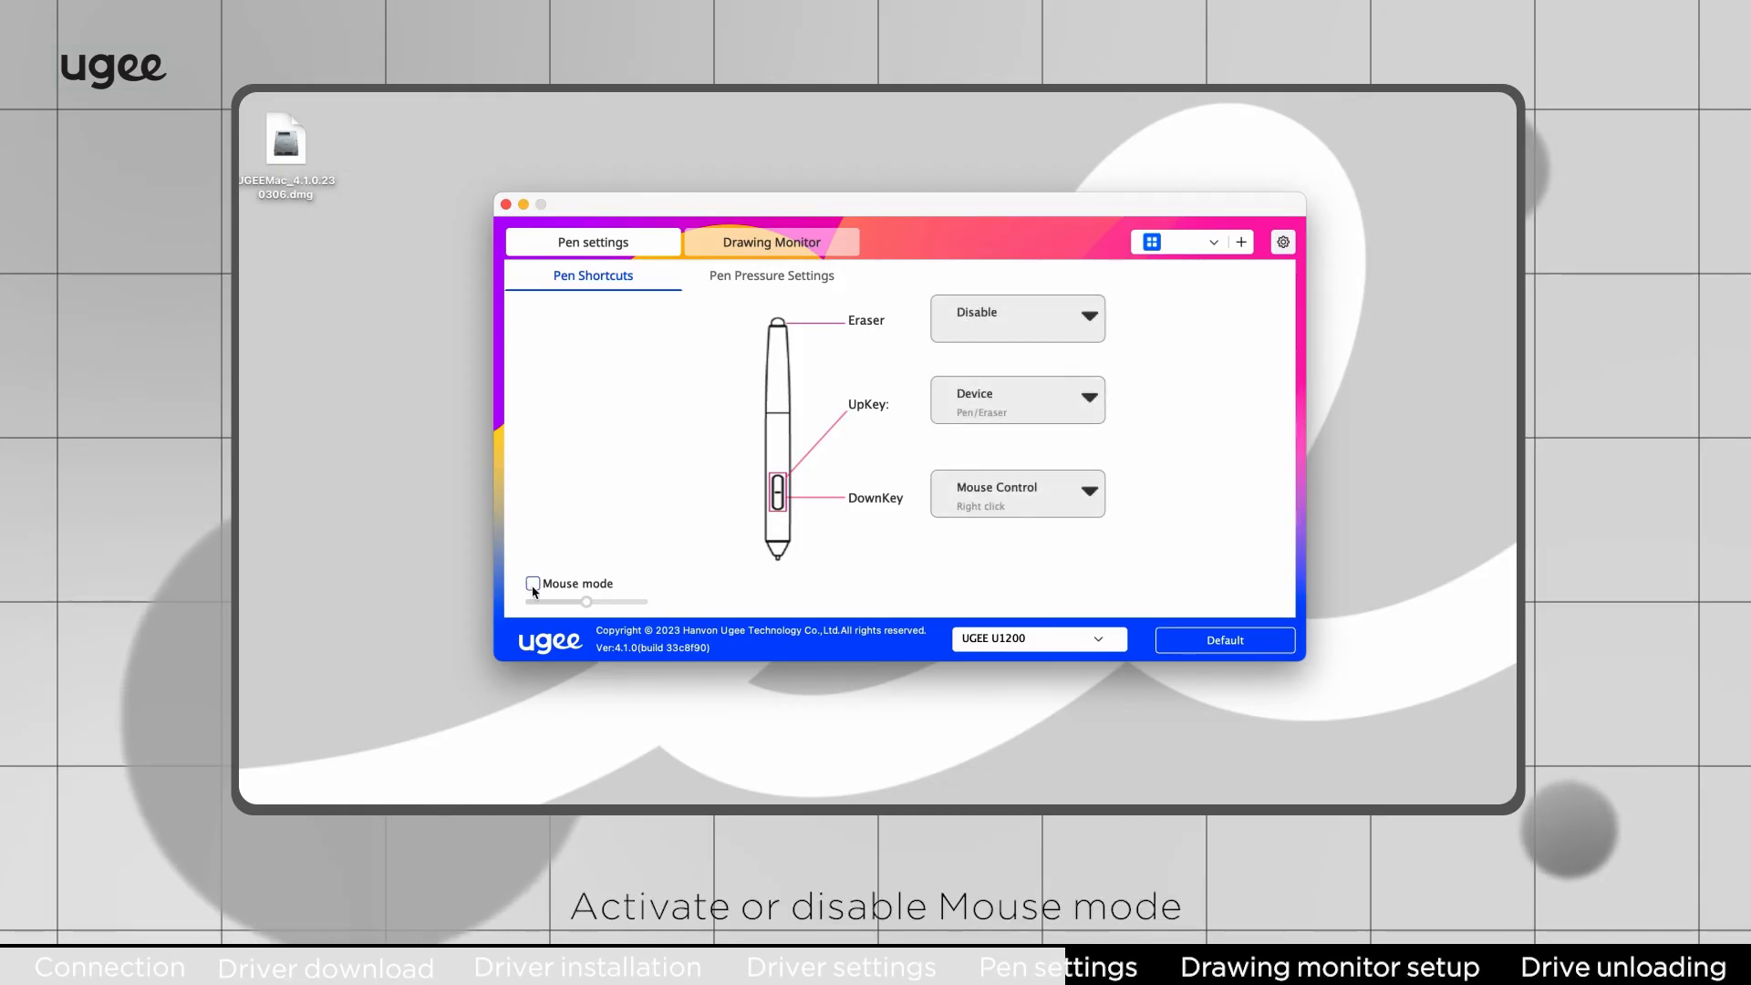
click(533, 583)
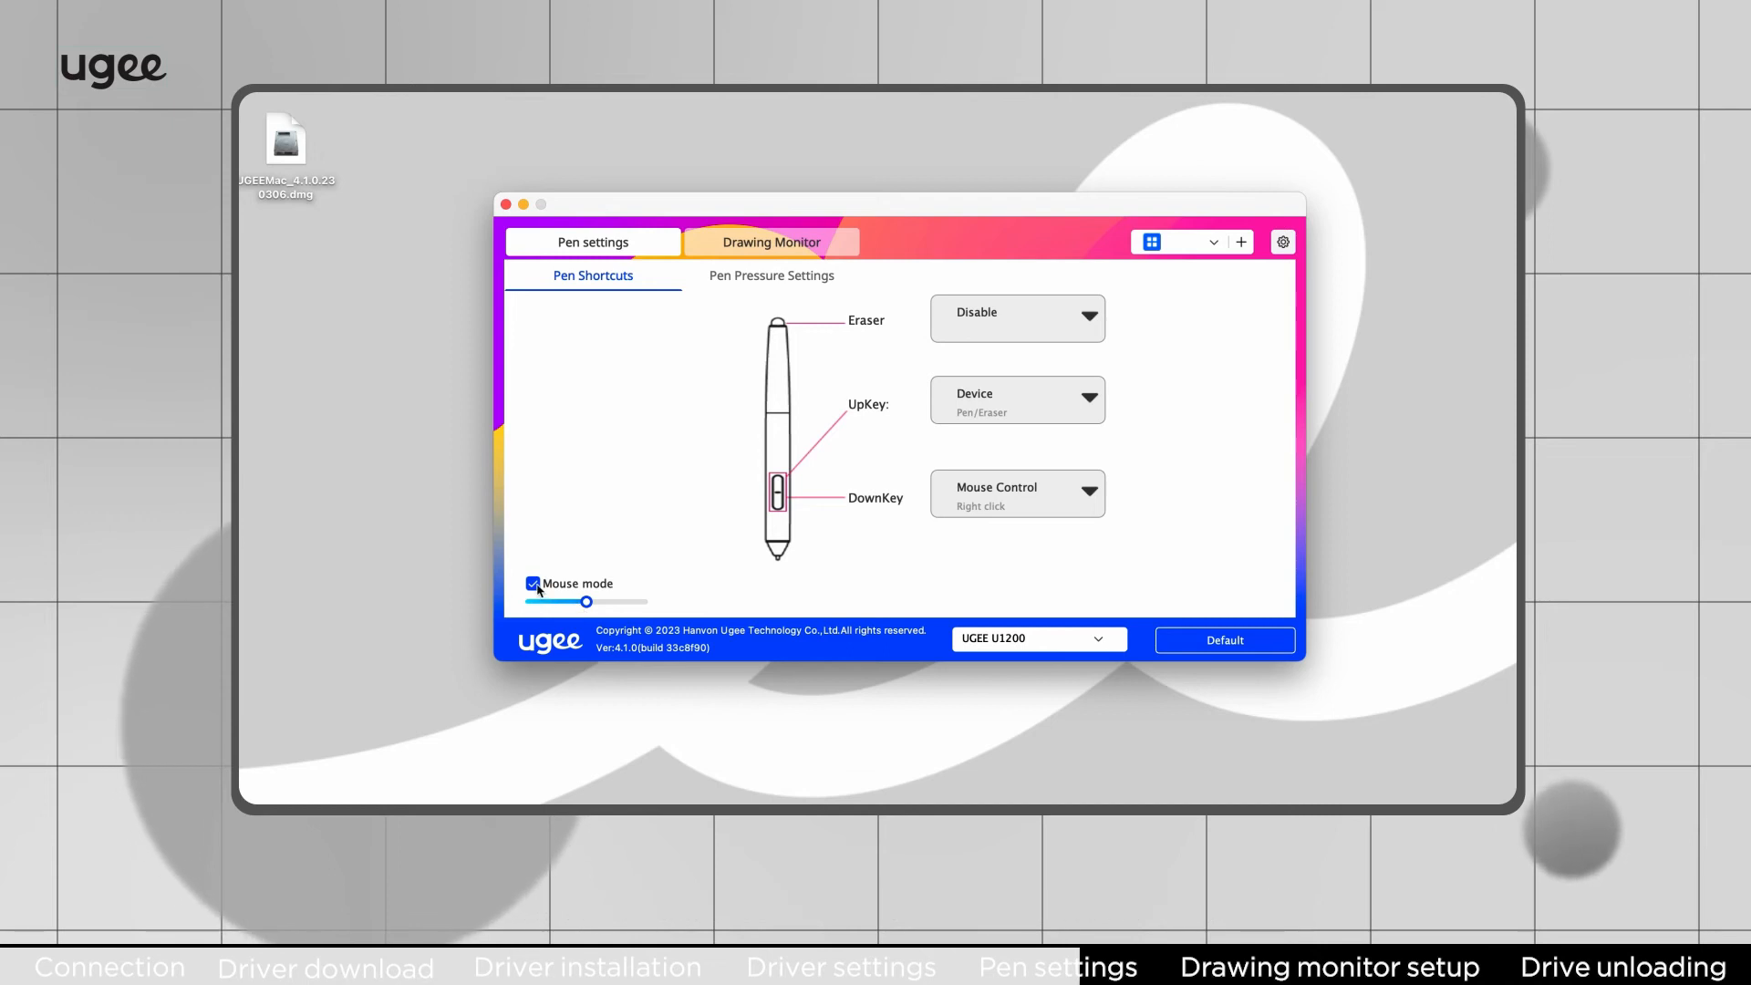
click(533, 584)
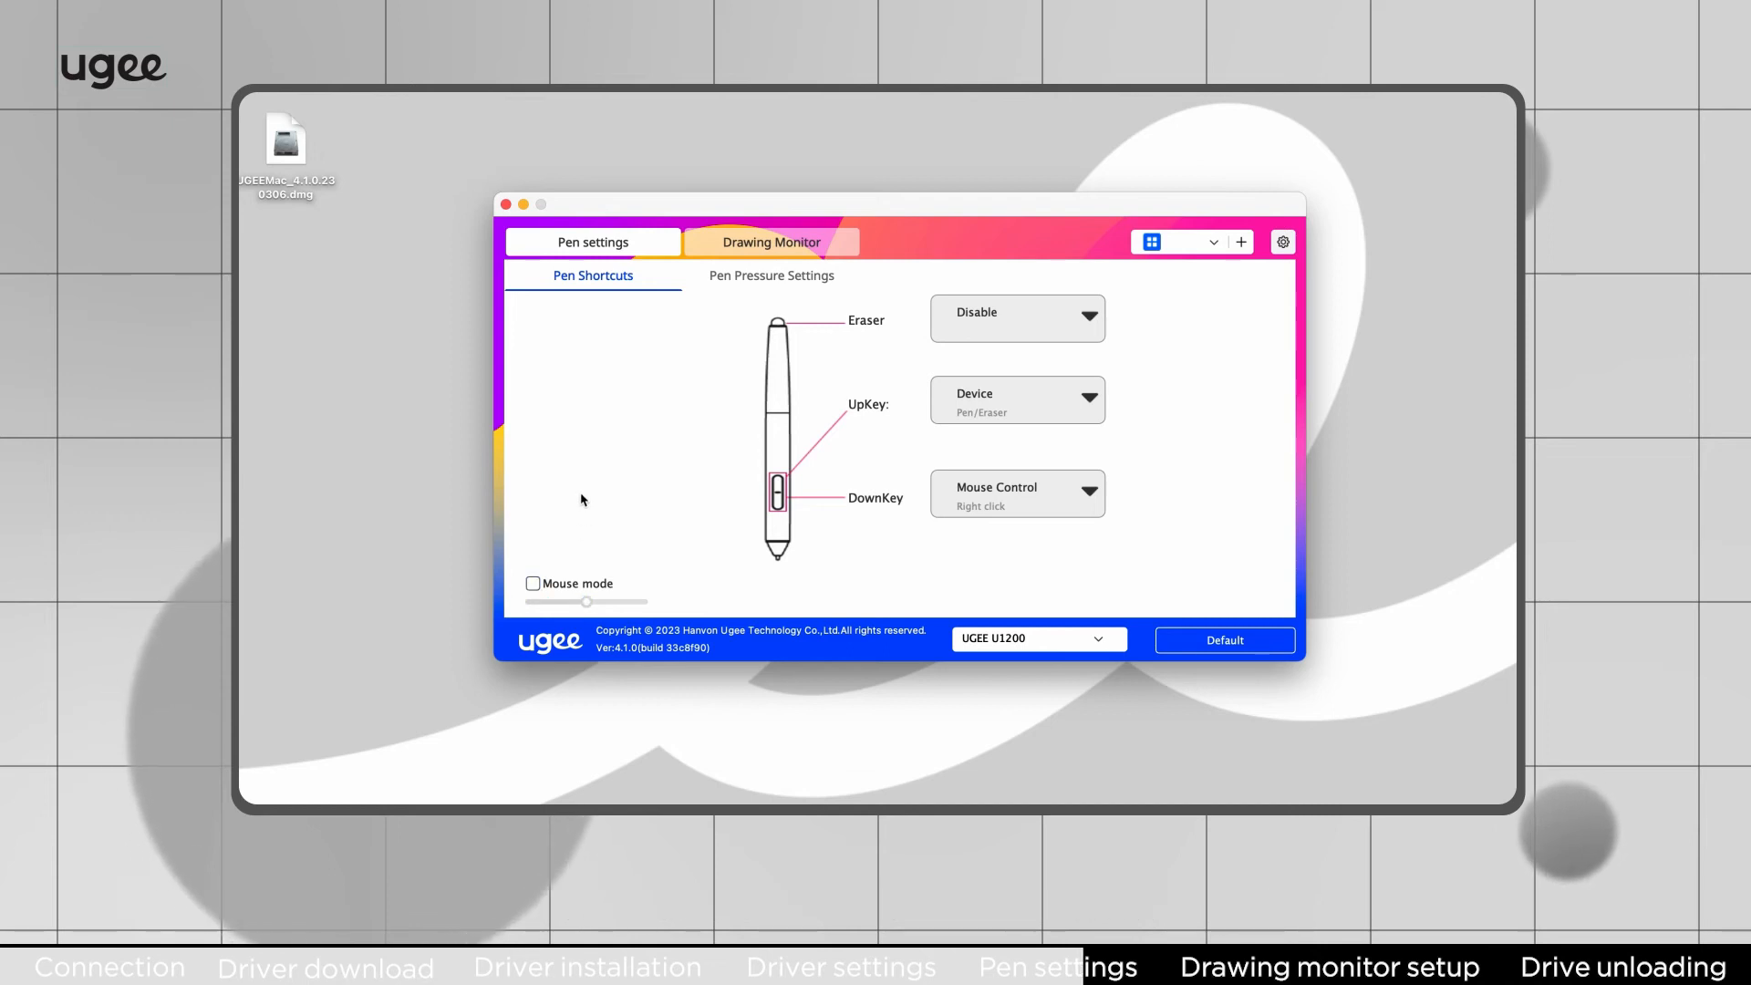
click(770, 276)
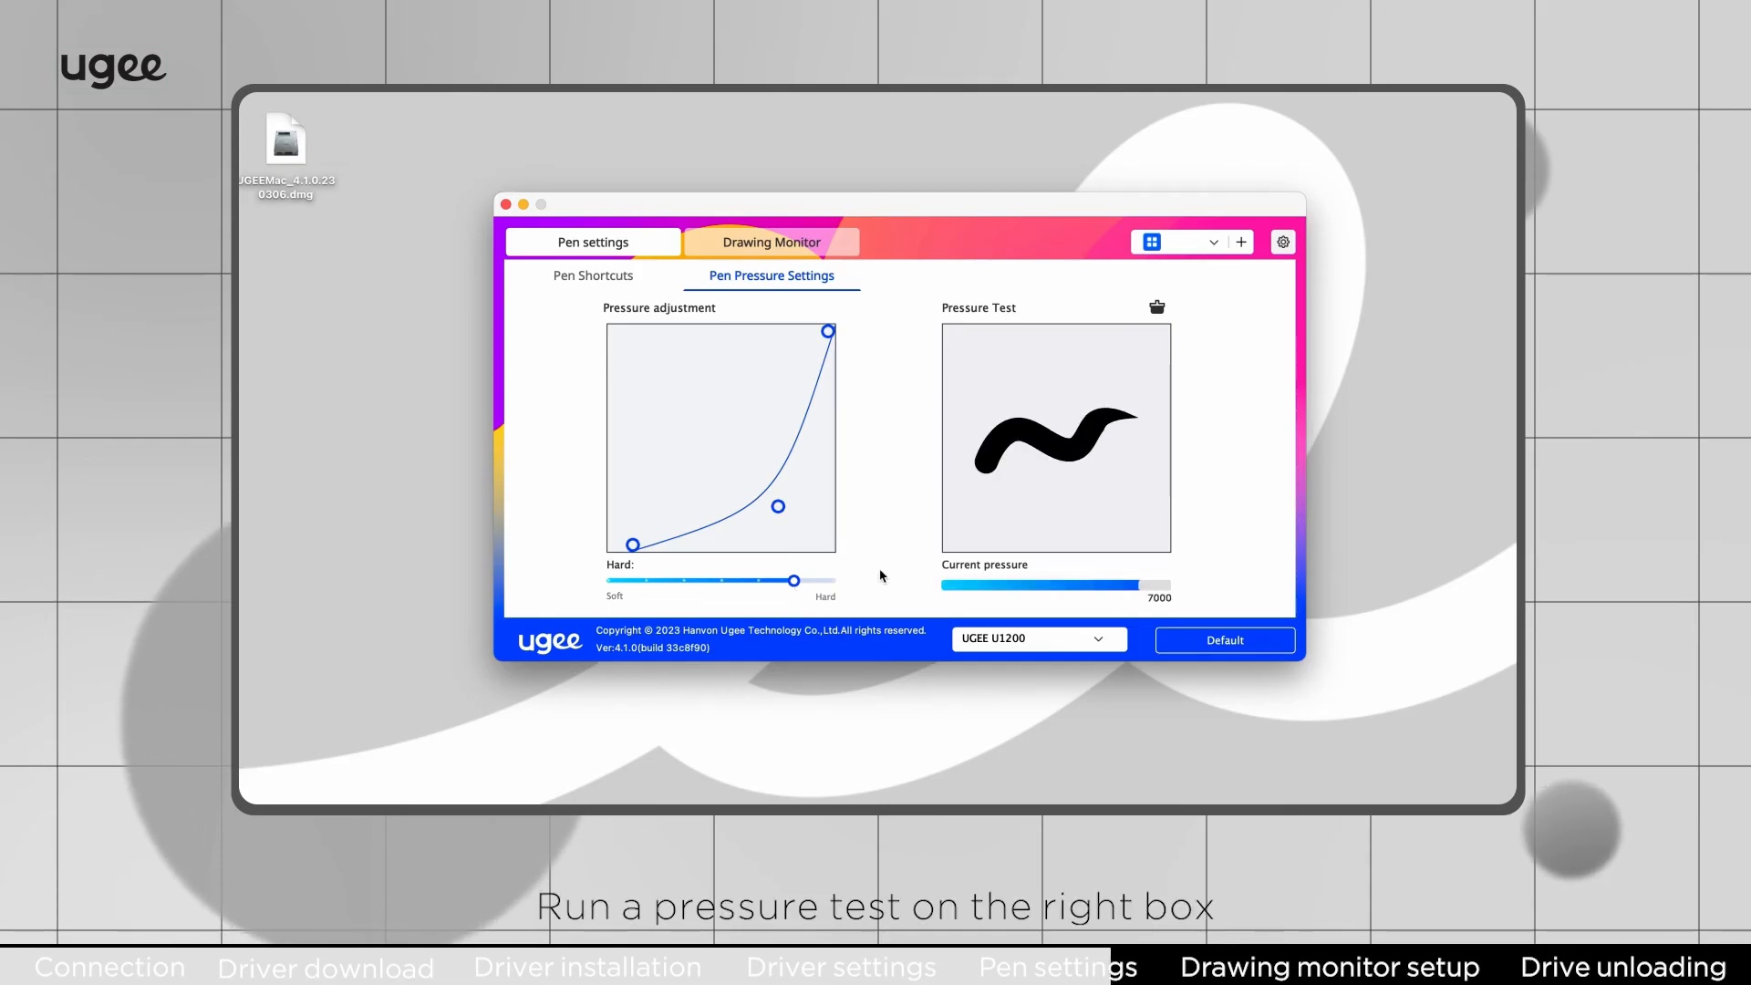
Step: Clear the pressure test stroke and begin adding a commonly used application
click(1157, 307)
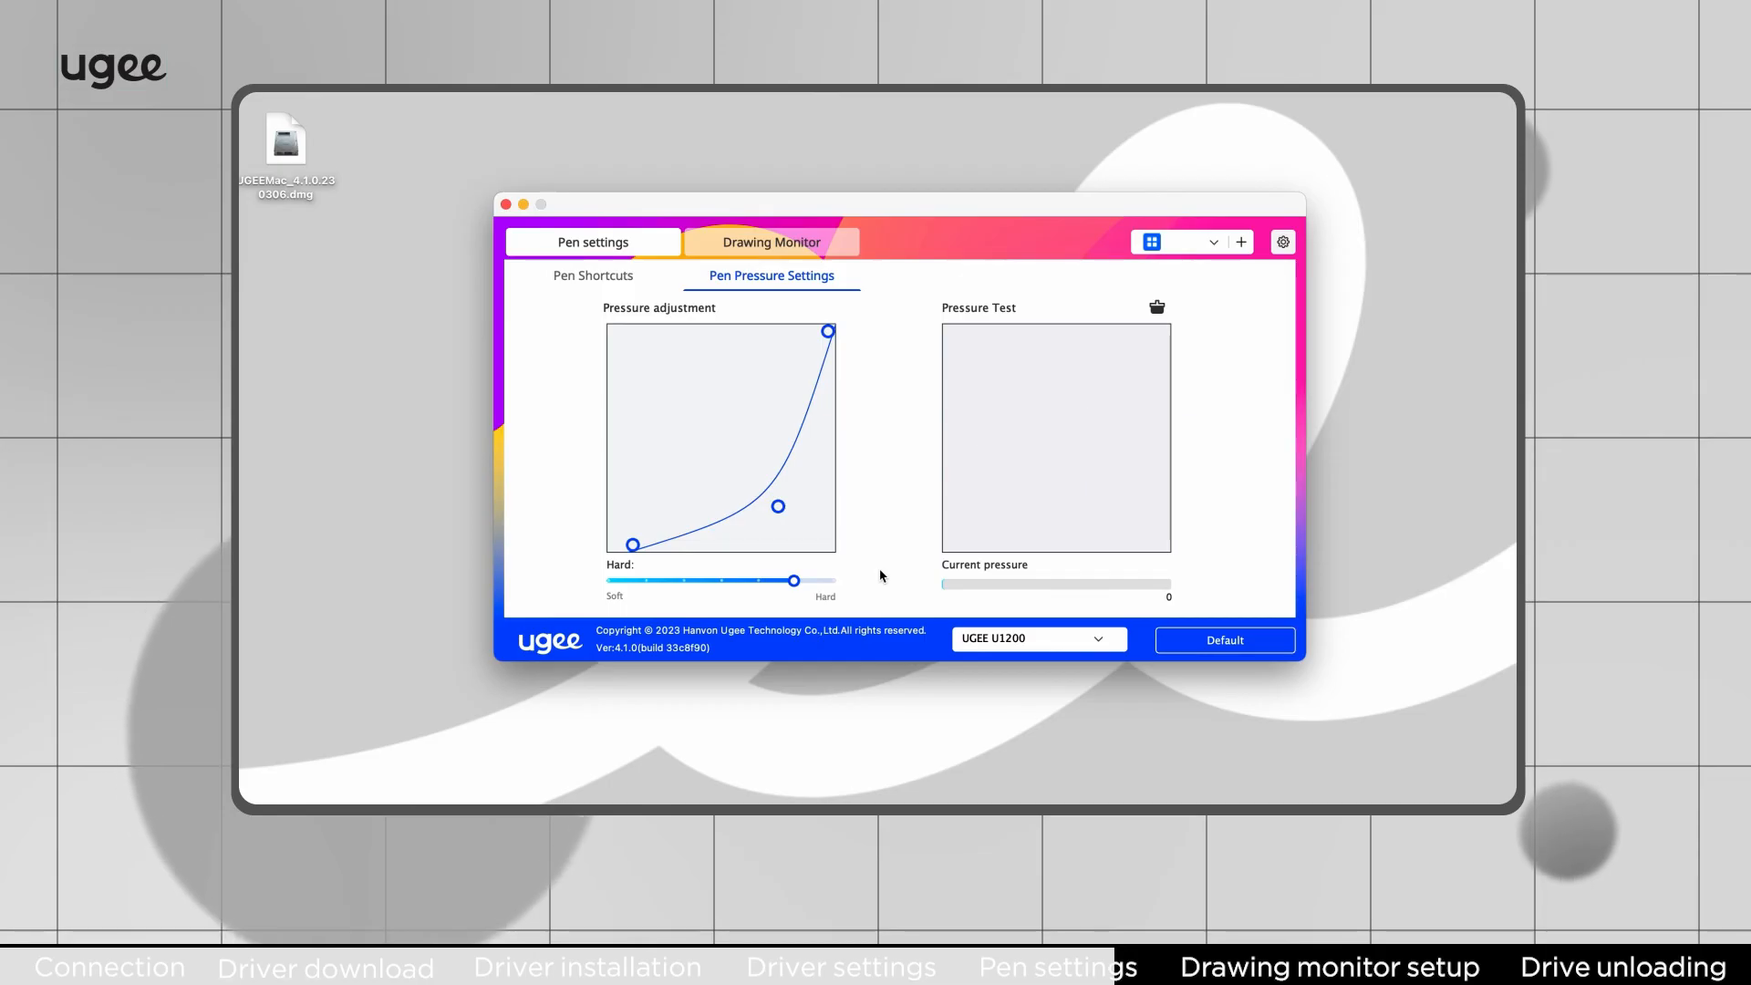
click(1214, 241)
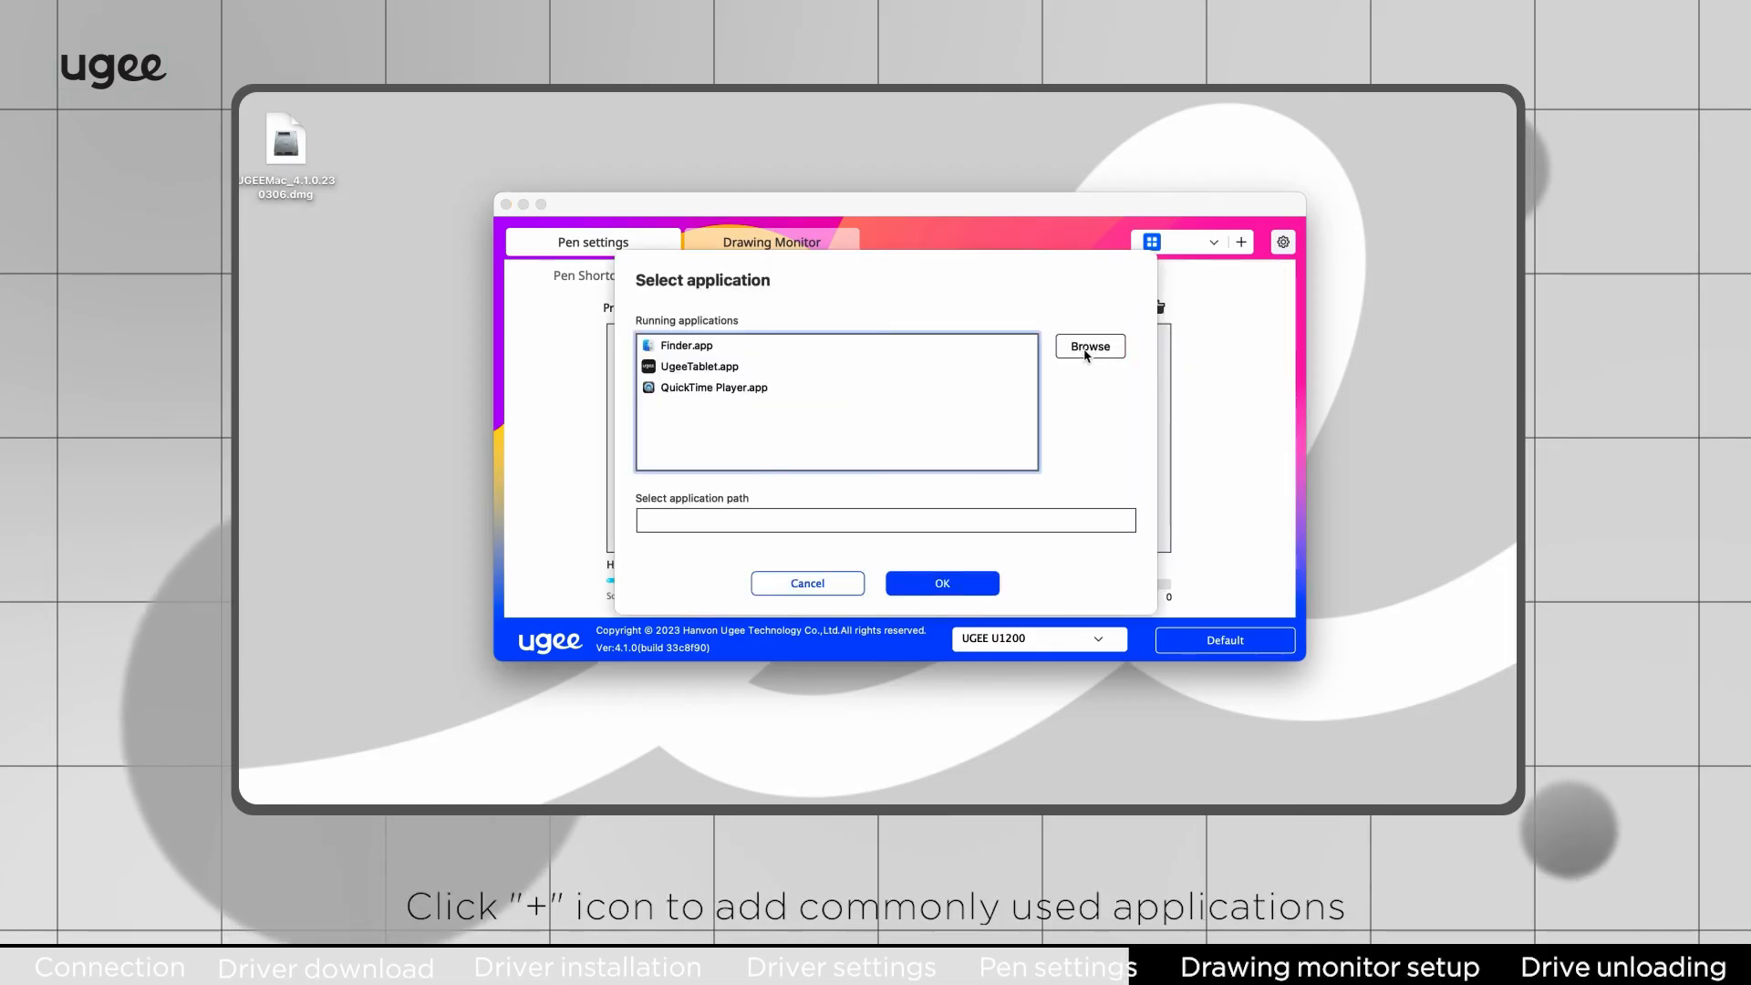
Step: Browse to Applications and add Adobe Photoshop 2023 as a custom application
click(1089, 347)
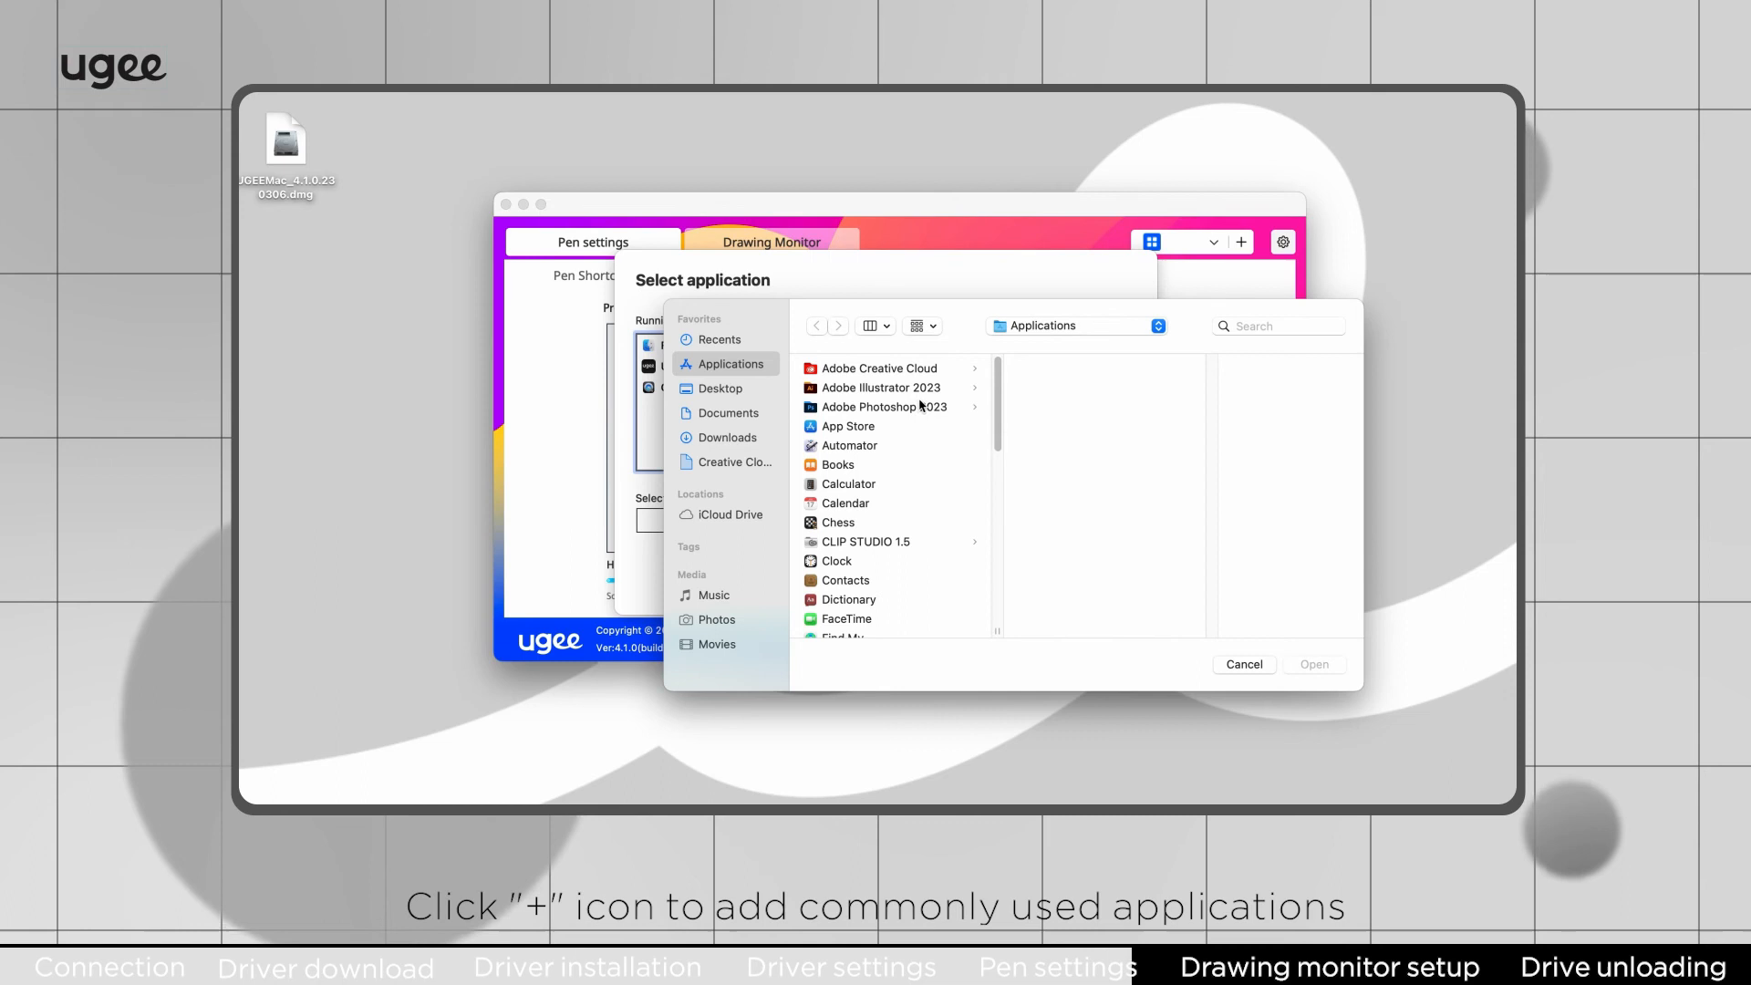
click(881, 407)
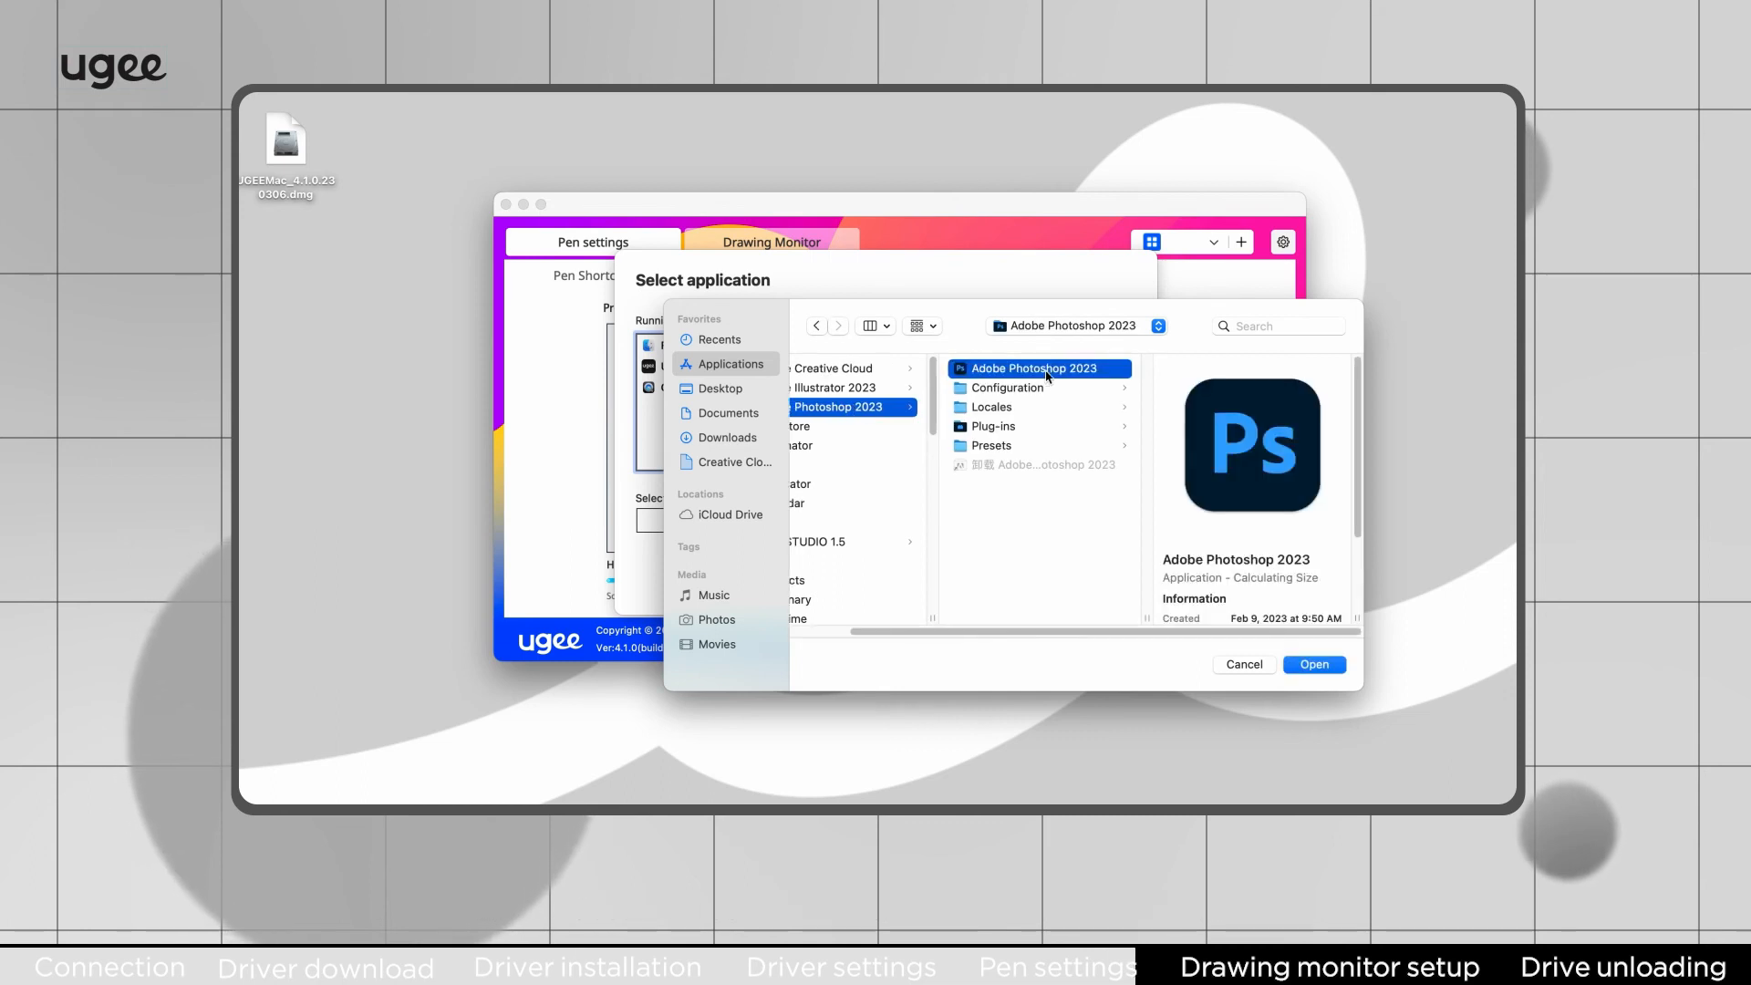
click(1314, 665)
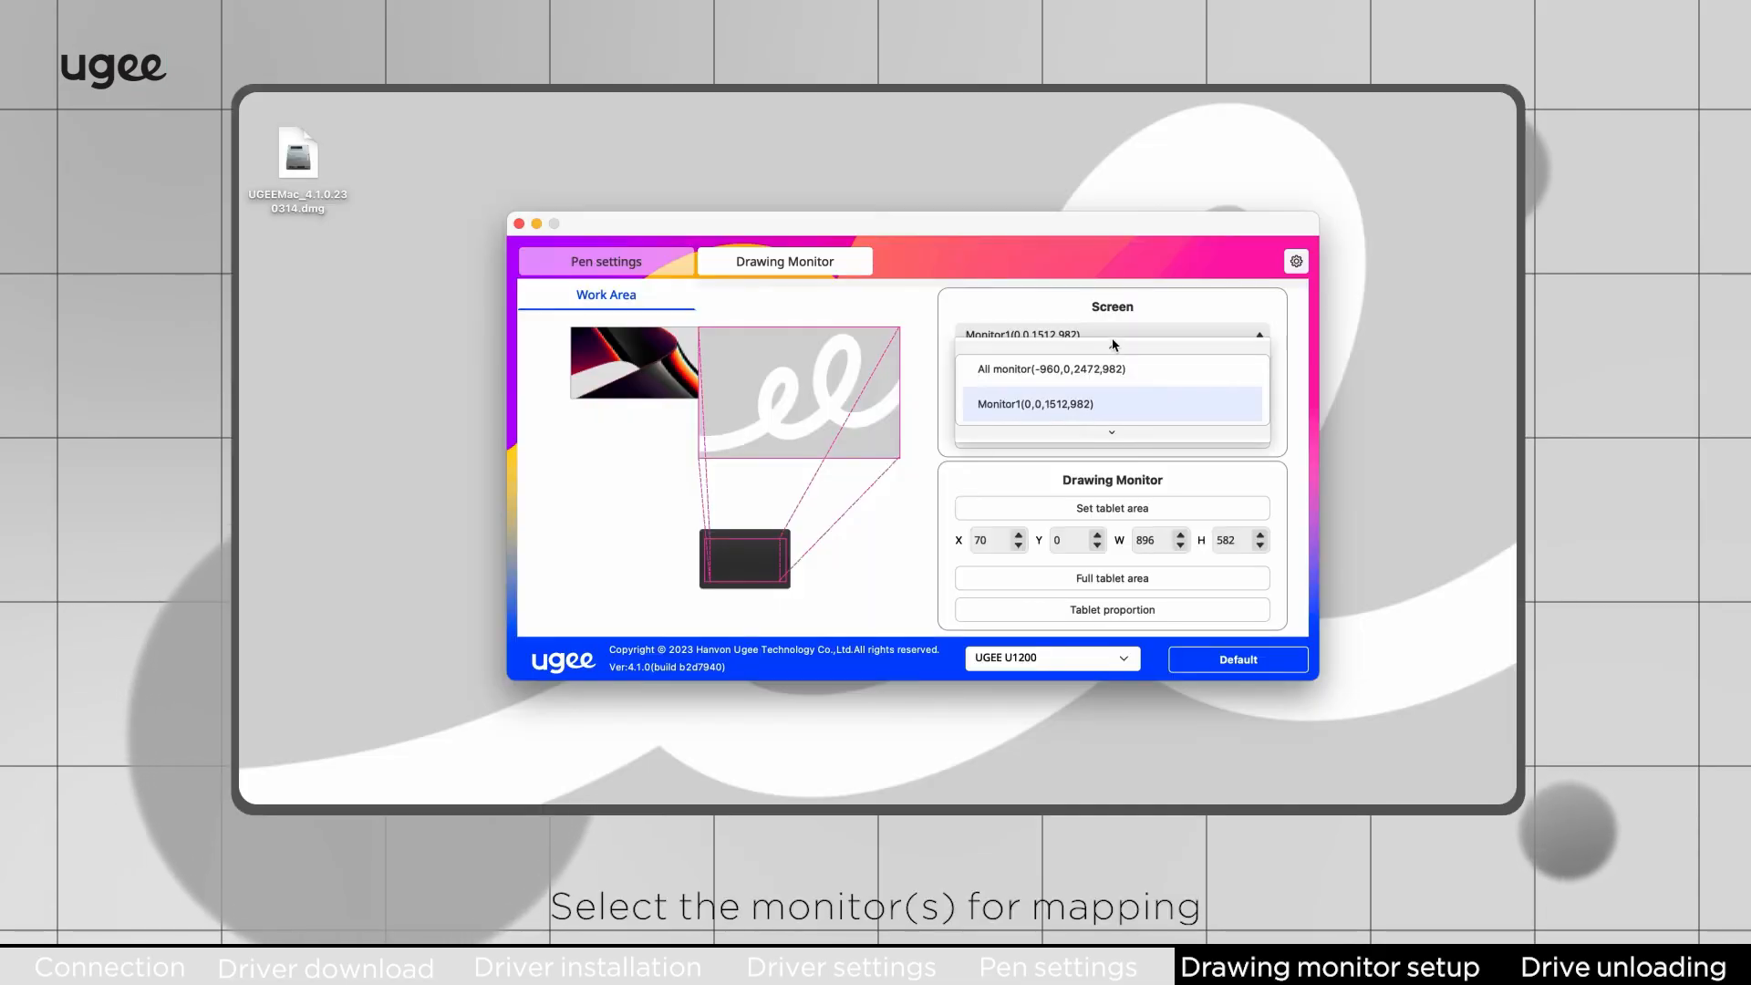
Step: Map the tablet to All monitor, then switch to Monitor1 only
click(1049, 369)
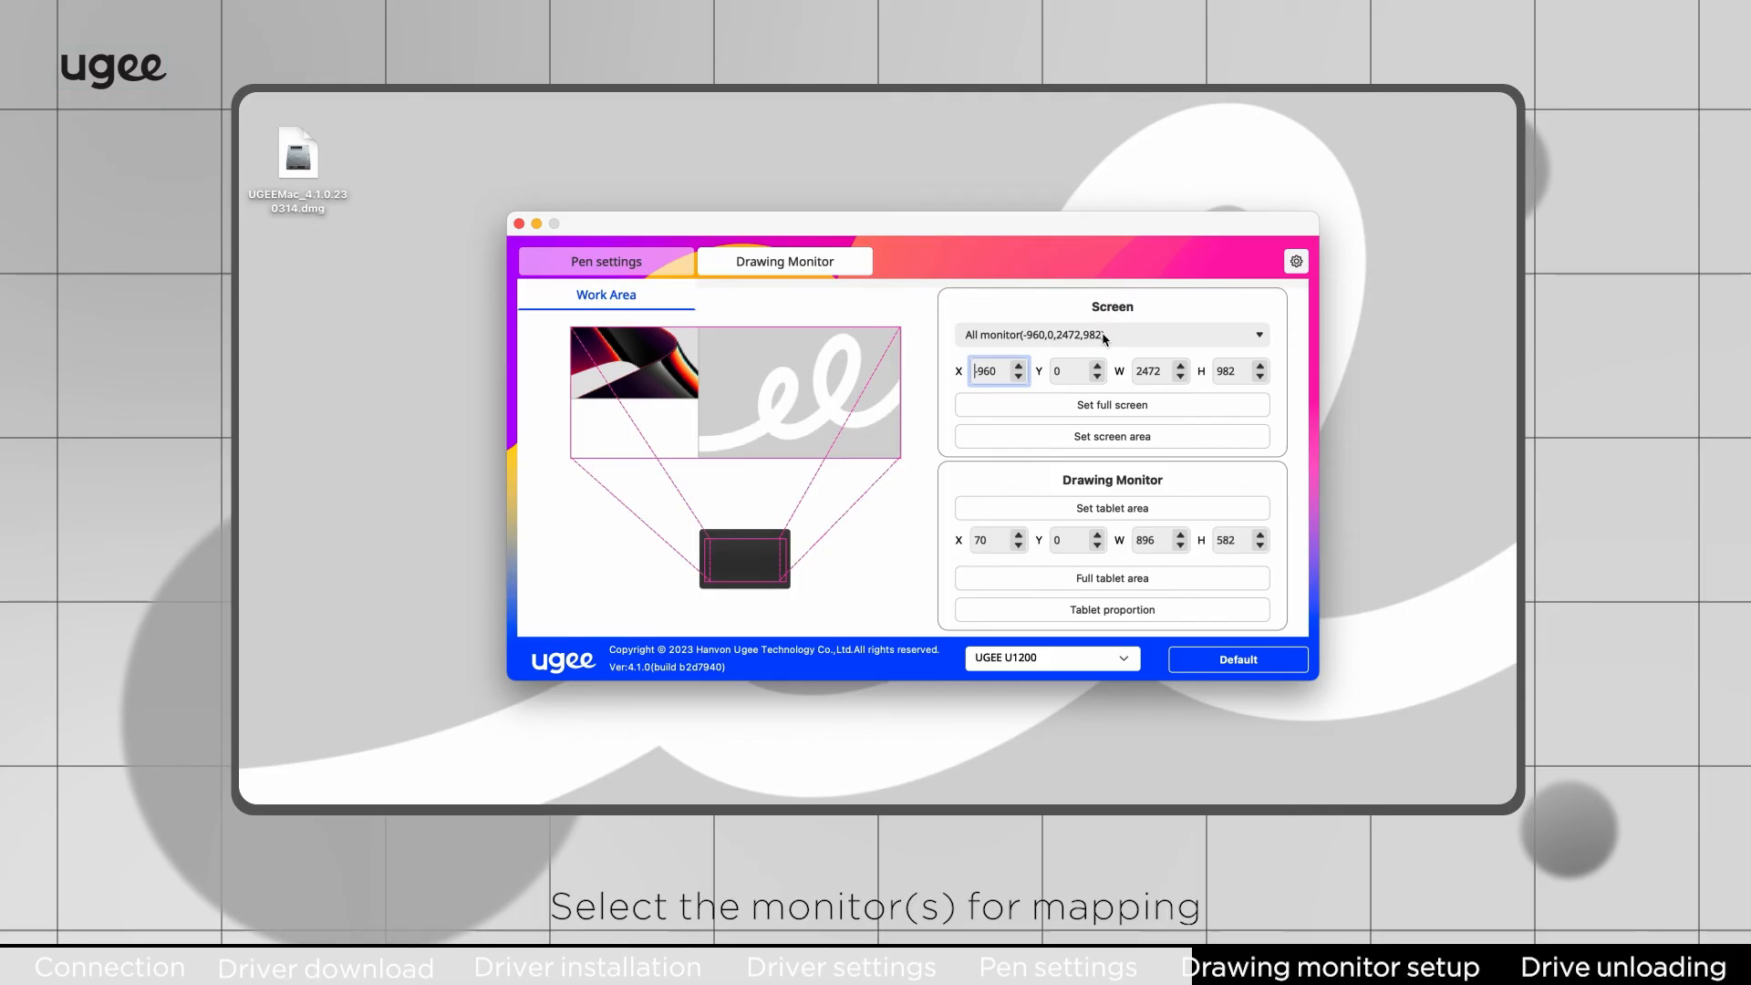
click(1111, 333)
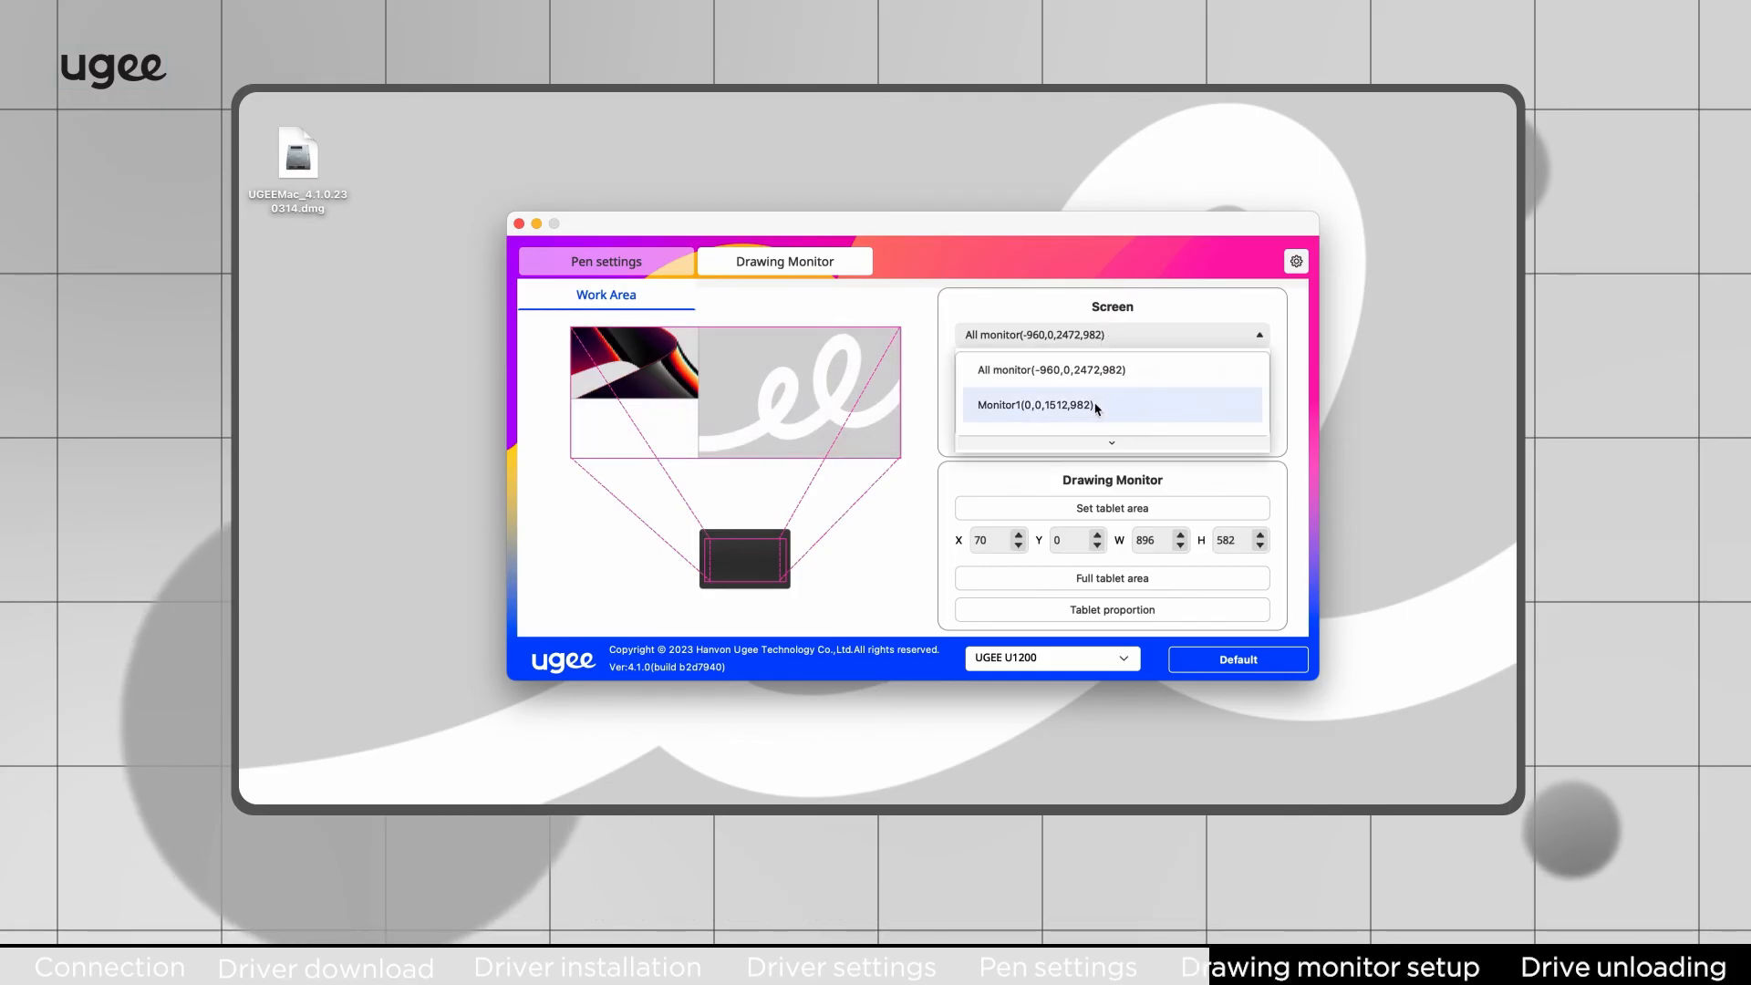
click(1033, 404)
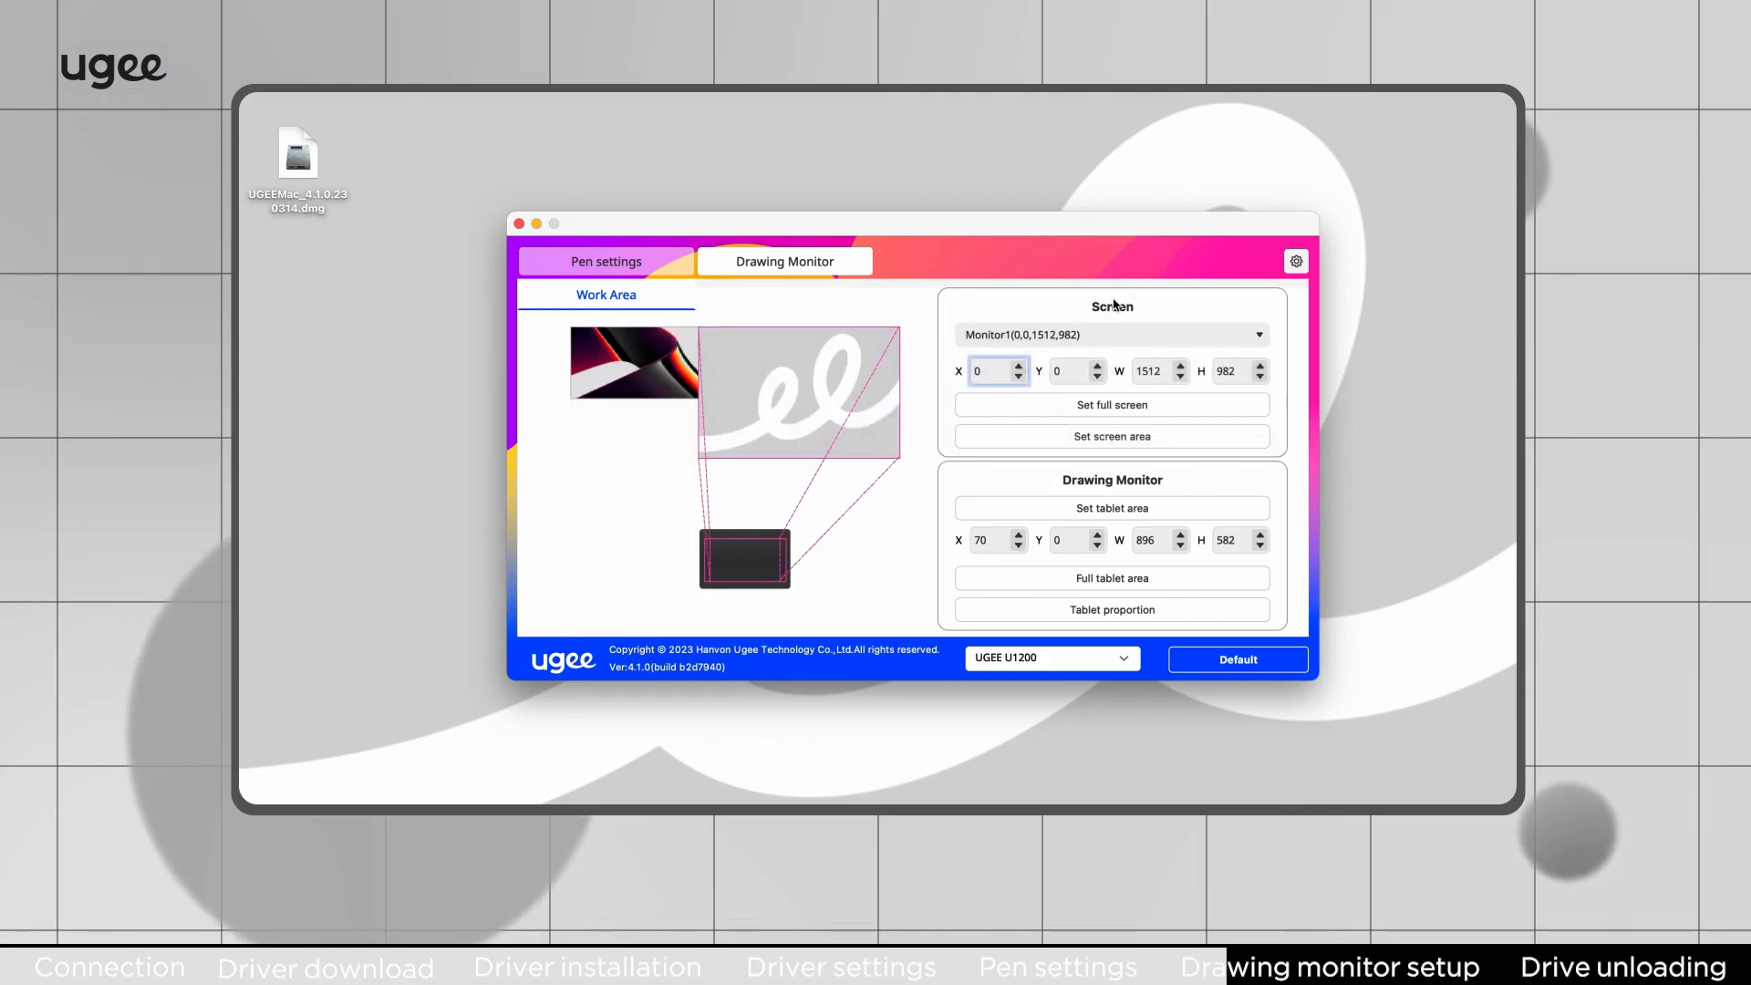
Step: Draw a custom screen area, then restore full-screen Monitor1 mapping
click(1111, 437)
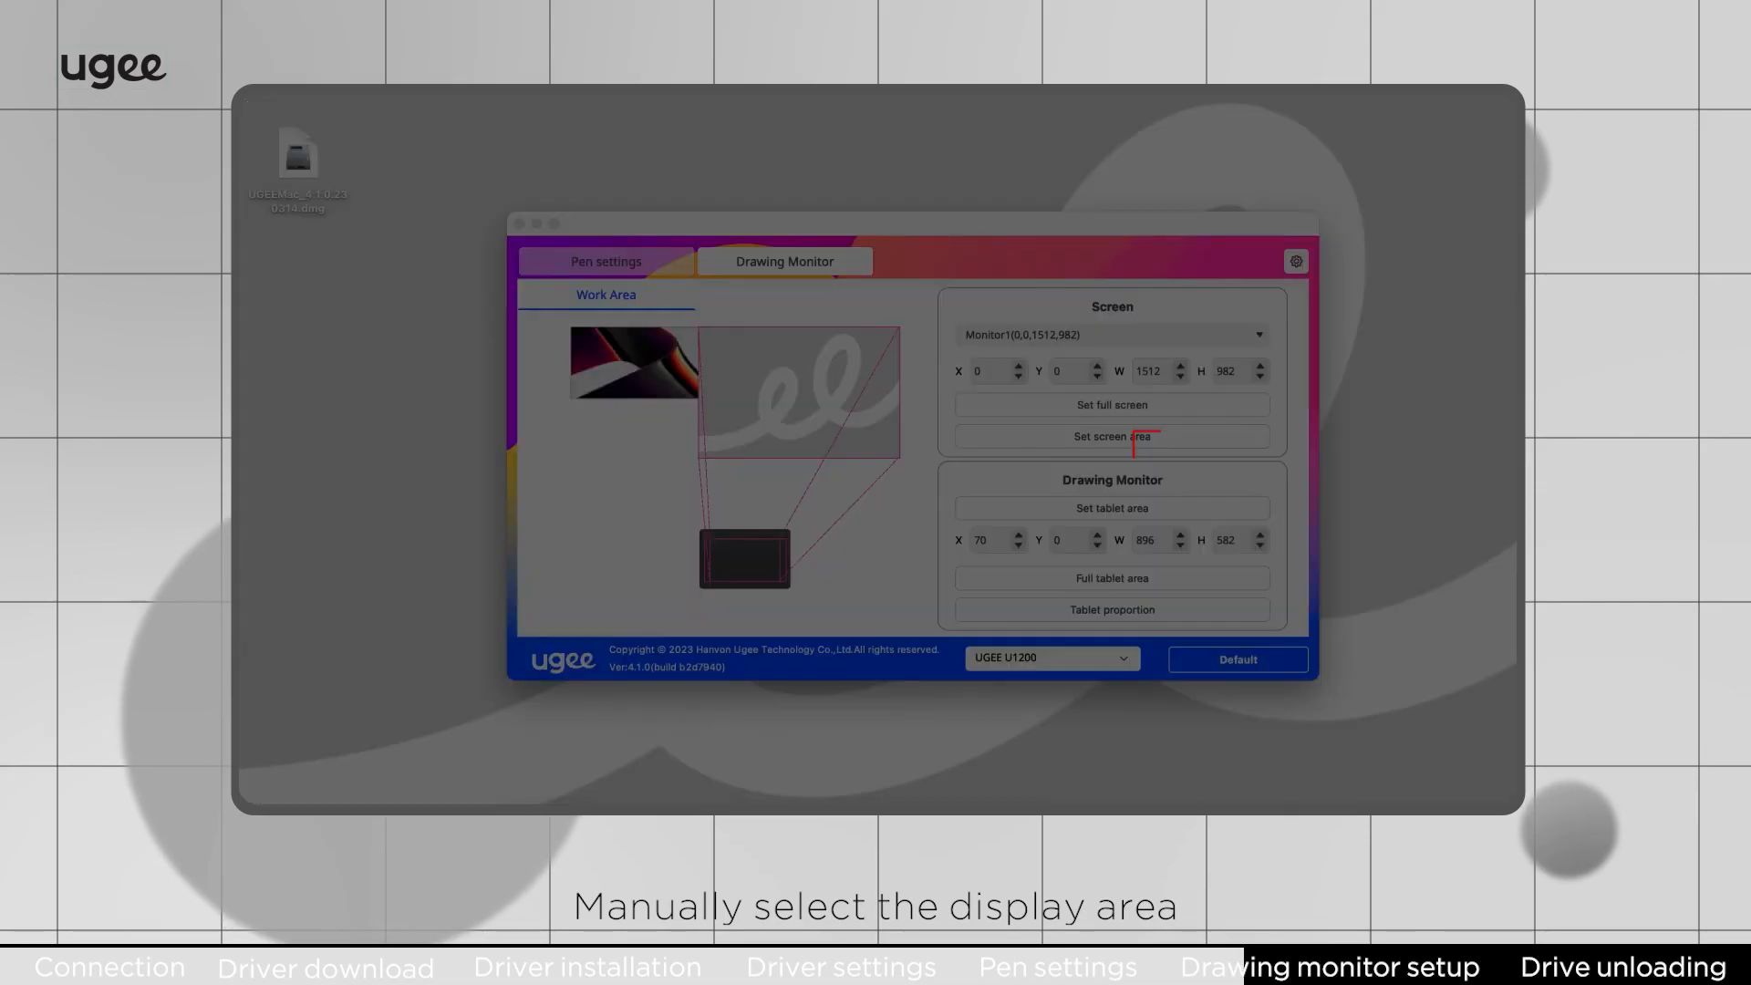
click(1110, 436)
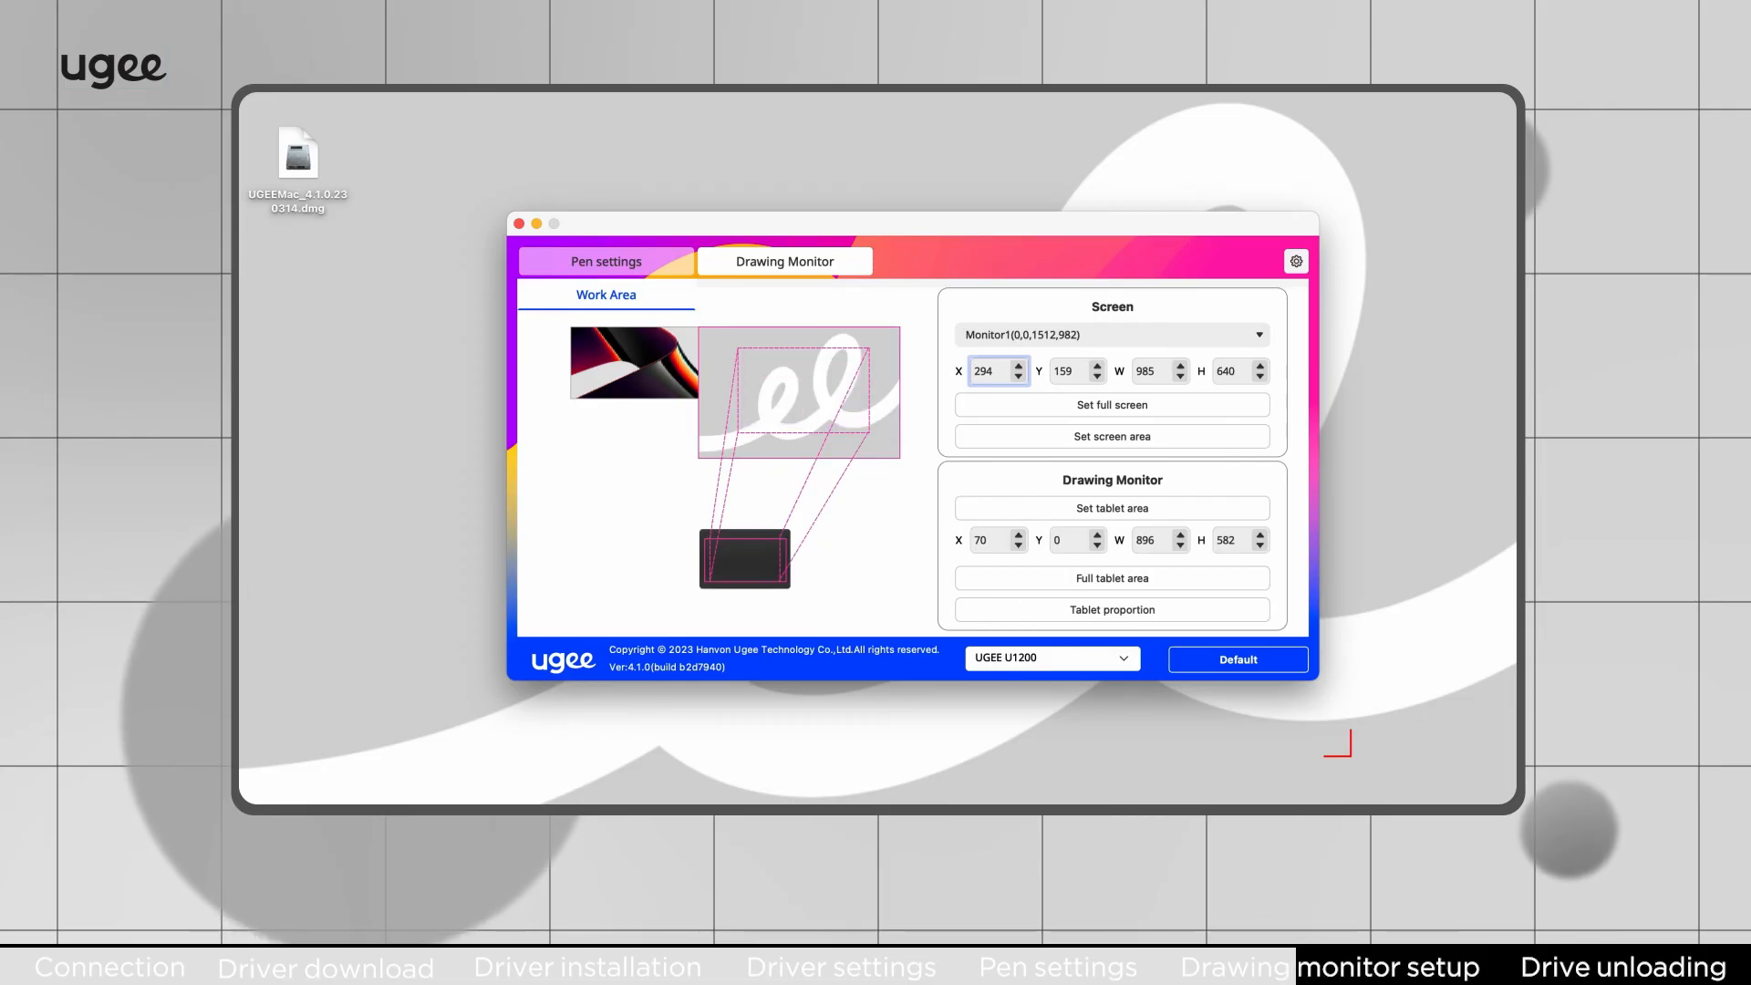
click(1111, 404)
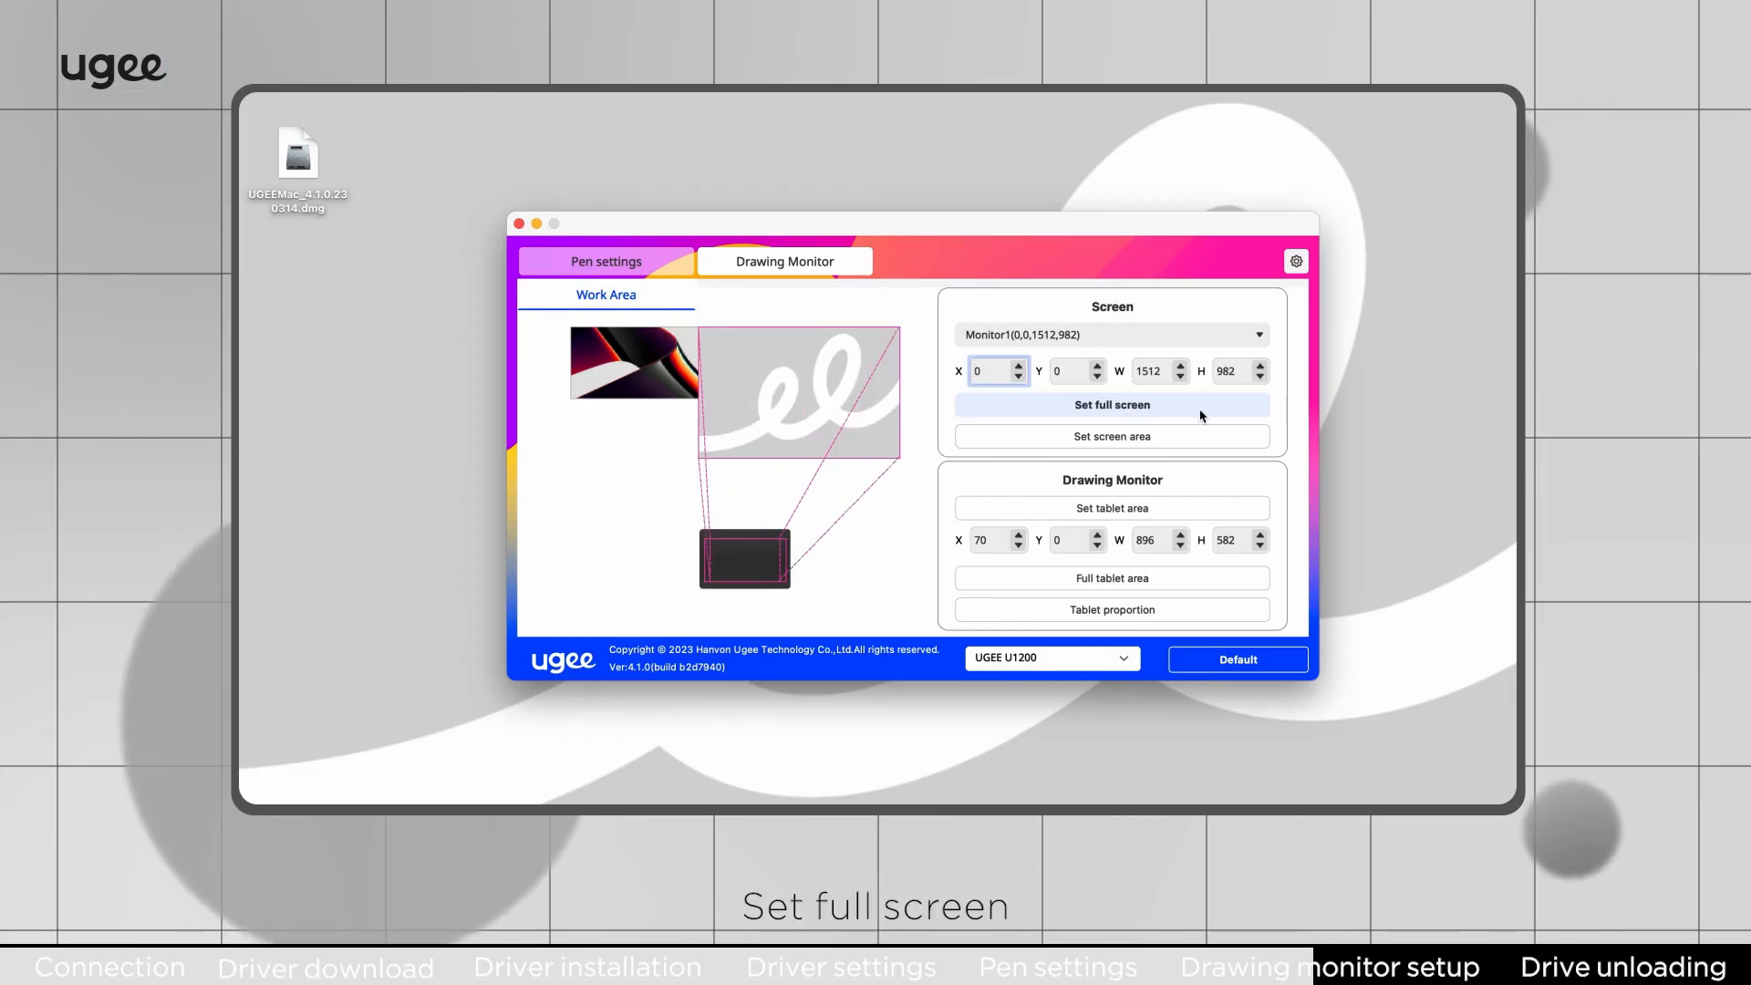
mouse_move(1320, 459)
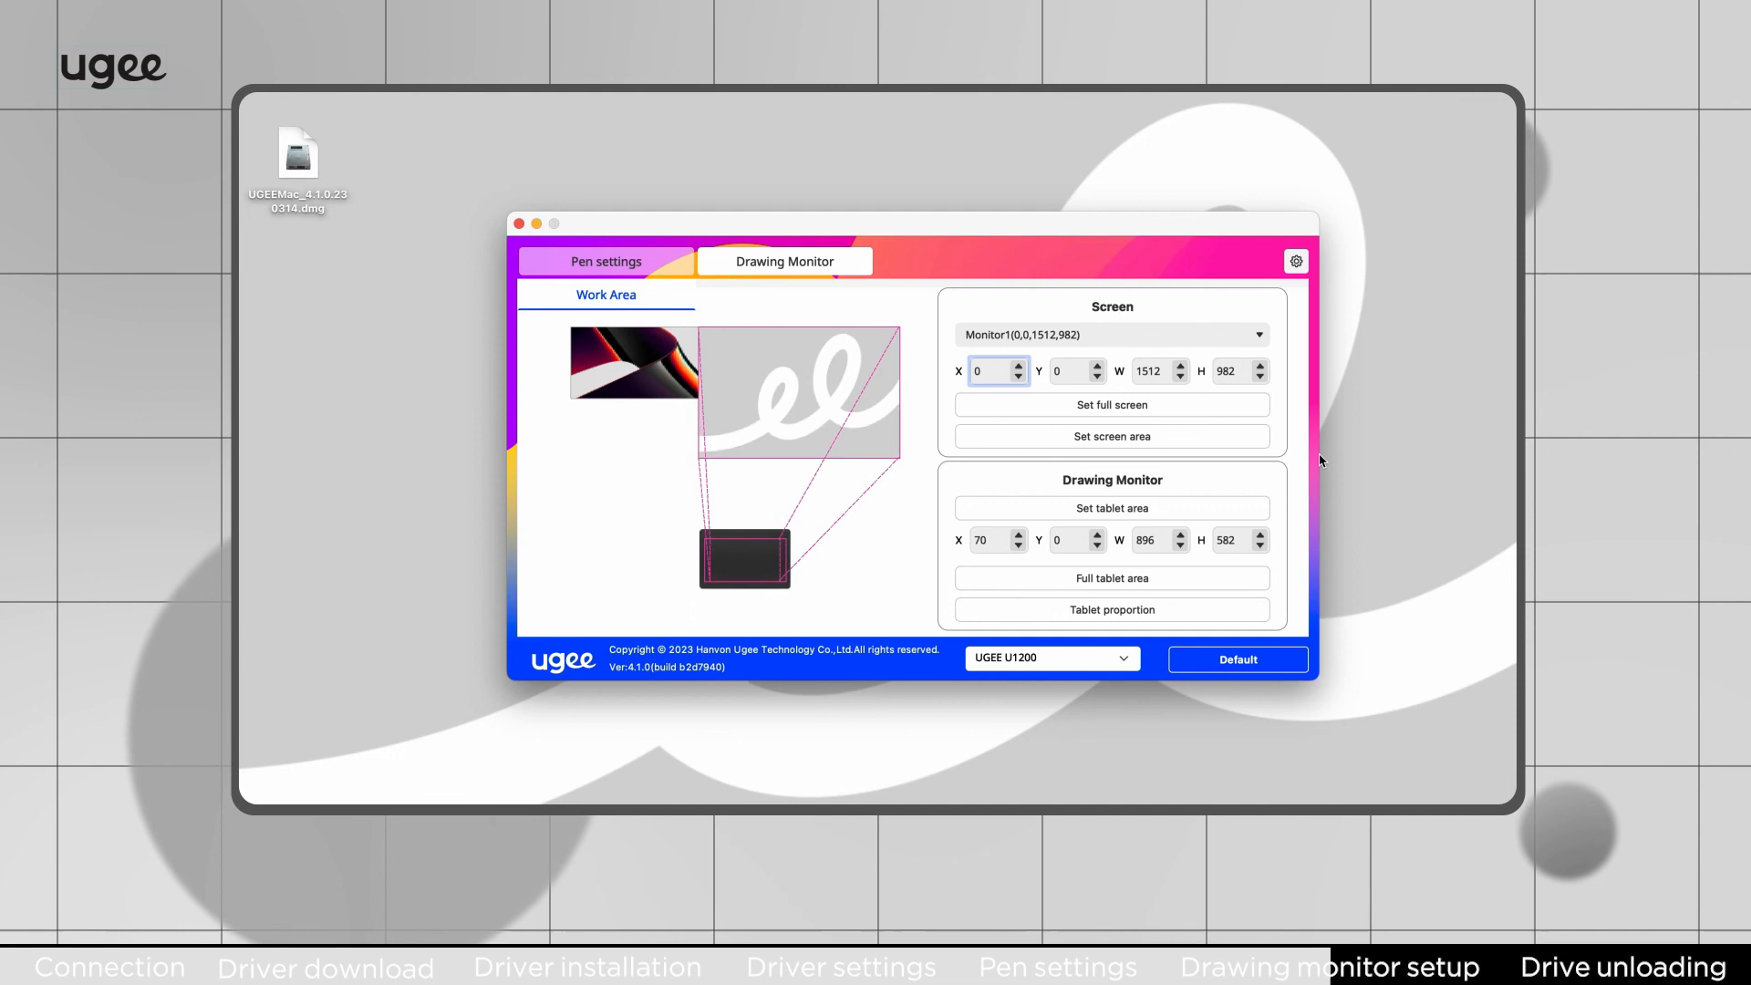
Step: Mark a custom tablet area, then restore Full tablet area with Tablet proportion
click(1111, 508)
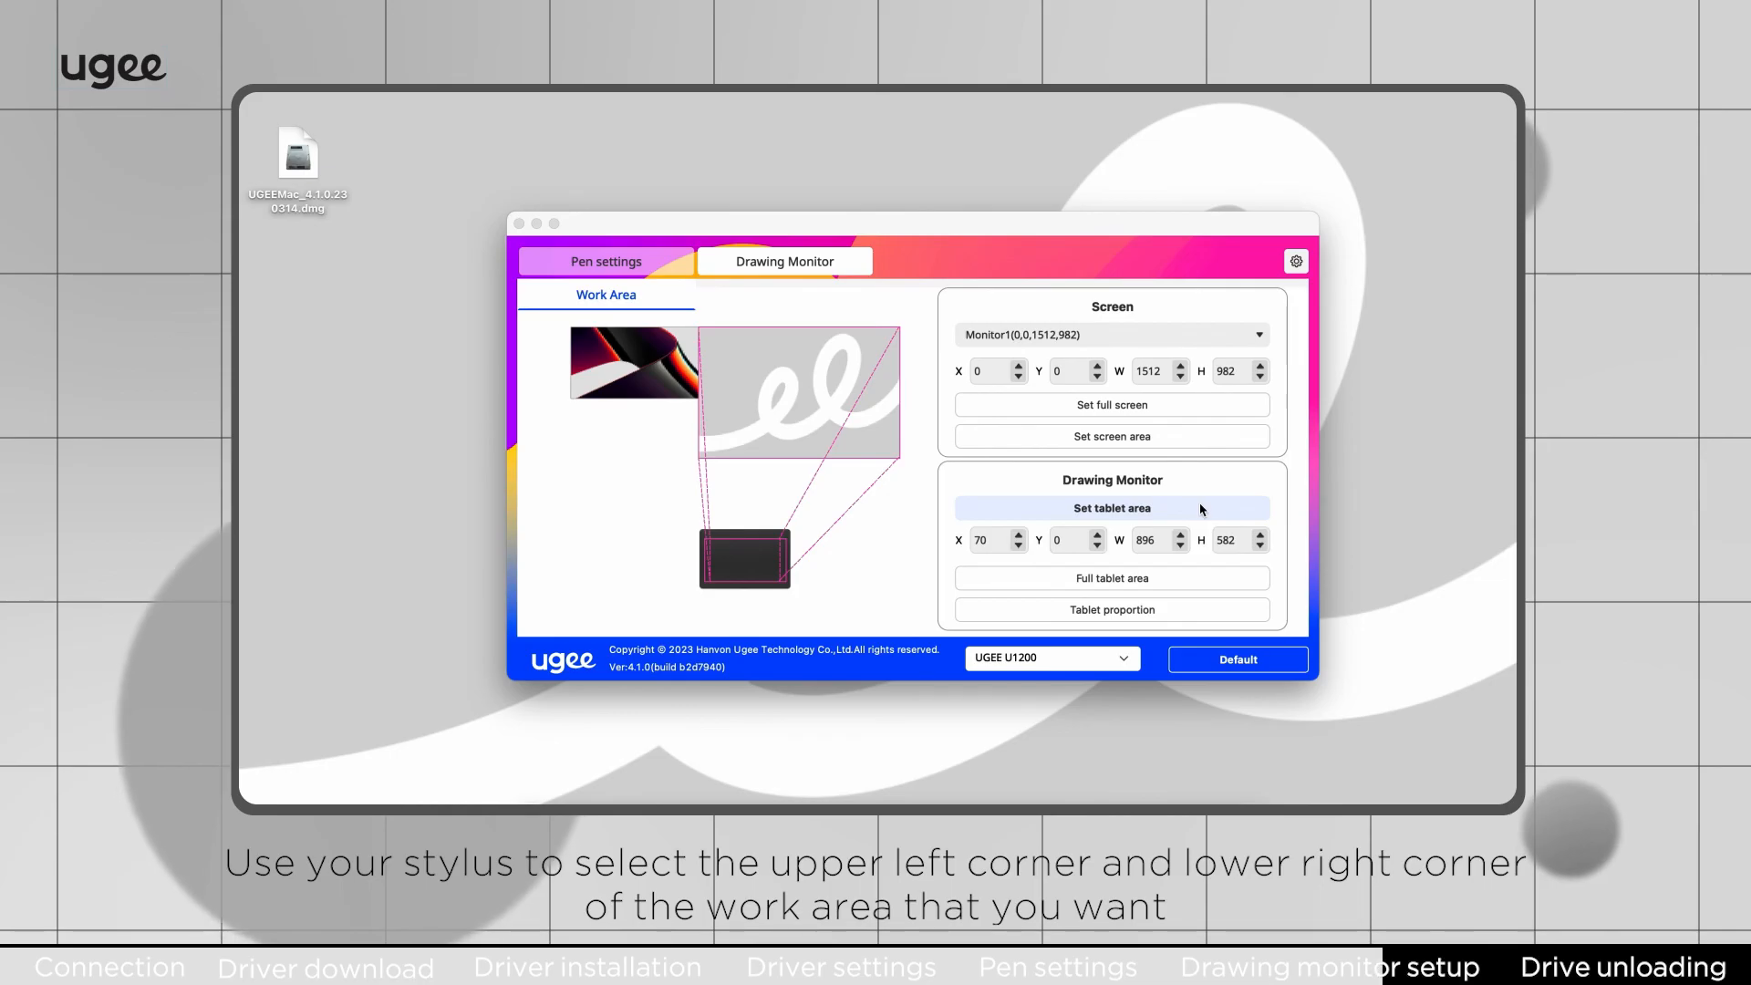
click(1111, 508)
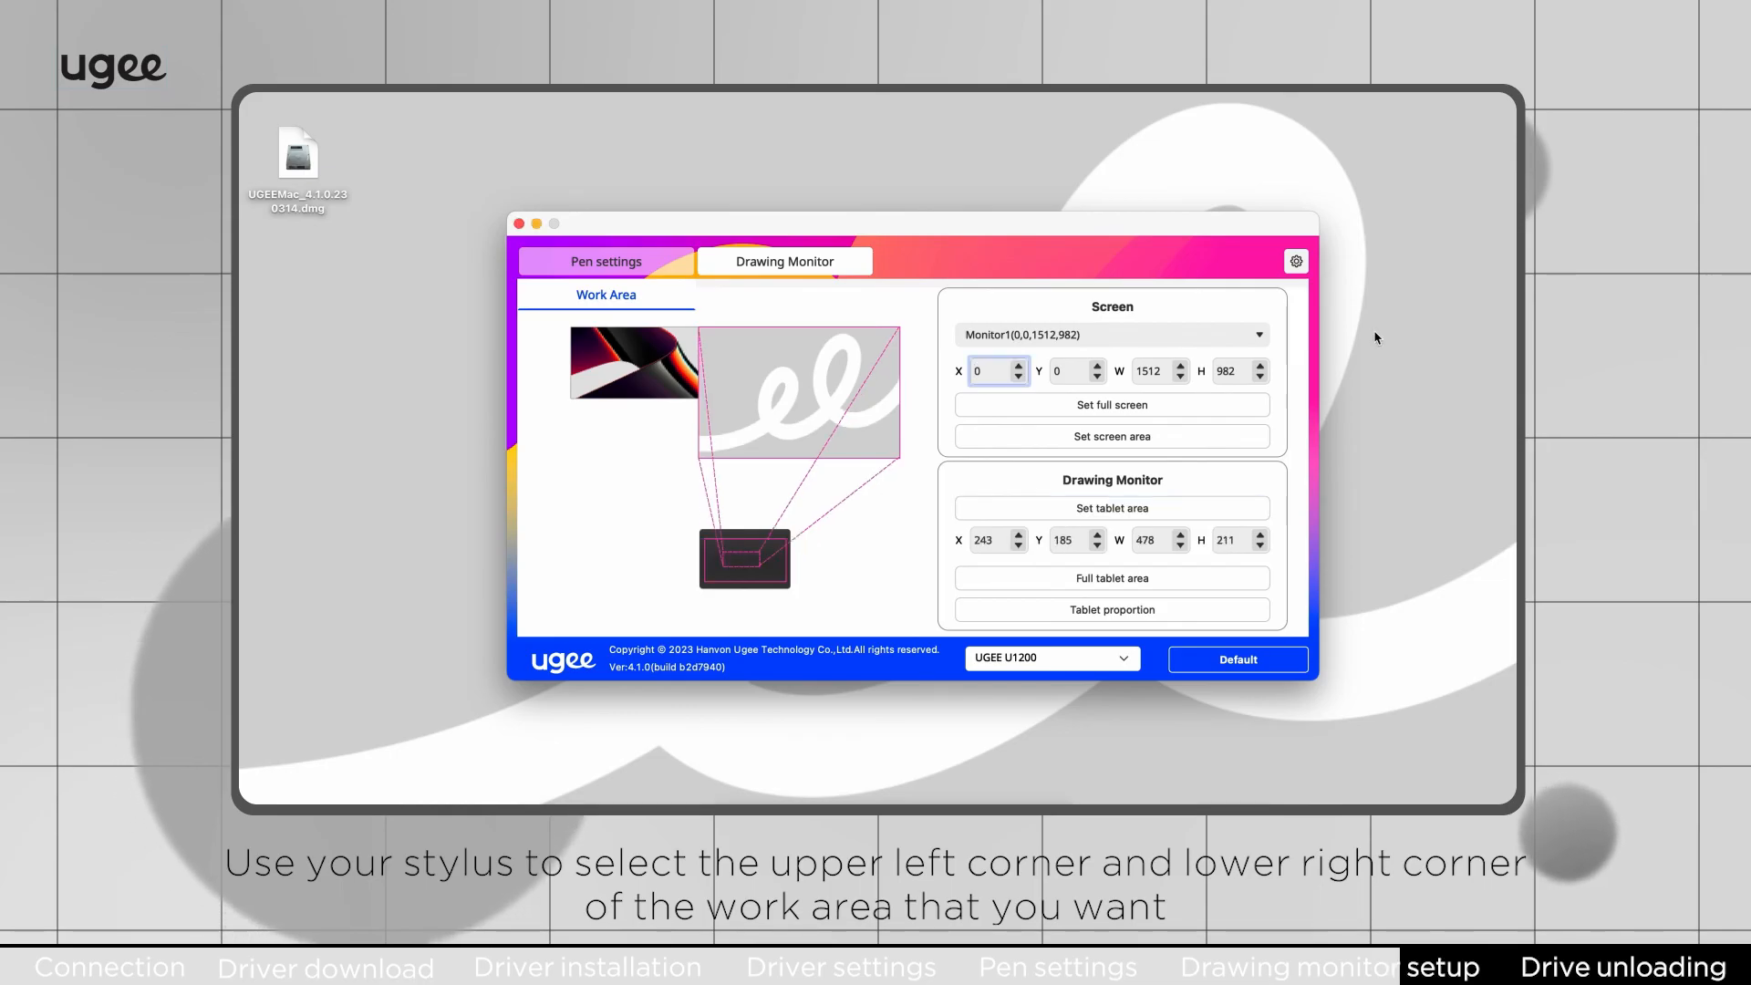
click(1111, 578)
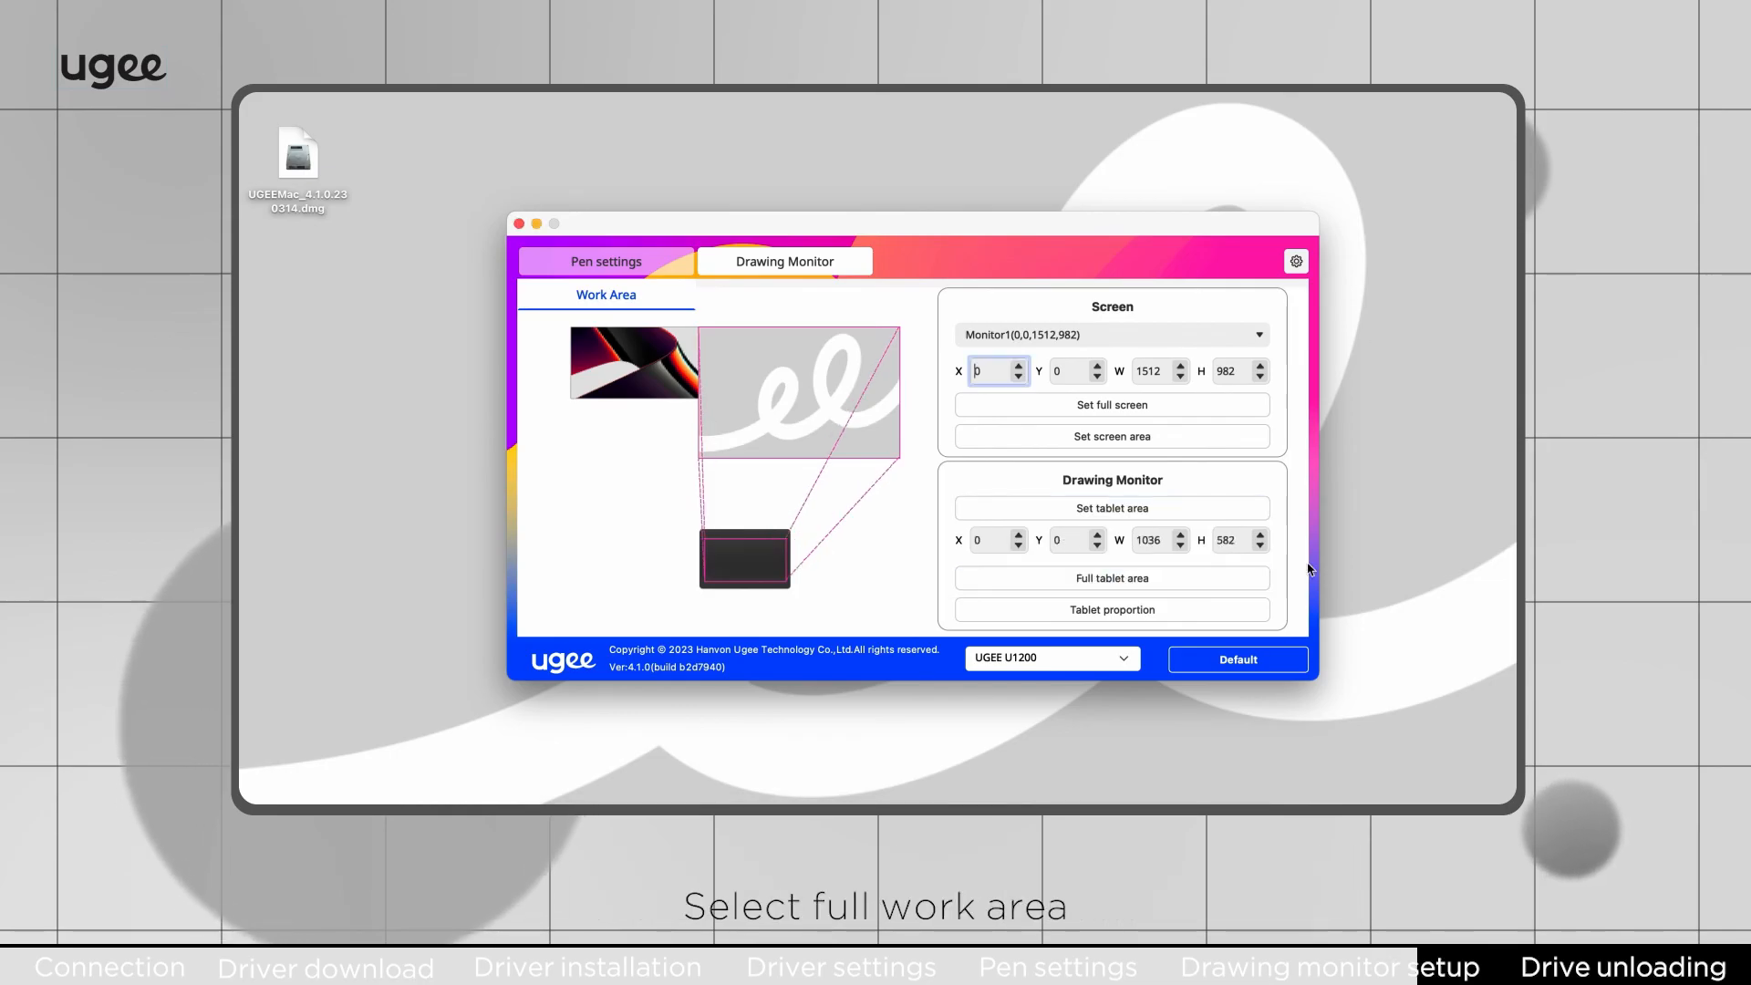
mouse_move(1335, 573)
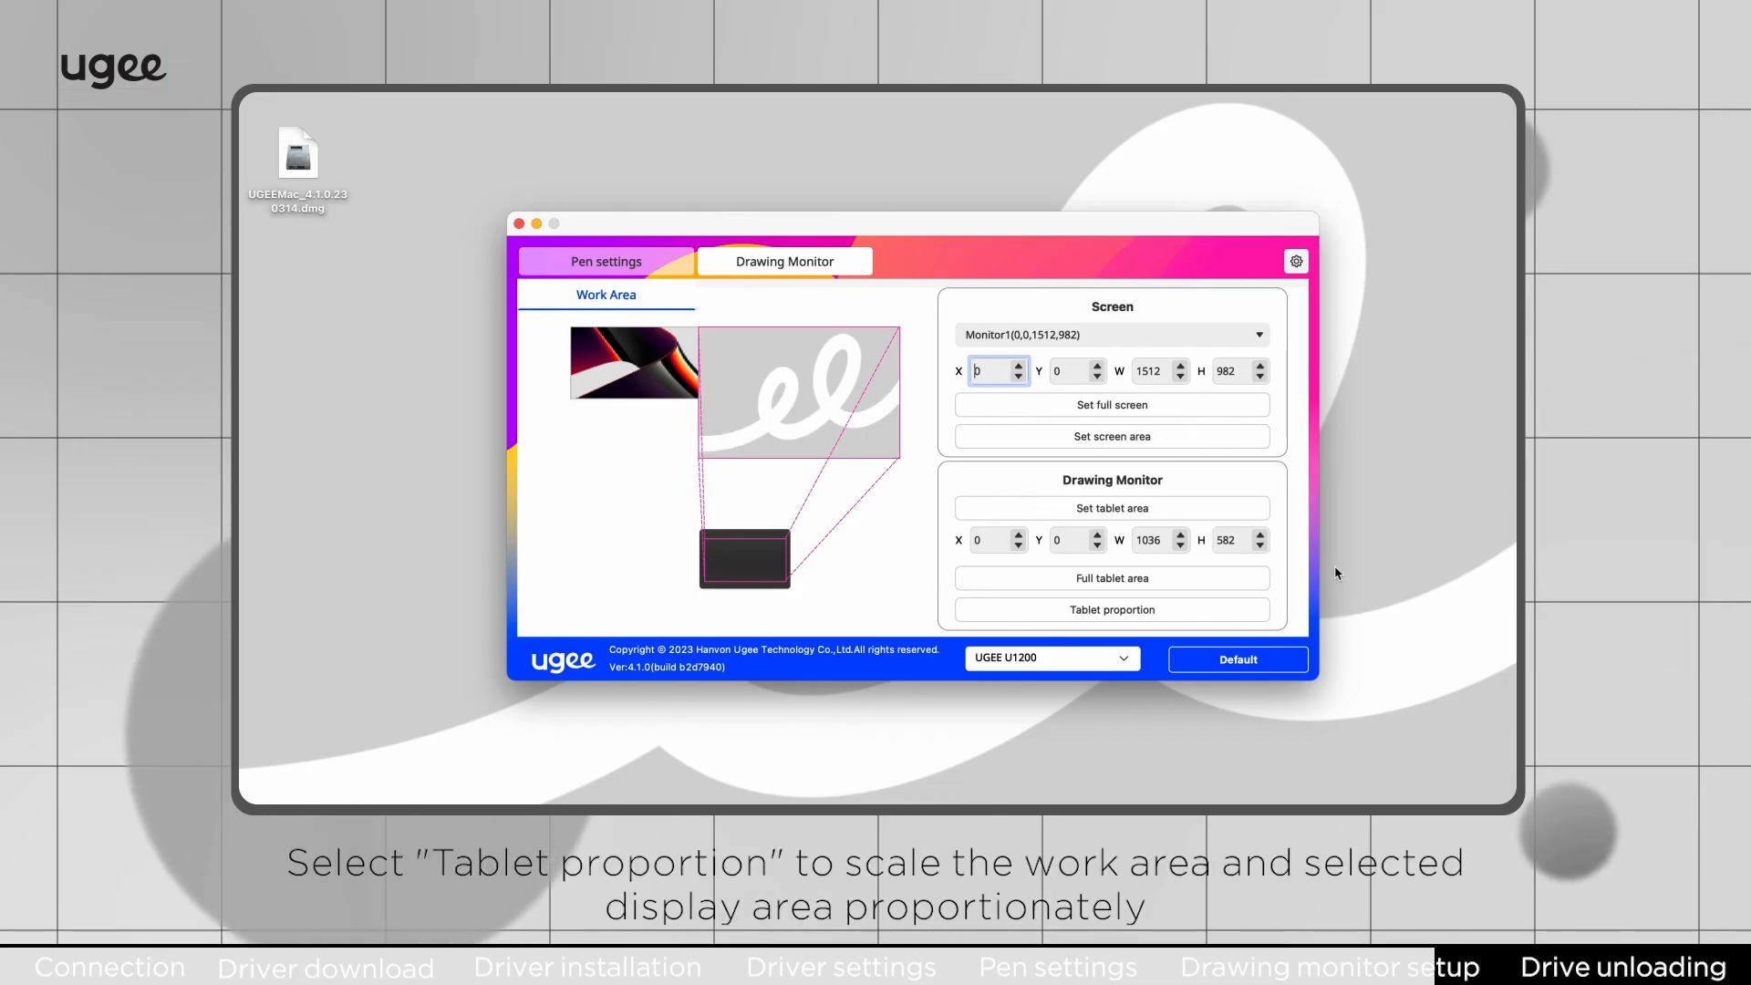
click(1111, 611)
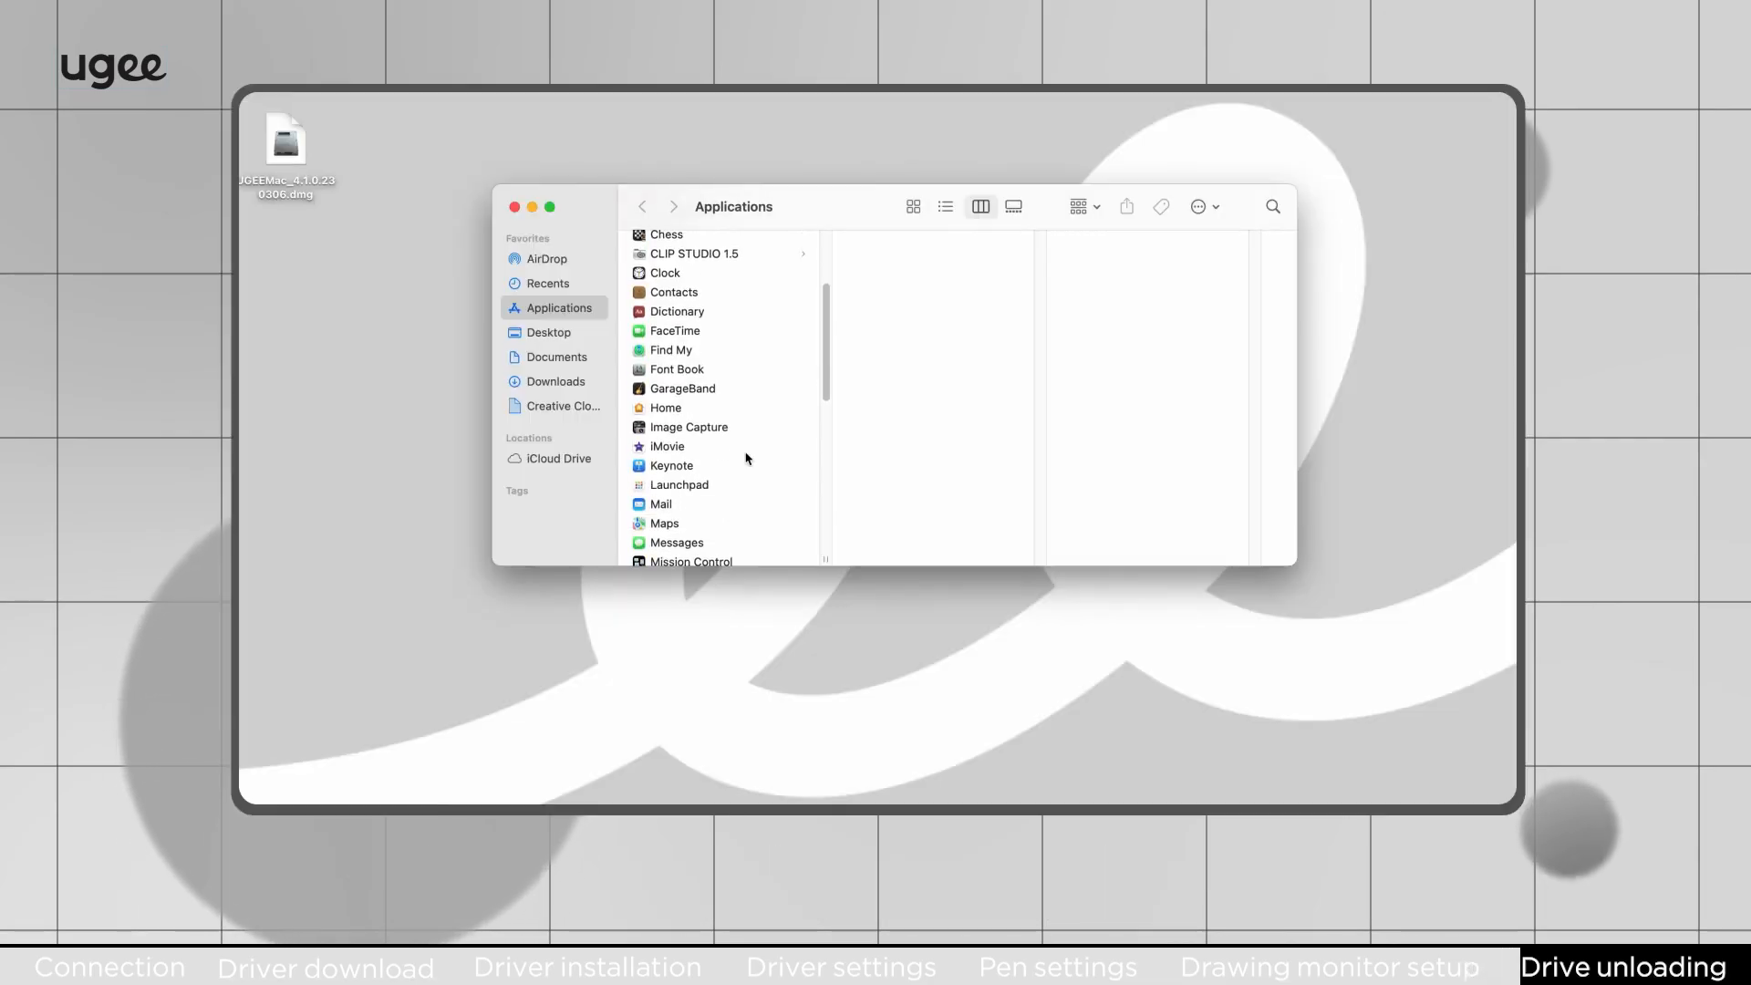
Step: Open UgeePenTablet in Applications and launch UgeeTabletUninstaller
scroll(down, 3)
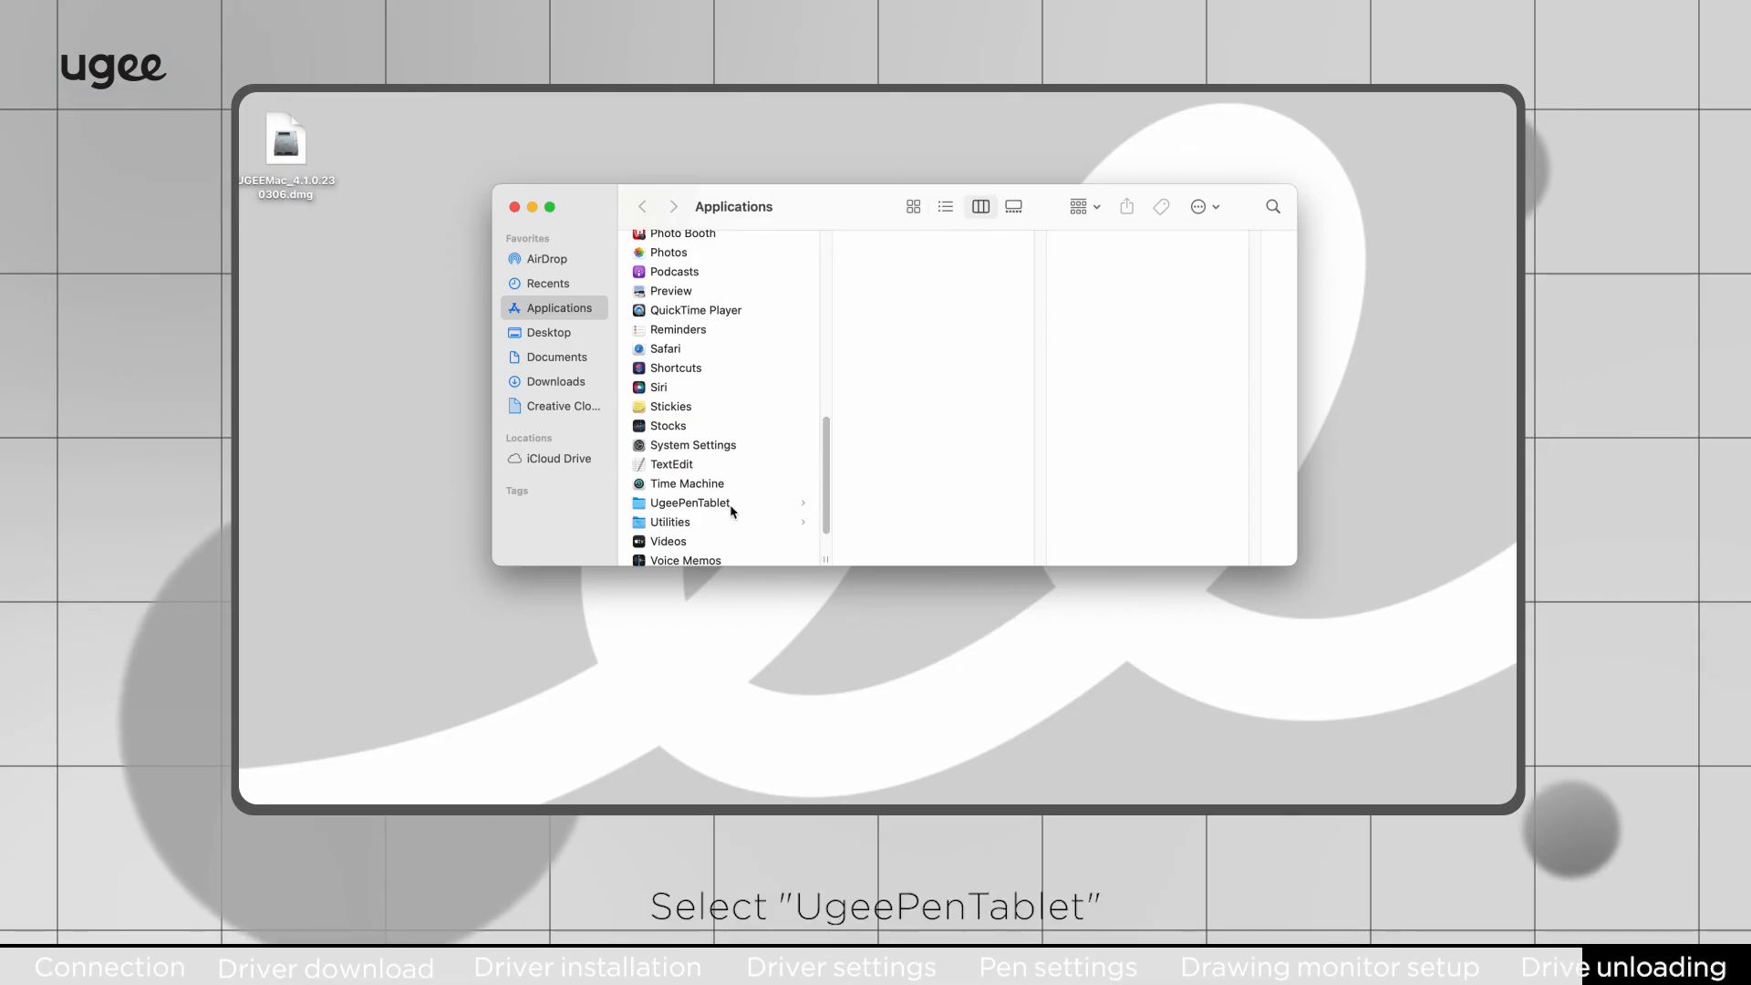
click(689, 503)
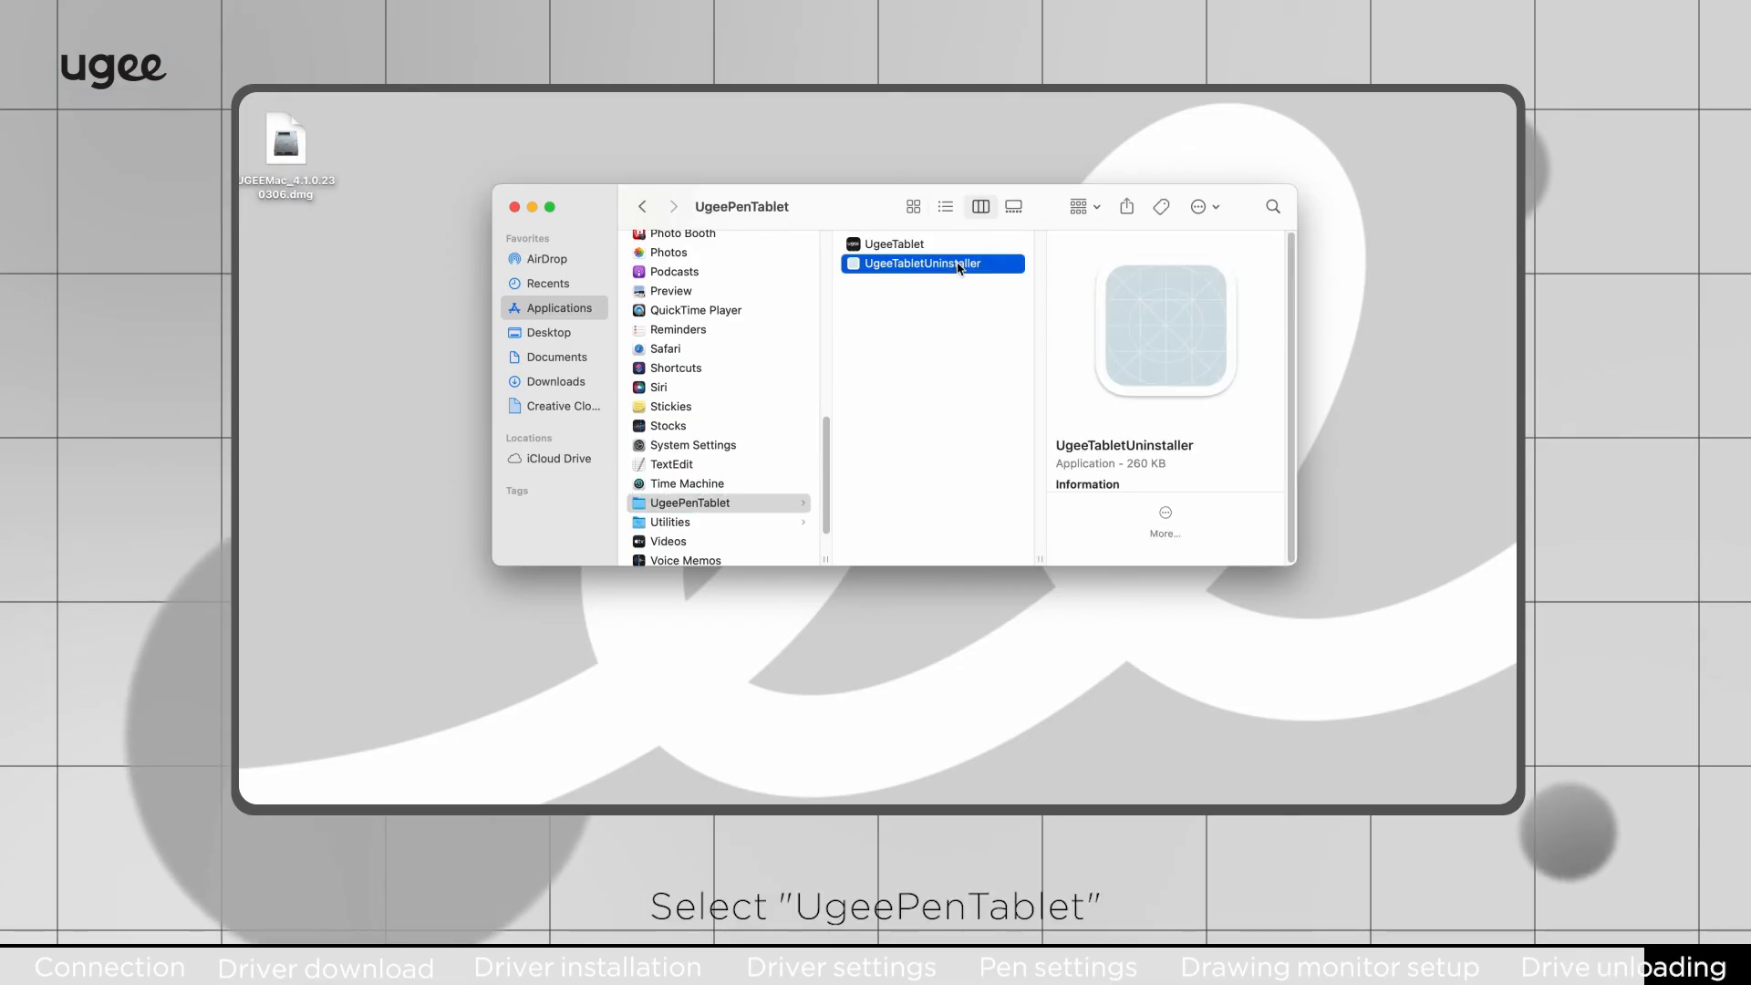
double_click(920, 264)
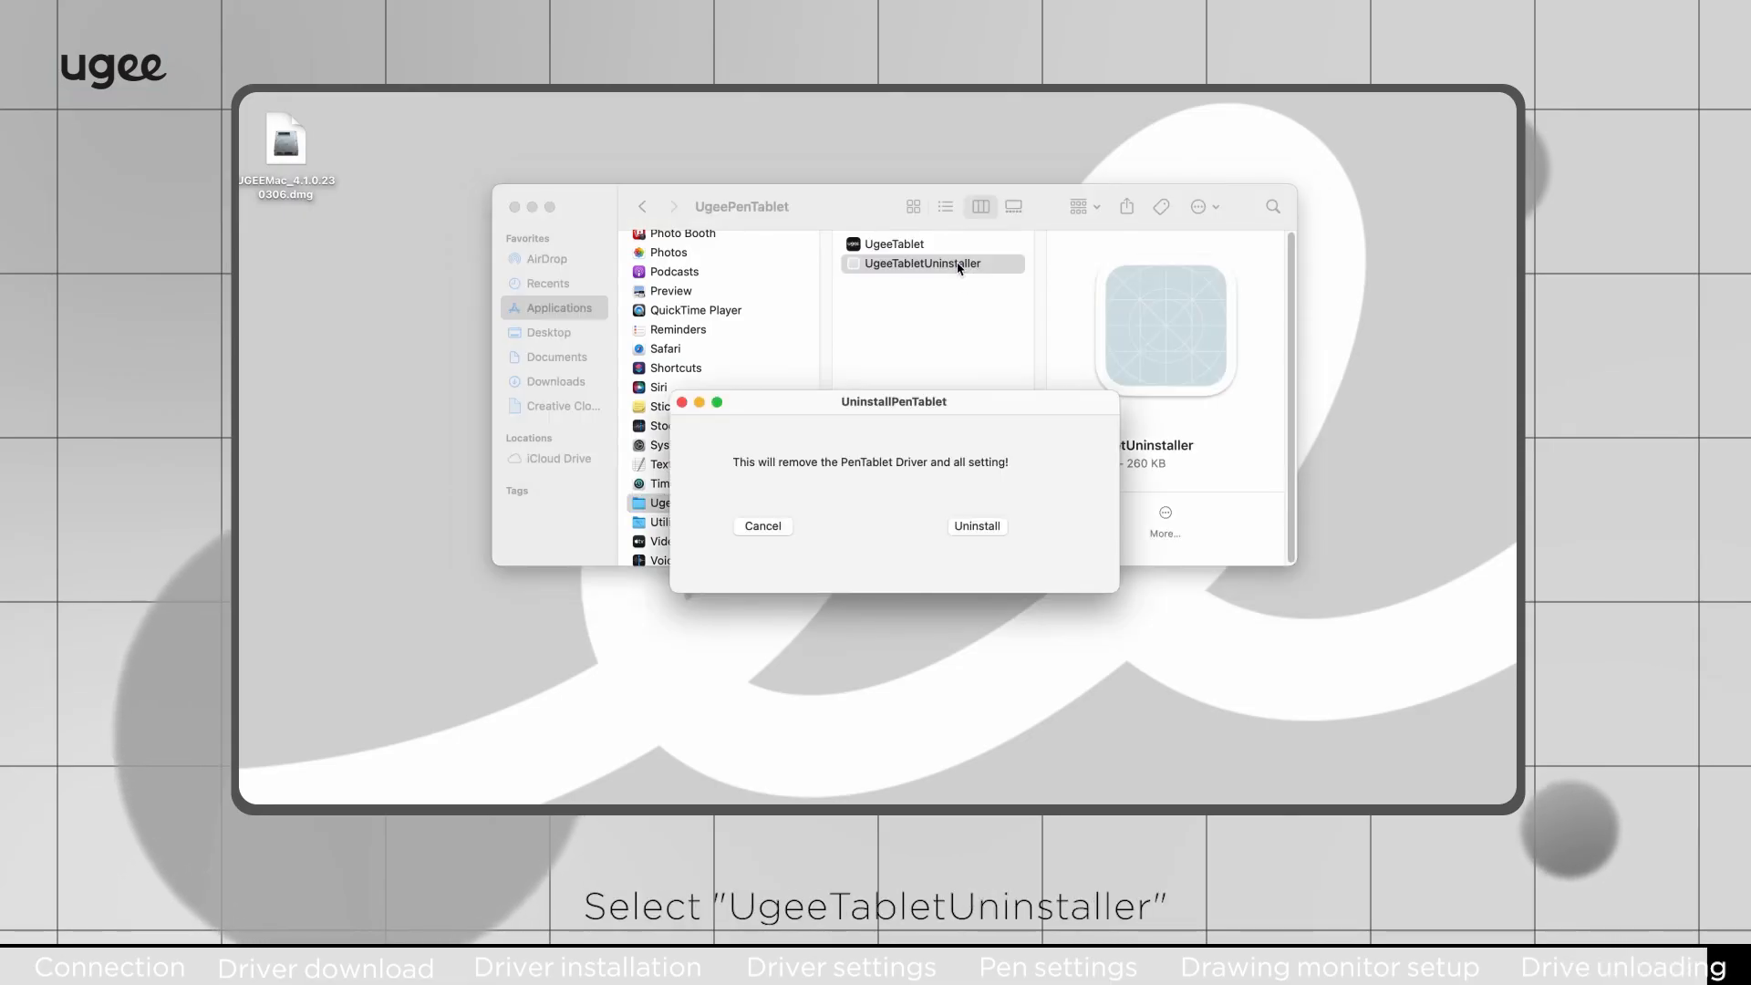